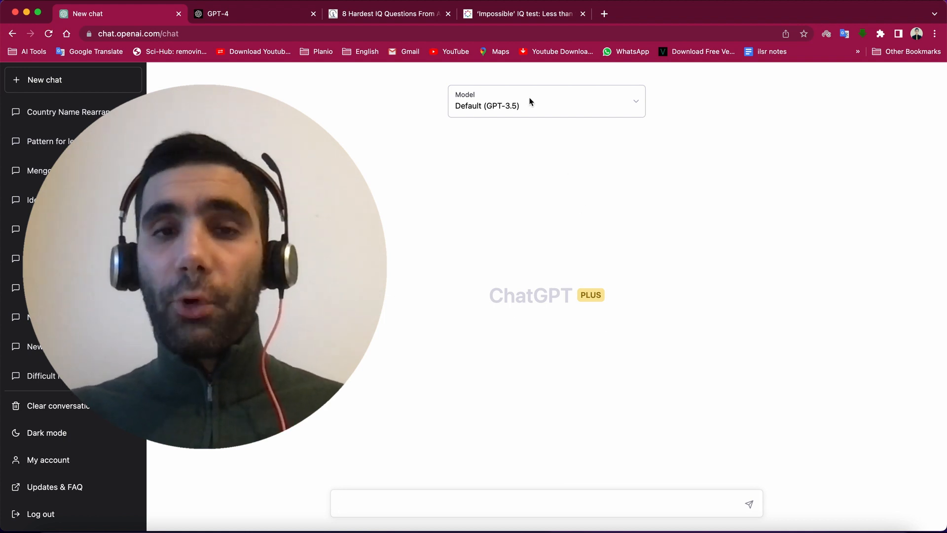
List ChatGPT's available models to compare Default (GPT-3.5), Legacy (GPT-3.5) and GPT-4.
{"action": "left_click", "coordinate": [546, 101]}
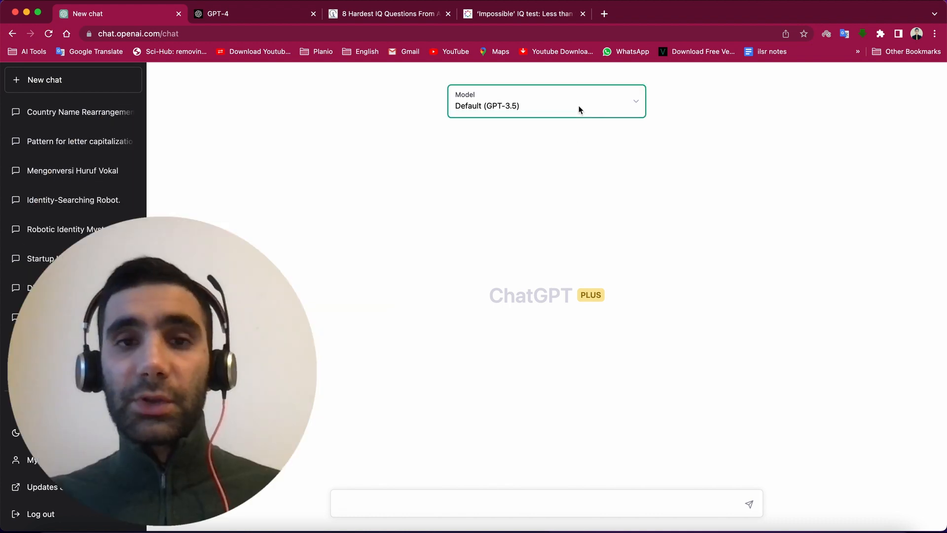
{"action": "left_click", "coordinate": [545, 101]}
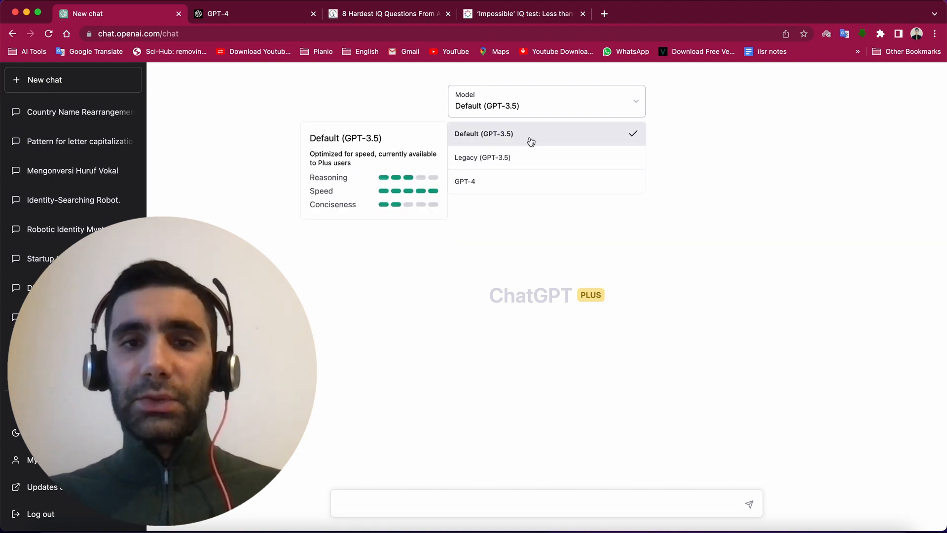
{"action": "mouse_move", "coordinate": [524, 145]}
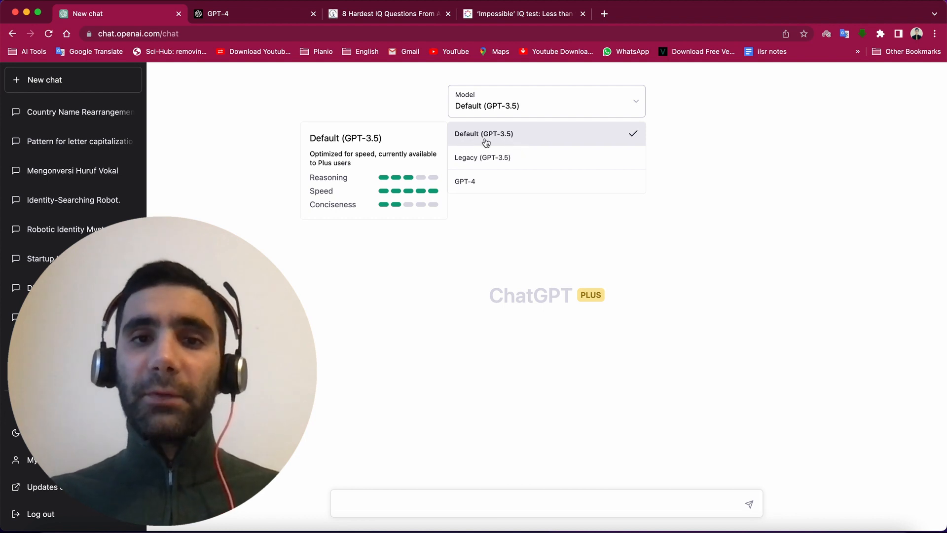
{"action": "mouse_move", "coordinate": [590, 139]}
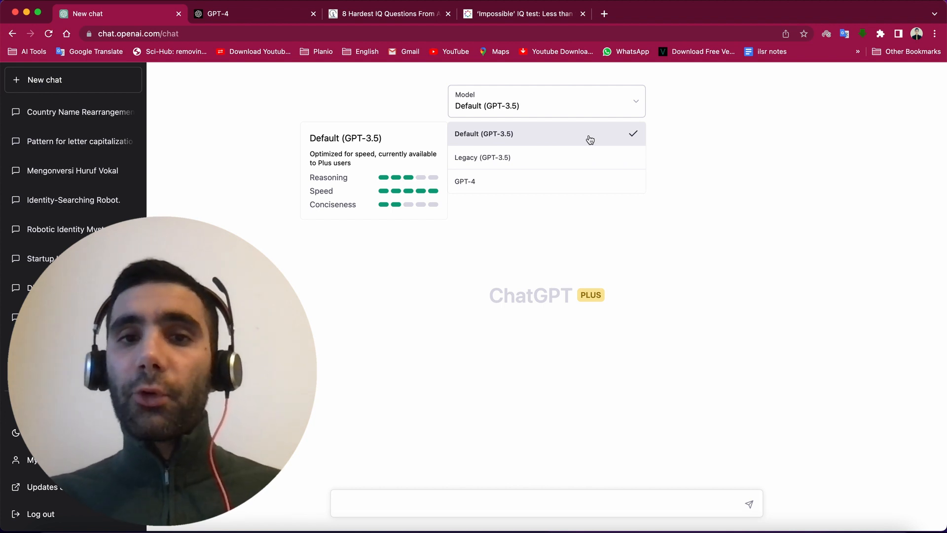
{"action": "mouse_move", "coordinate": [483, 158]}
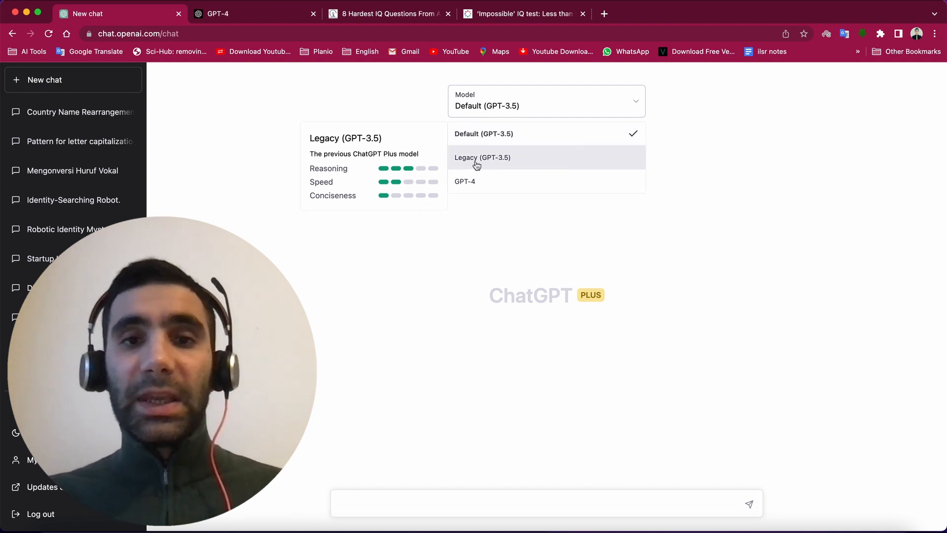
{"action": "mouse_move", "coordinate": [519, 169]}
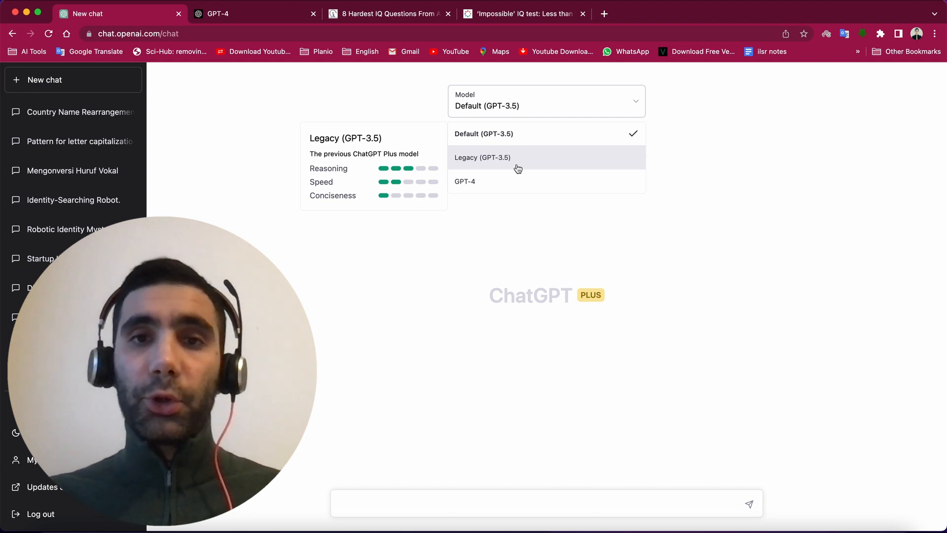
{"action": "mouse_move", "coordinate": [472, 166]}
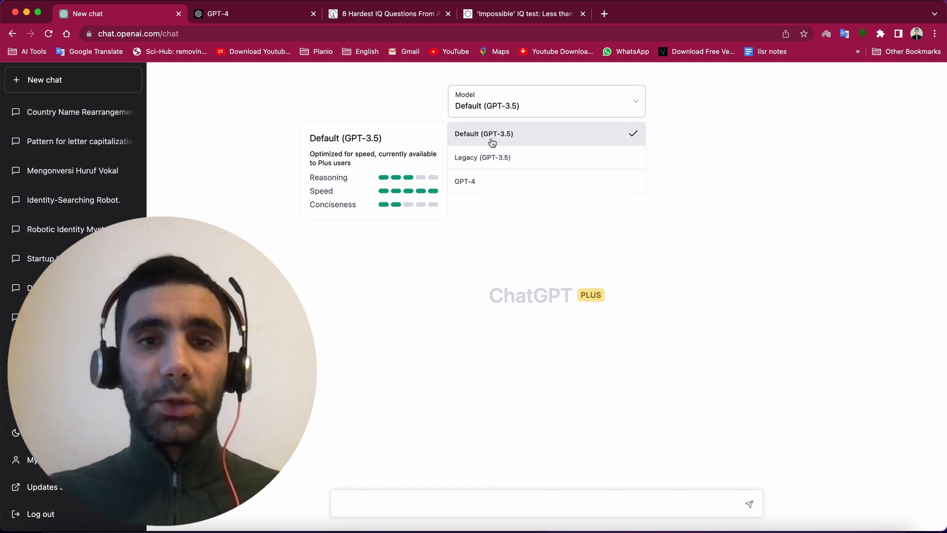
{"action": "mouse_move", "coordinate": [488, 158]}
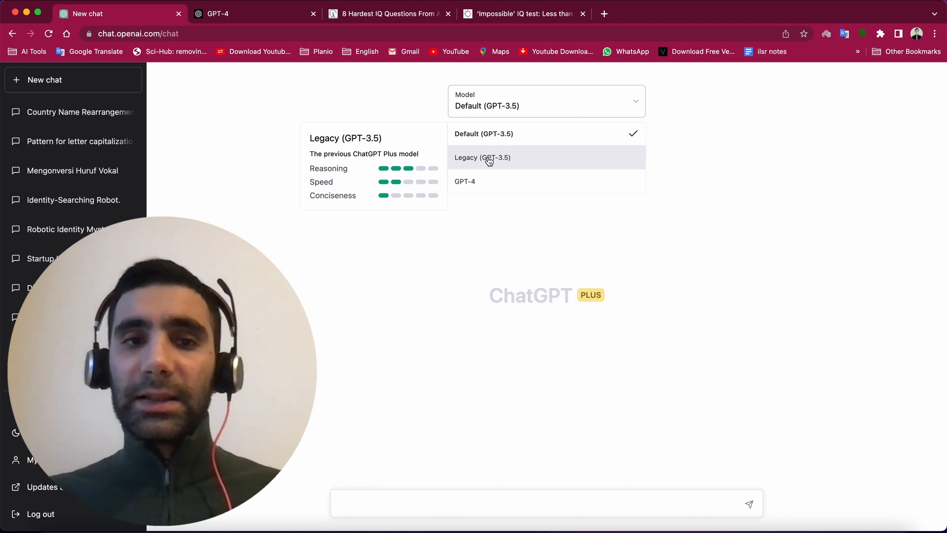
{"action": "mouse_move", "coordinate": [483, 133]}
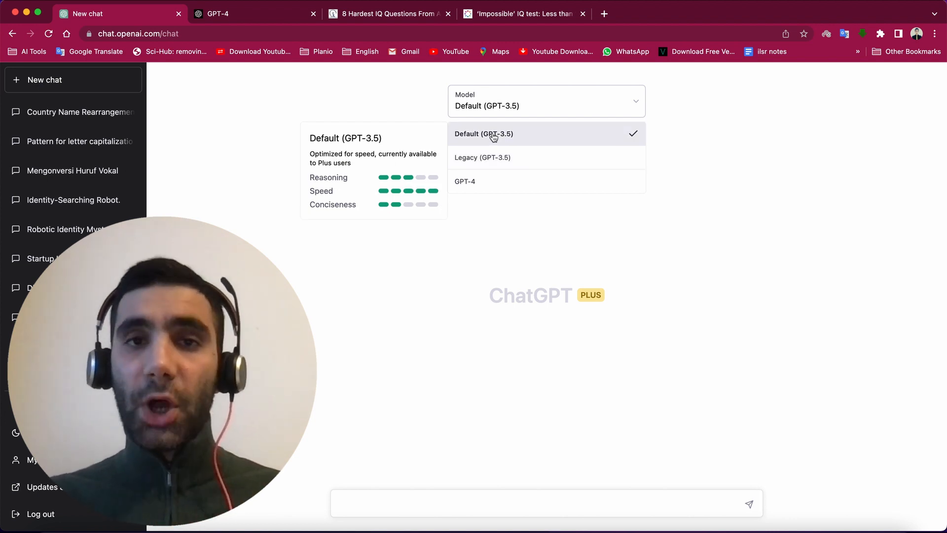
{"action": "mouse_move", "coordinate": [465, 181]}
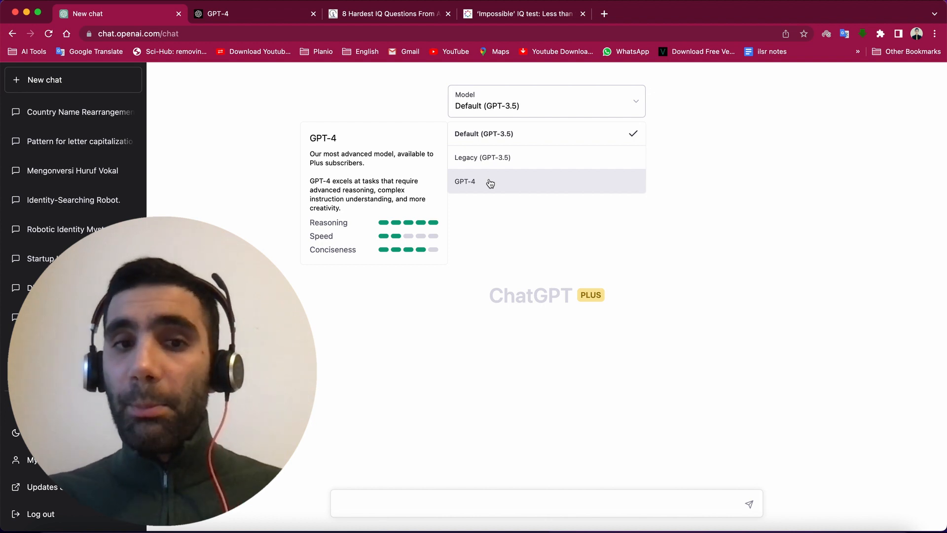
{"action": "mouse_move", "coordinate": [497, 140]}
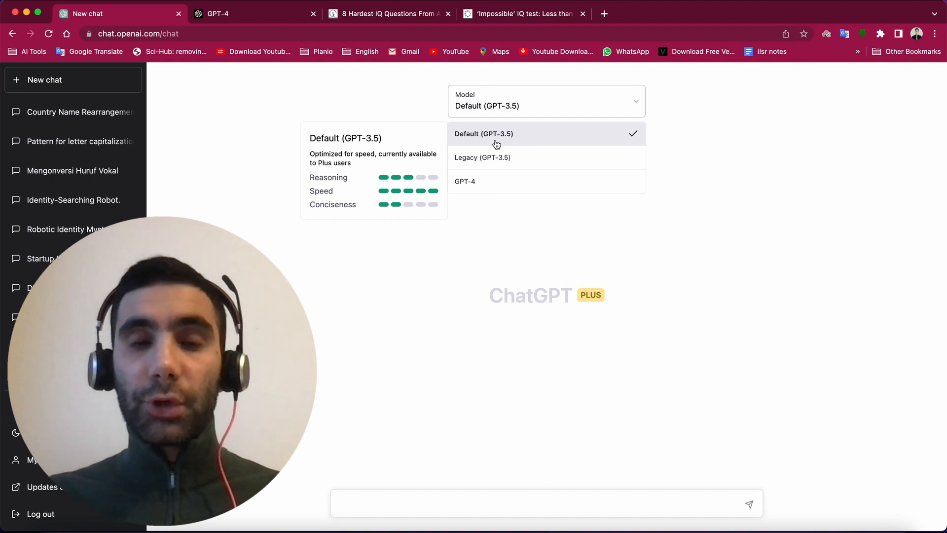
{"action": "mouse_move", "coordinate": [498, 158]}
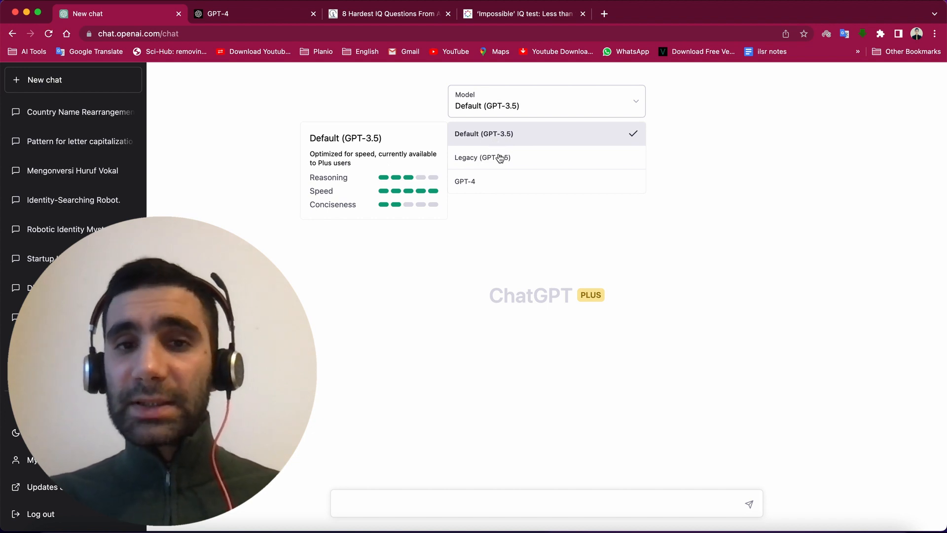
{"action": "mouse_move", "coordinate": [483, 157]}
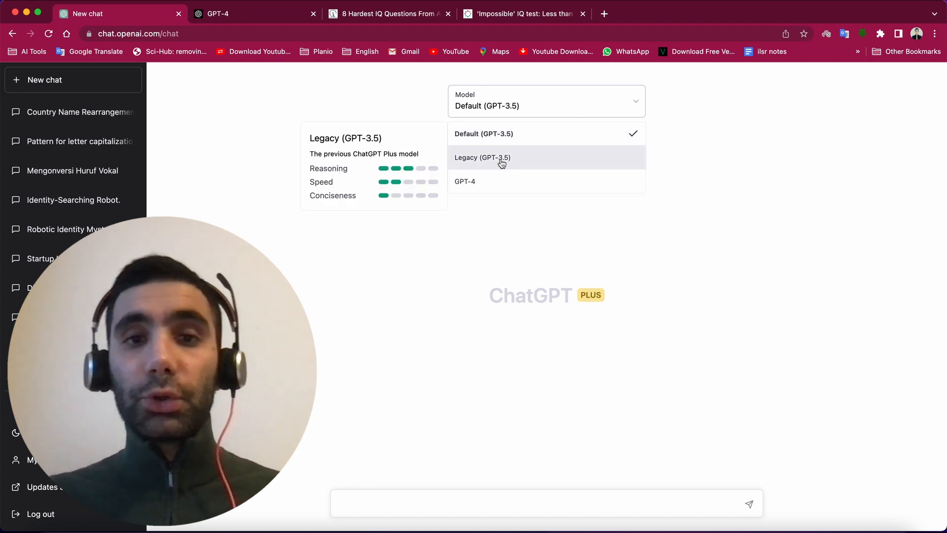
{"action": "mouse_move", "coordinate": [524, 176]}
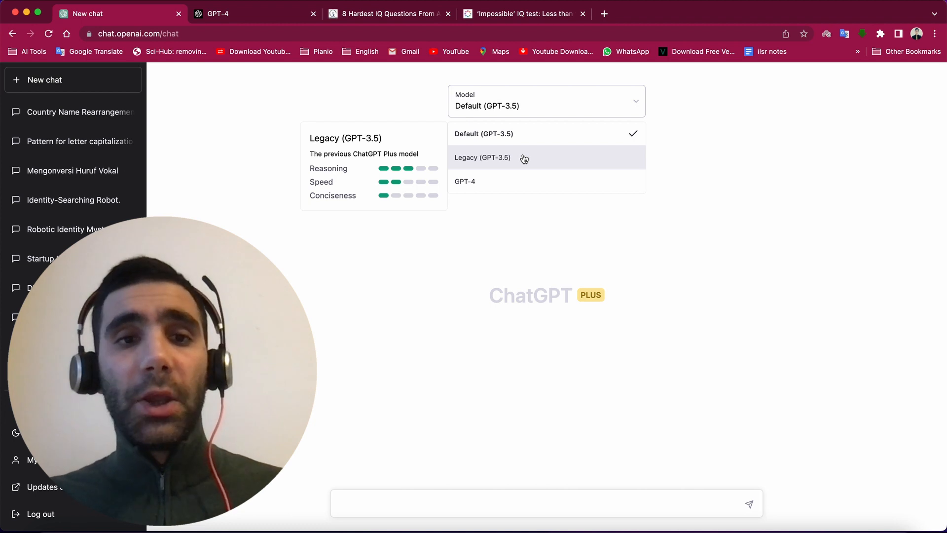
{"action": "mouse_move", "coordinate": [510, 181]}
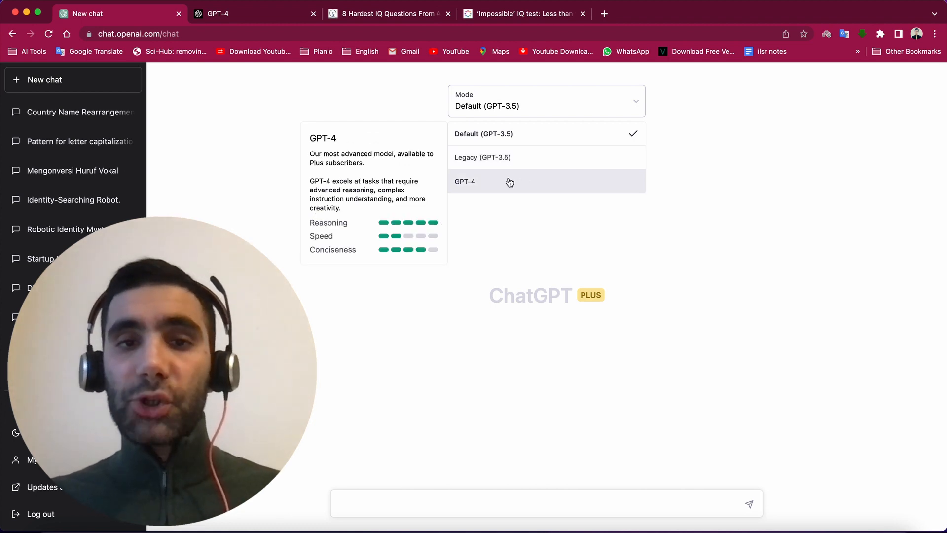
{"action": "mouse_move", "coordinate": [482, 157]}
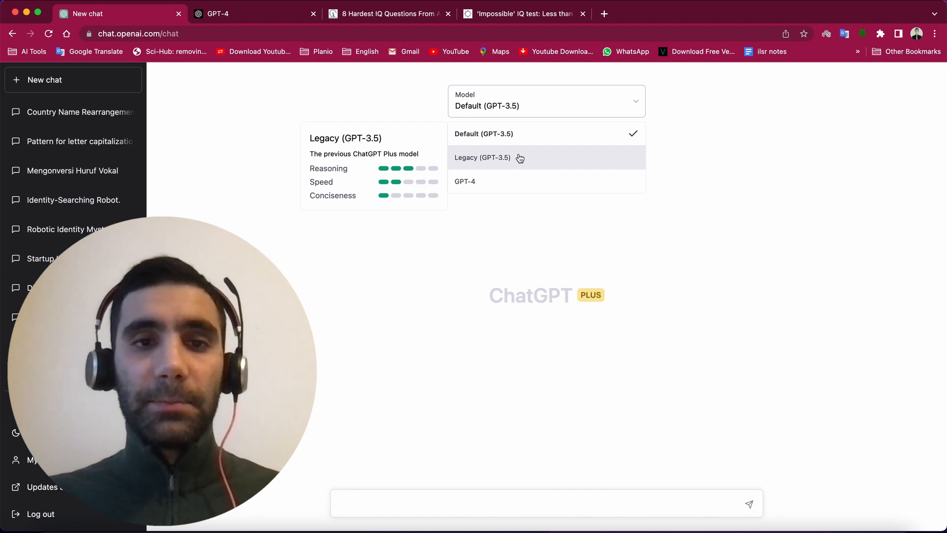
{"action": "mouse_move", "coordinate": [565, 245]}
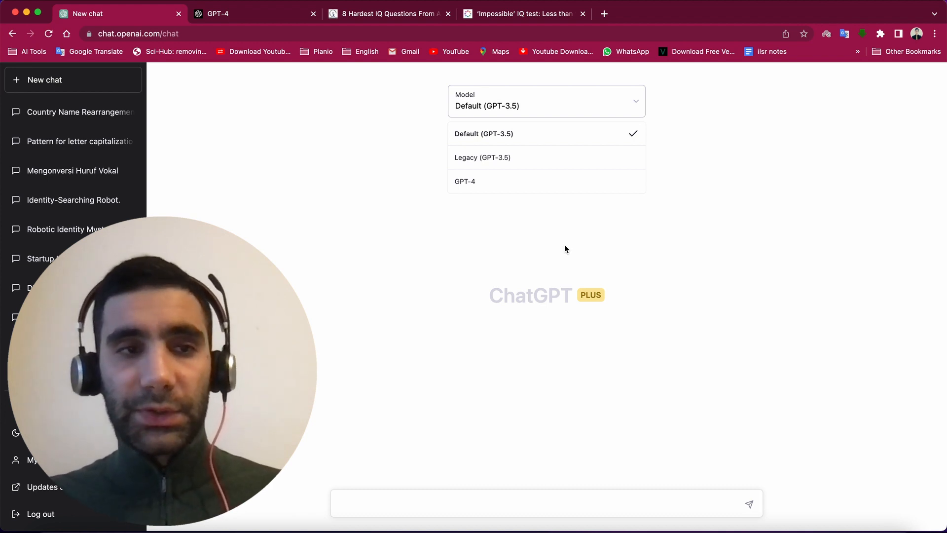
Switch the chat to GPT-4 and type the digital startup homepage code request.
{"action": "left_click", "coordinate": [483, 134]}
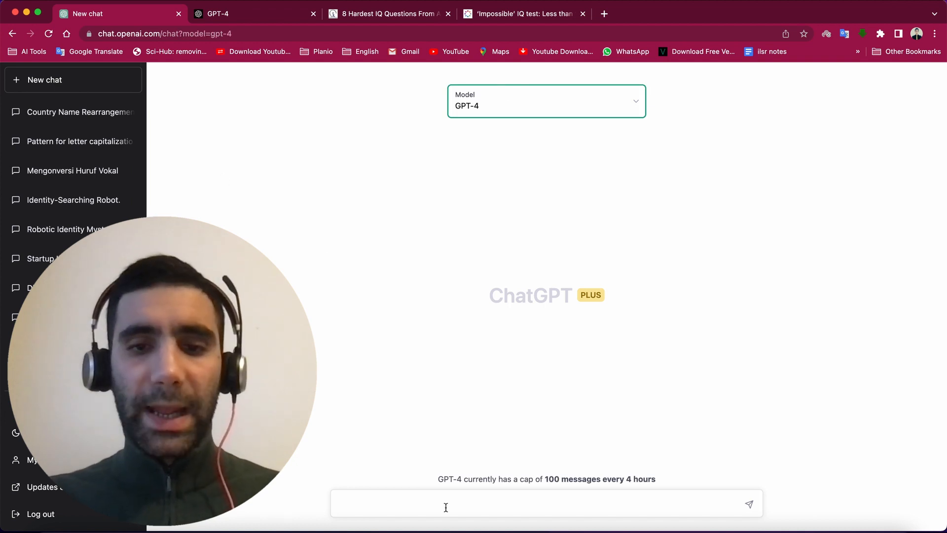
{"action": "type", "text": "Give me the html, css and javascript code for a home page of a digital startup with the following parts: Logo, website title, main menu, slider with 4 sample images, footer, different sections for each item of the main menu. I want it to be responsive."}
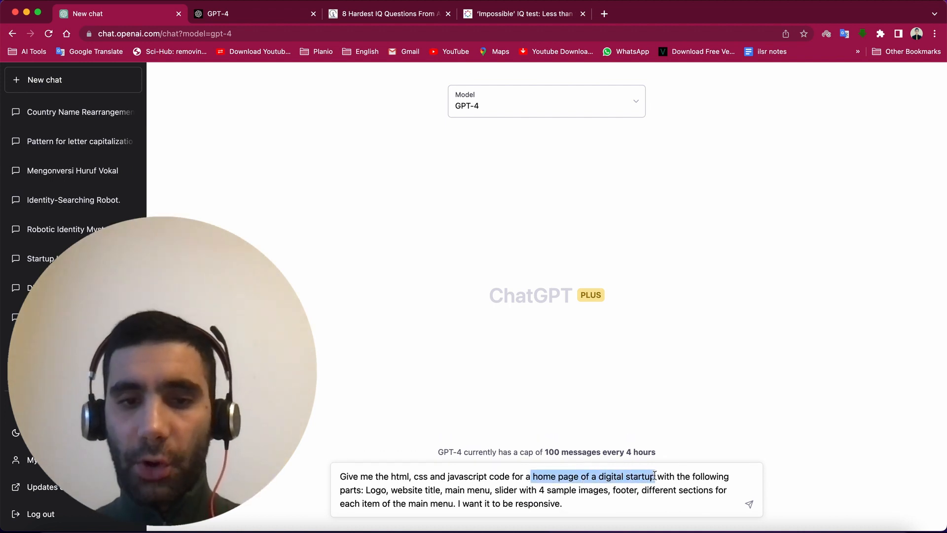
Refine the prompt wording, adding 'png' before the images part of the request.
{"action": "left_click", "coordinate": [484, 477]}
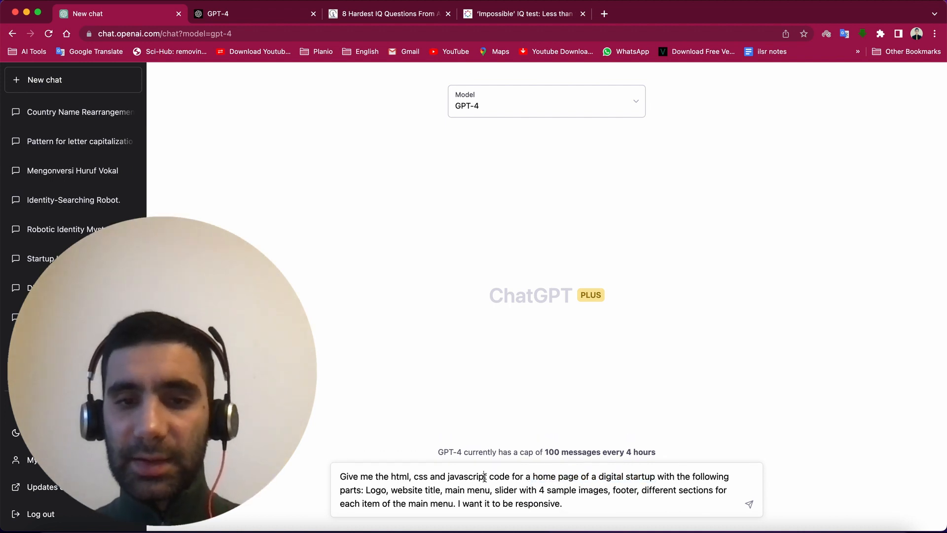
{"action": "double_click", "coordinate": [467, 475]}
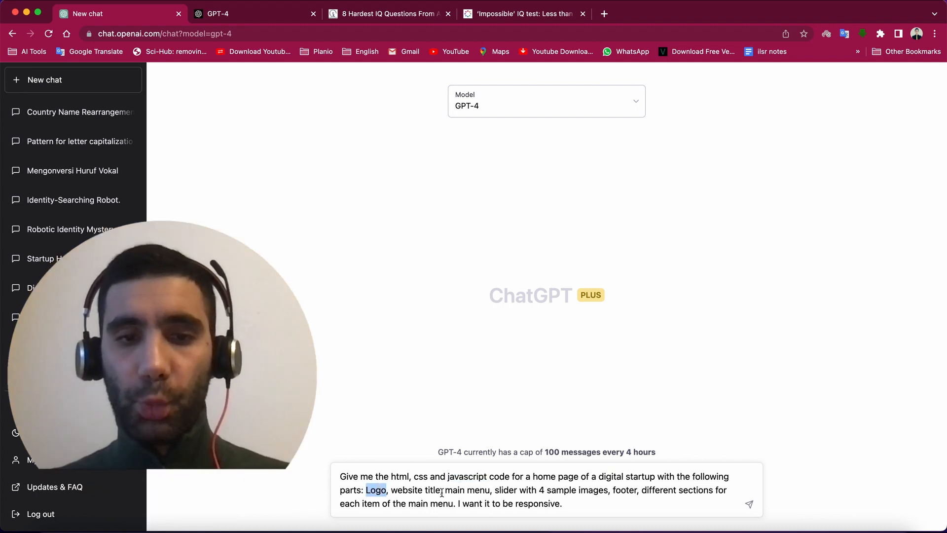
{"action": "double_click", "coordinate": [481, 491]}
{"action": "type", "text": ","}
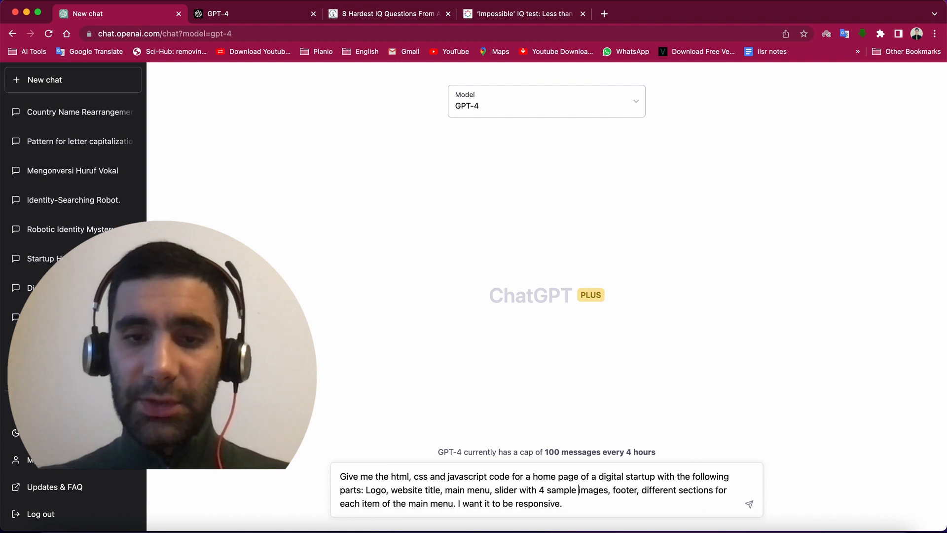
{"action": "type", "text": "png"}
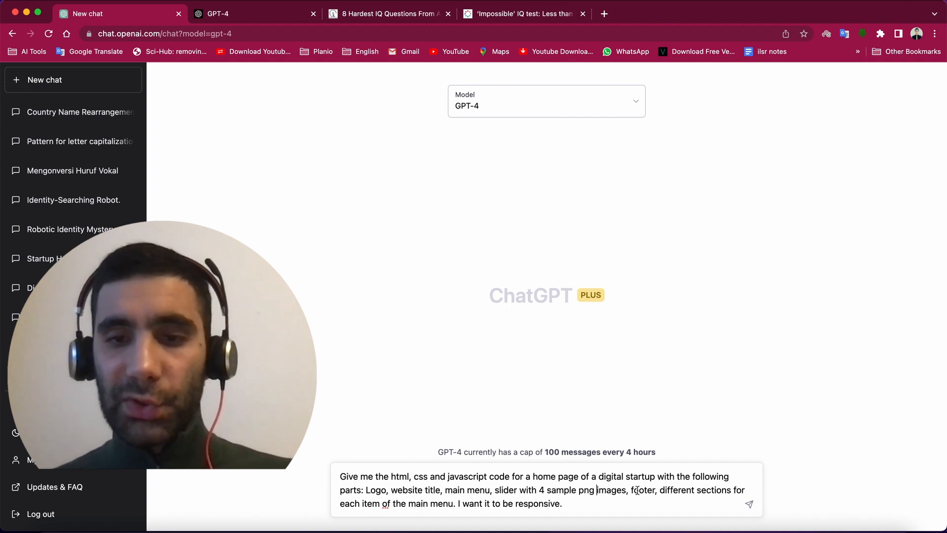
{"action": "double_click", "coordinate": [641, 490]}
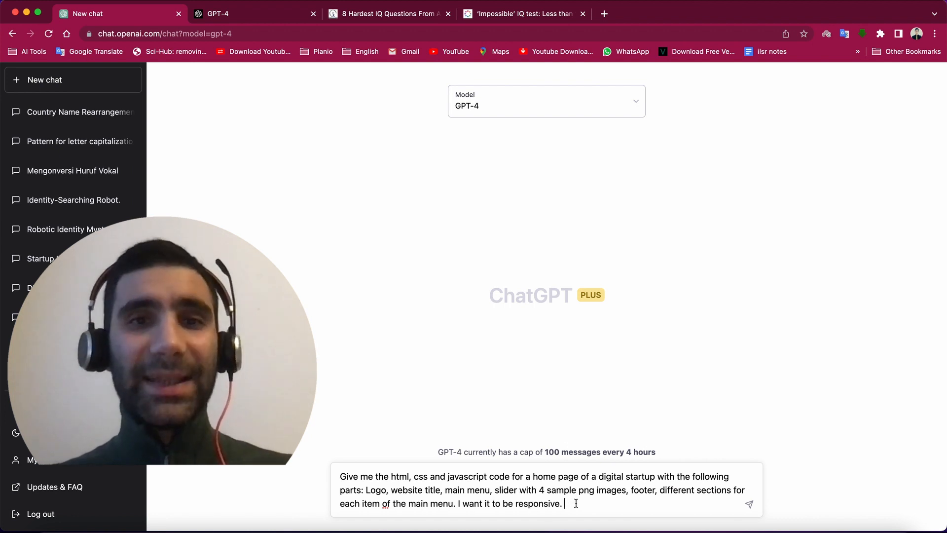
Send the homepage request to GPT-4 and read the returned file instructions and index.html code.
{"action": "key", "text": "Return"}
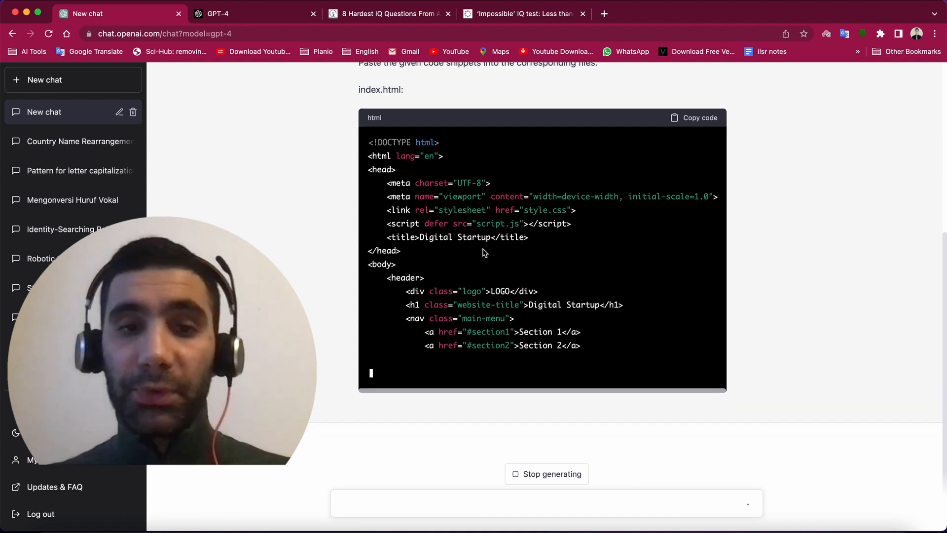
{"action": "scroll", "scroll_direction": "up", "scroll_amount": 3}
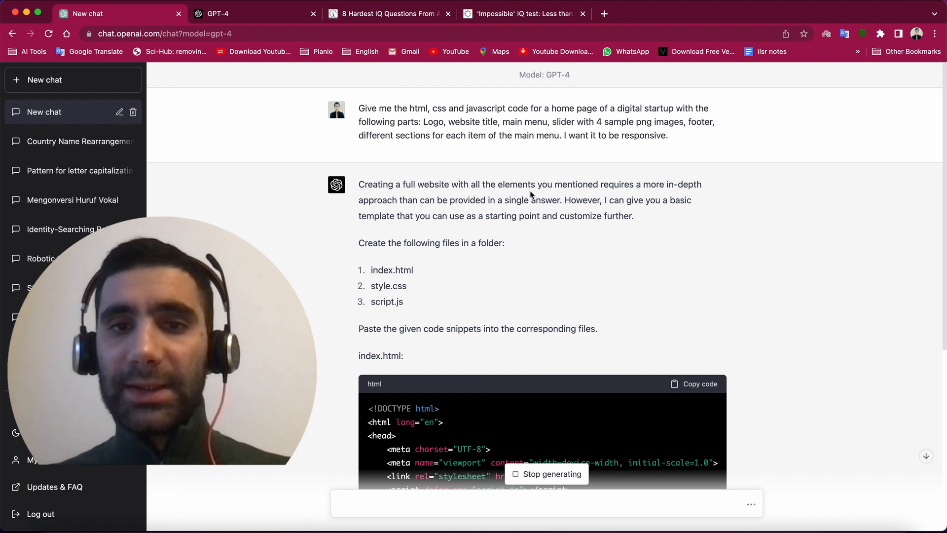
{"action": "mouse_move", "coordinate": [672, 194]}
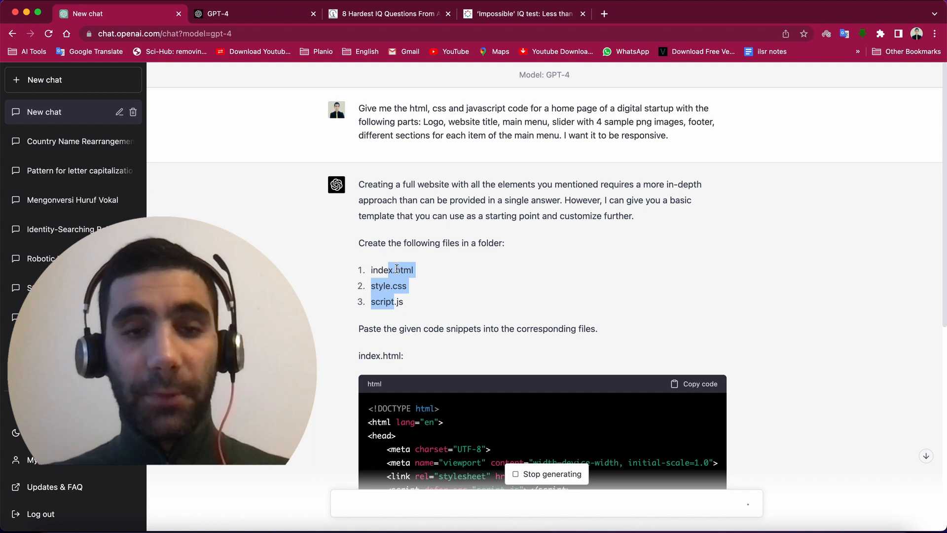
{"action": "scroll", "scroll_direction": "down", "scroll_amount": 3}
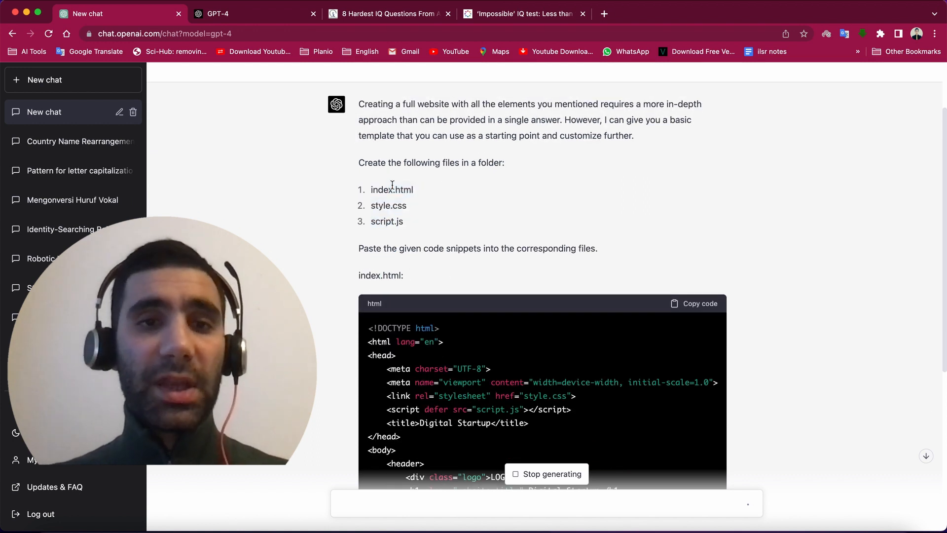
{"action": "mouse_move", "coordinate": [500, 245]}
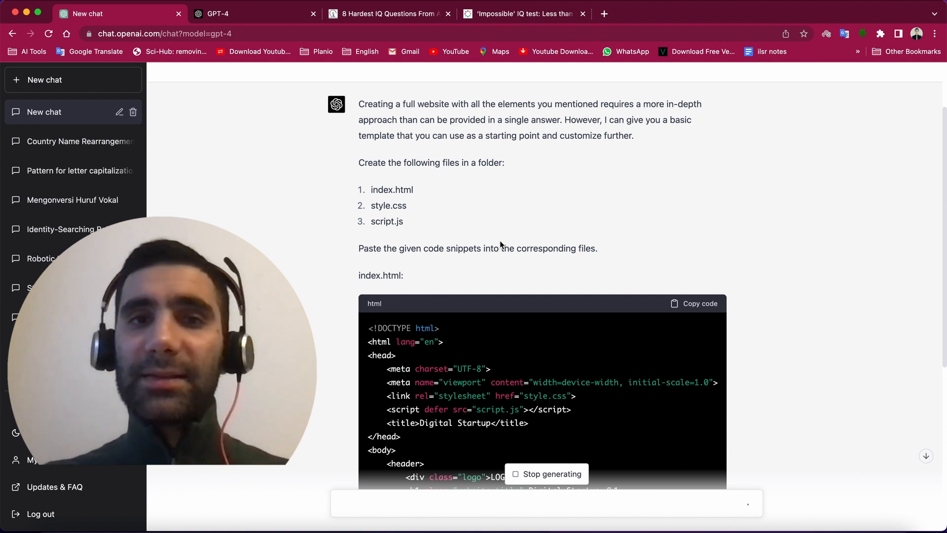
{"action": "scroll", "scroll_direction": "up", "scroll_amount": 3}
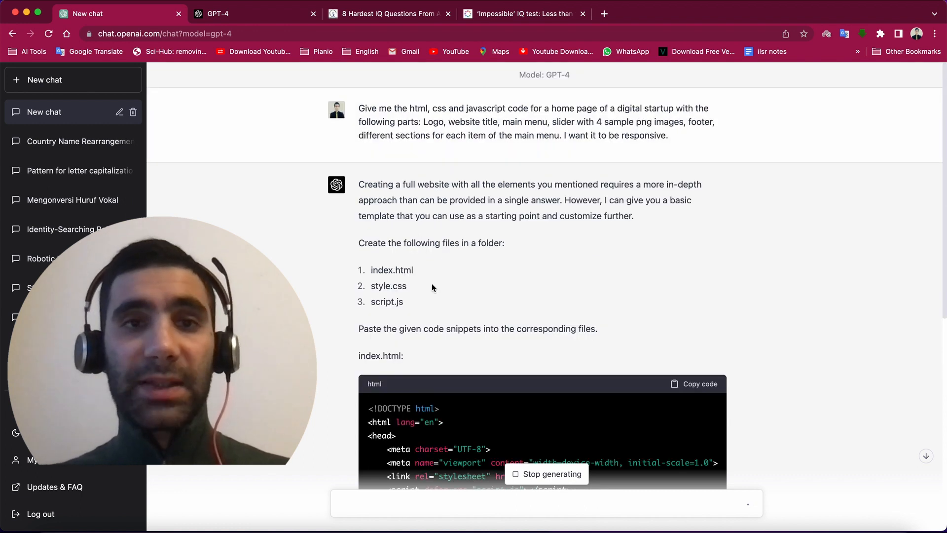
{"action": "scroll", "scroll_direction": "down", "scroll_amount": 3}
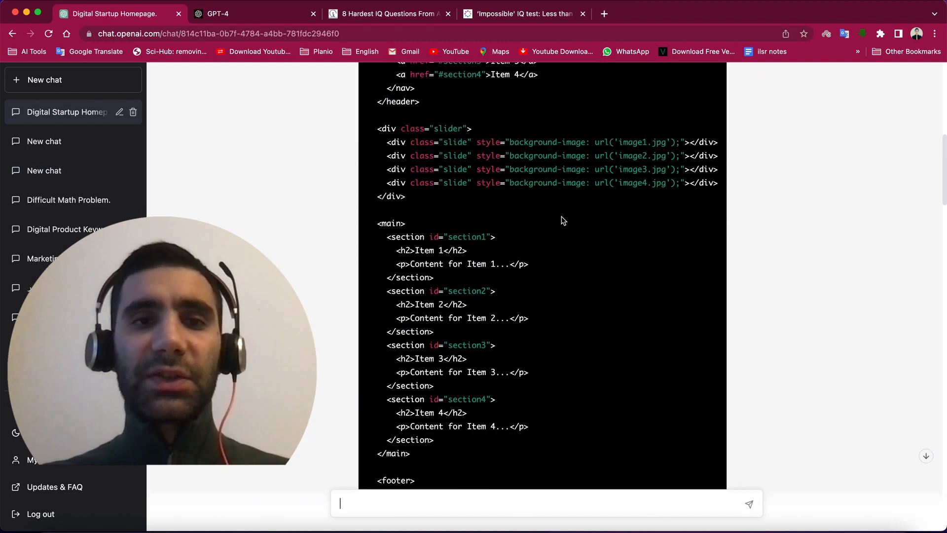
{"action": "scroll", "scroll_direction": "up", "scroll_amount": 3}
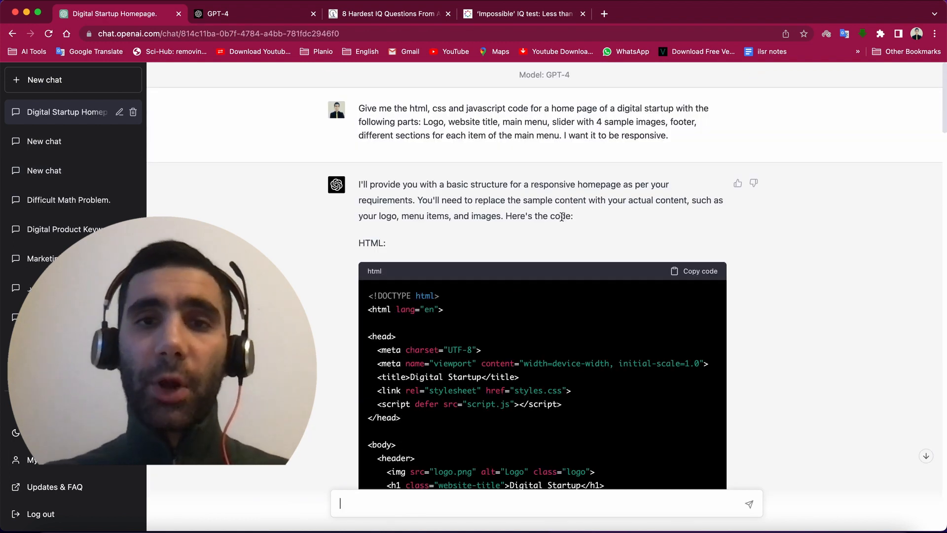
{"action": "scroll", "scroll_direction": "up", "scroll_amount": 3}
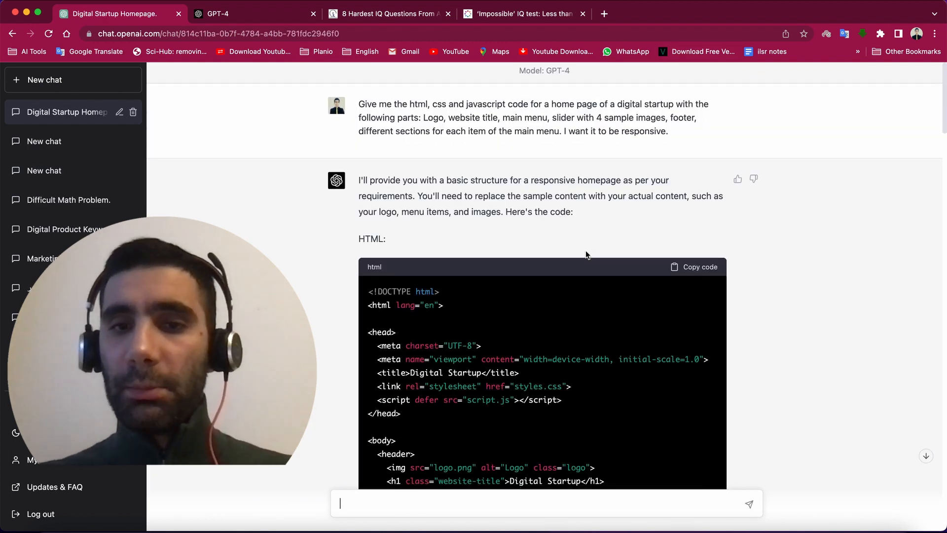
{"action": "scroll", "scroll_direction": "down", "scroll_amount": 3}
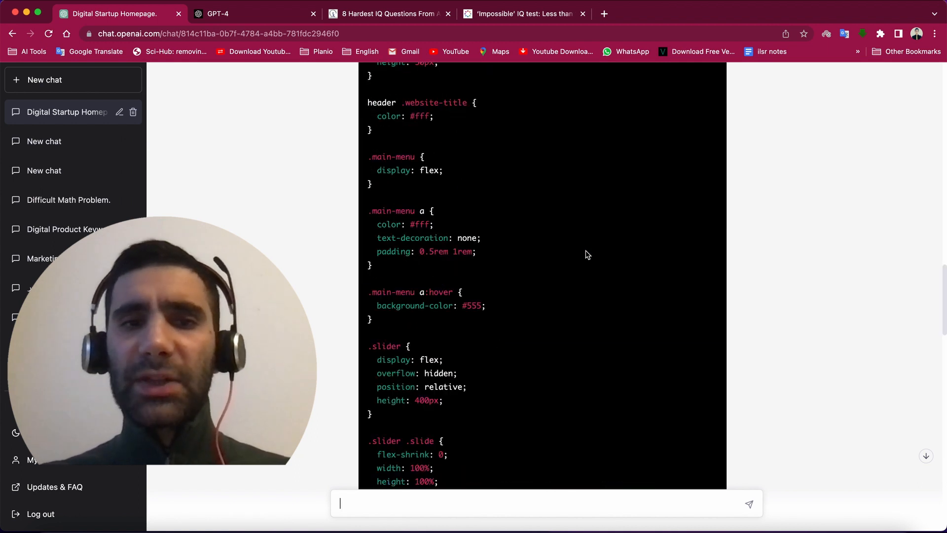
{"action": "scroll", "scroll_direction": "up", "scroll_amount": 3}
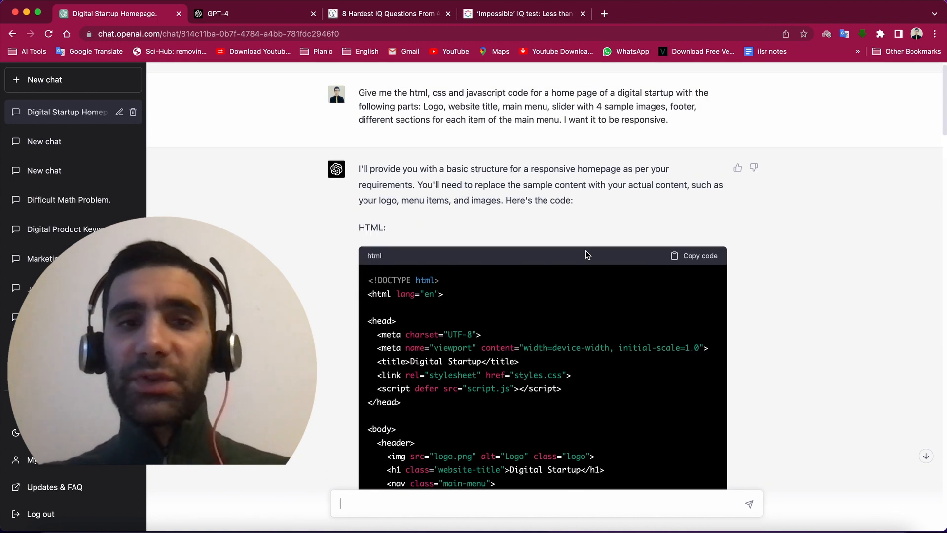
{"action": "mouse_move", "coordinate": [526, 115]}
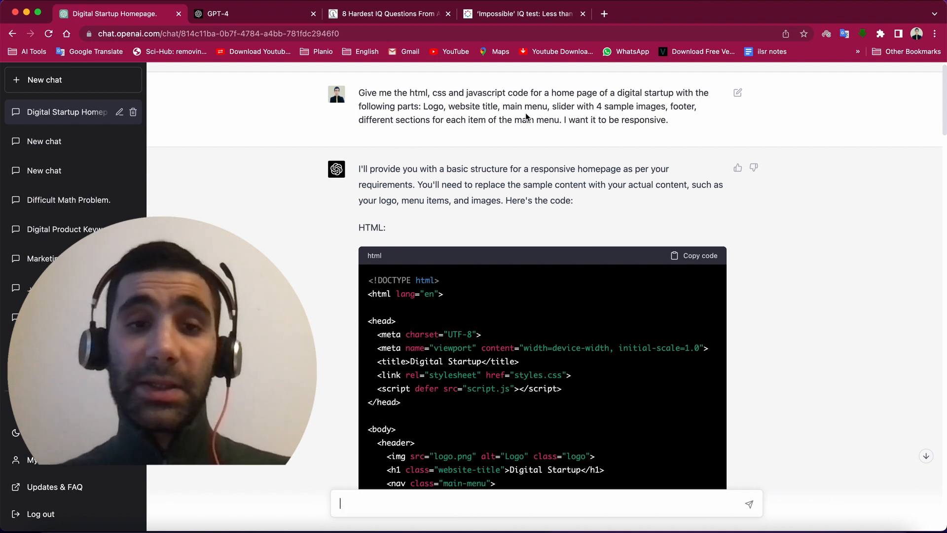
{"action": "mouse_move", "coordinate": [583, 220]}
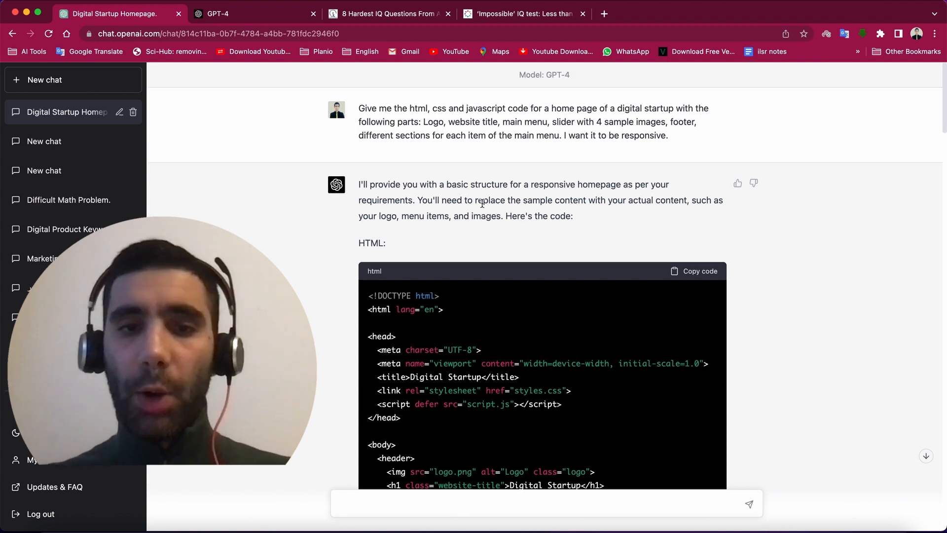
{"action": "scroll", "scroll_direction": "down", "scroll_amount": 3}
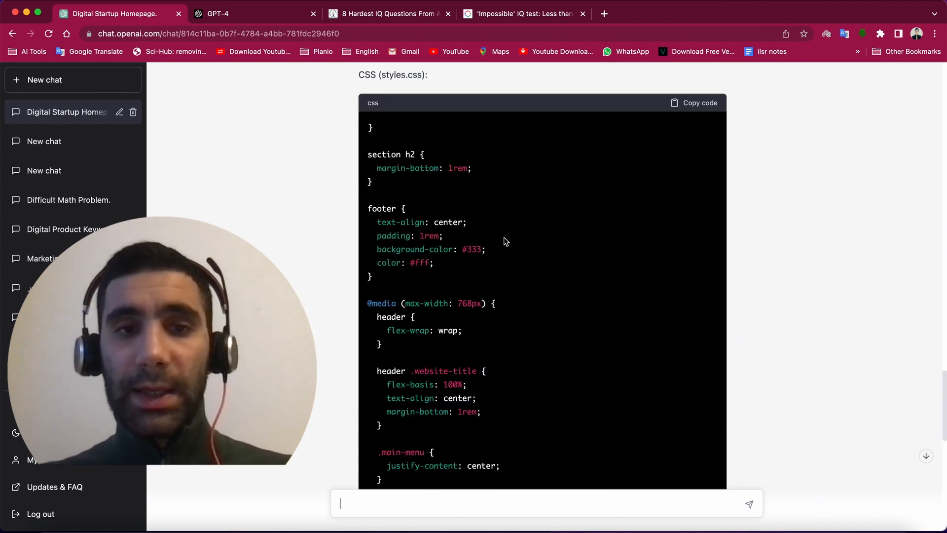
{"action": "scroll", "scroll_direction": "up", "scroll_amount": 3}
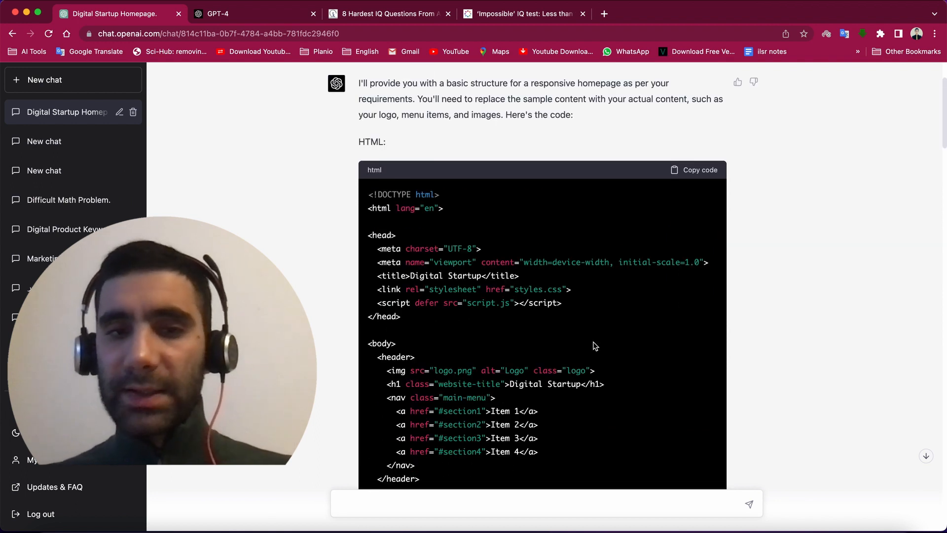
{"action": "mouse_move", "coordinate": [645, 306]}
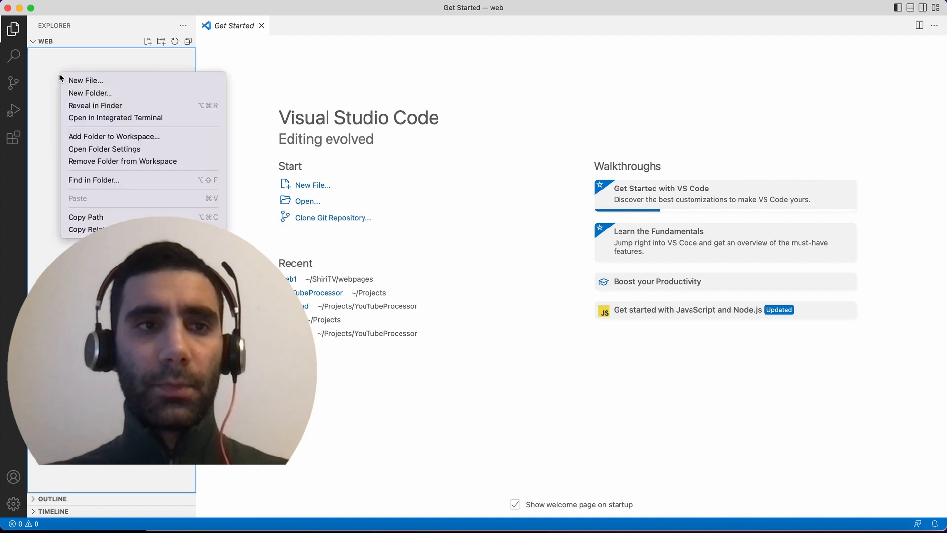
Create a new workspace folder named gpt4.
{"action": "left_click", "coordinate": [90, 93]}
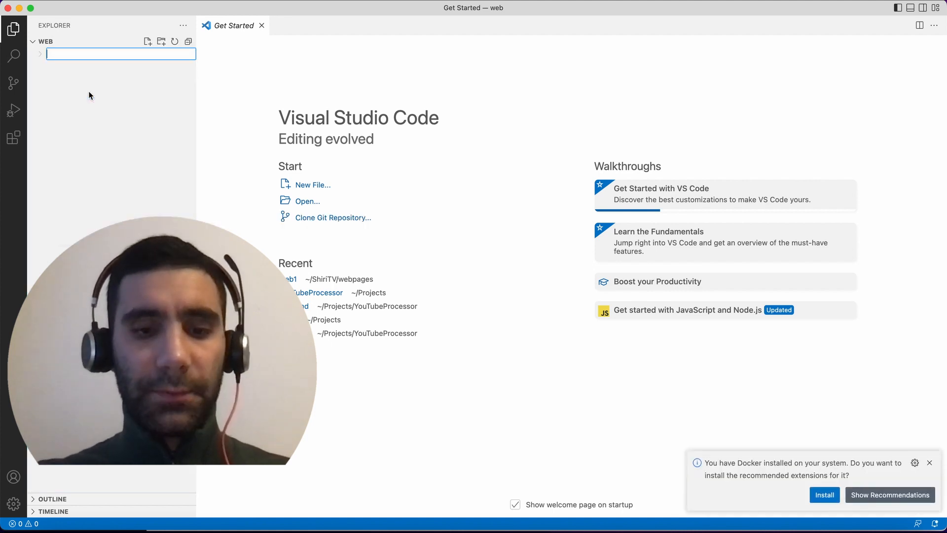
{"action": "type", "text": "gpt"}
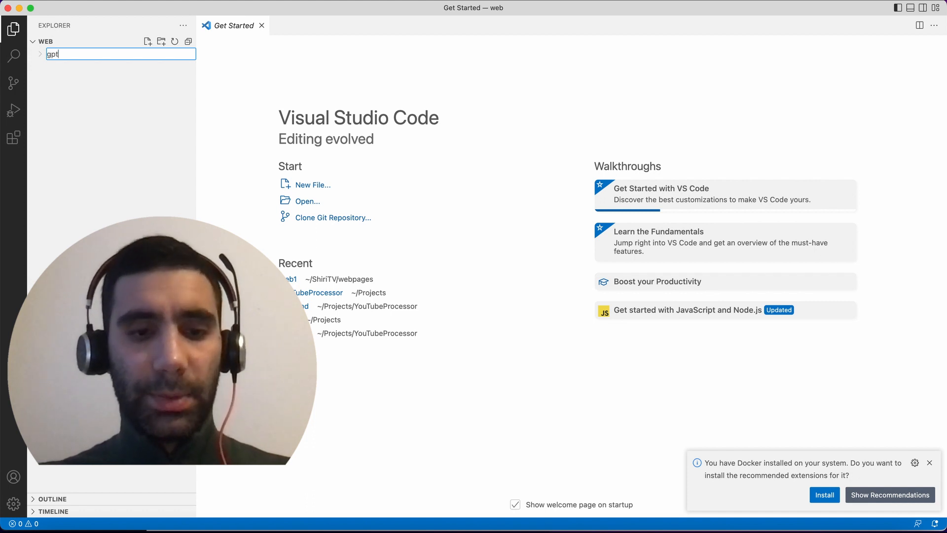
{"action": "type", "text": "4"}
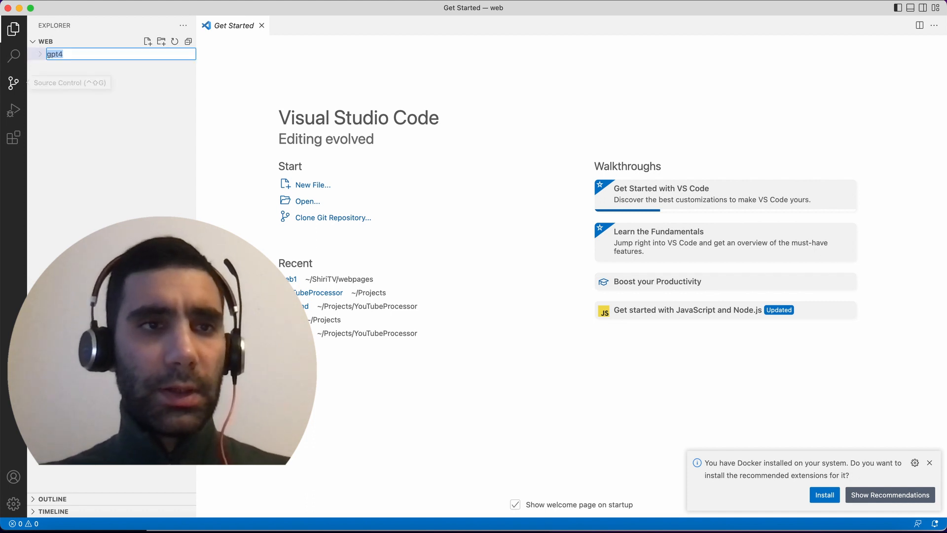
Add empty index.html, script.js and styles.css files inside gpt4 and open index.html.
{"action": "right_click", "coordinate": [54, 53]}
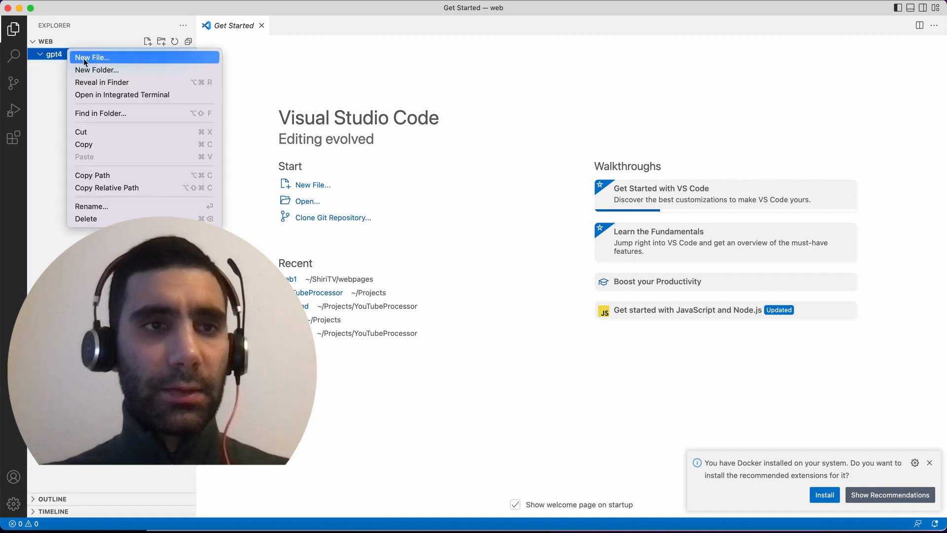
{"action": "left_click", "coordinate": [93, 57]}
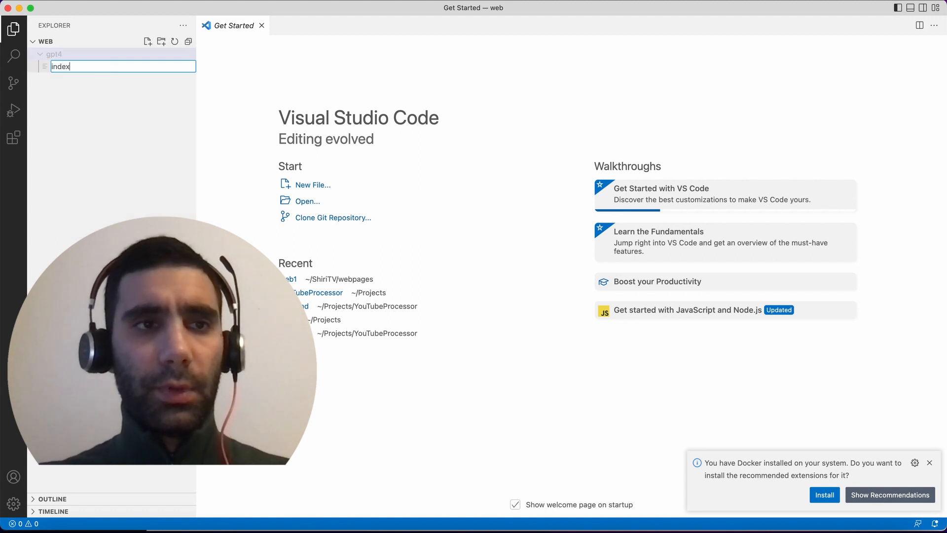
{"action": "type", "text": ".ht"}
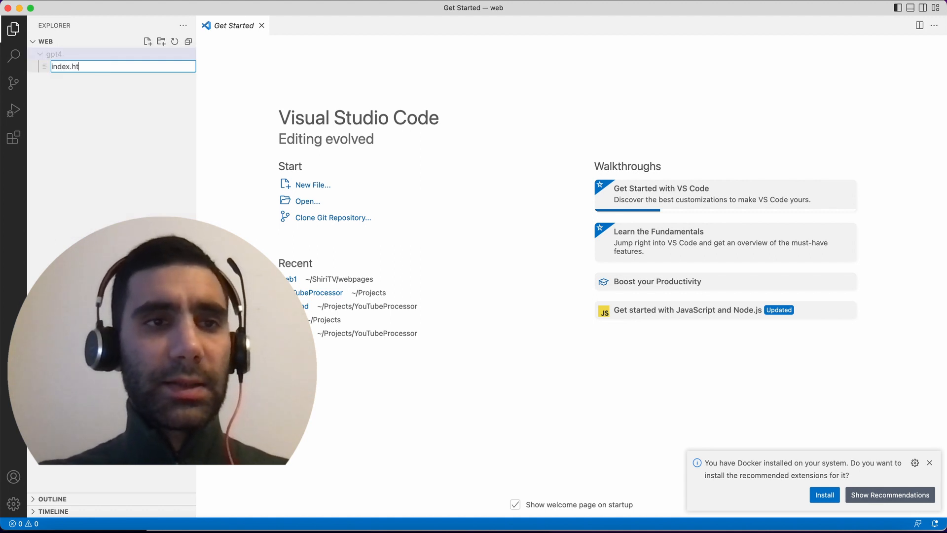
{"action": "key", "text": "Return"}
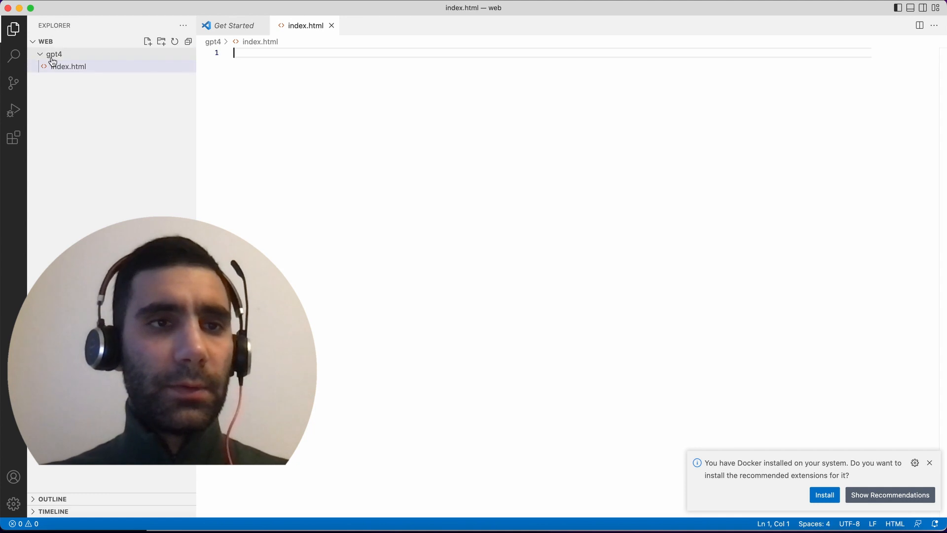
{"action": "right_click", "coordinate": [53, 53]}
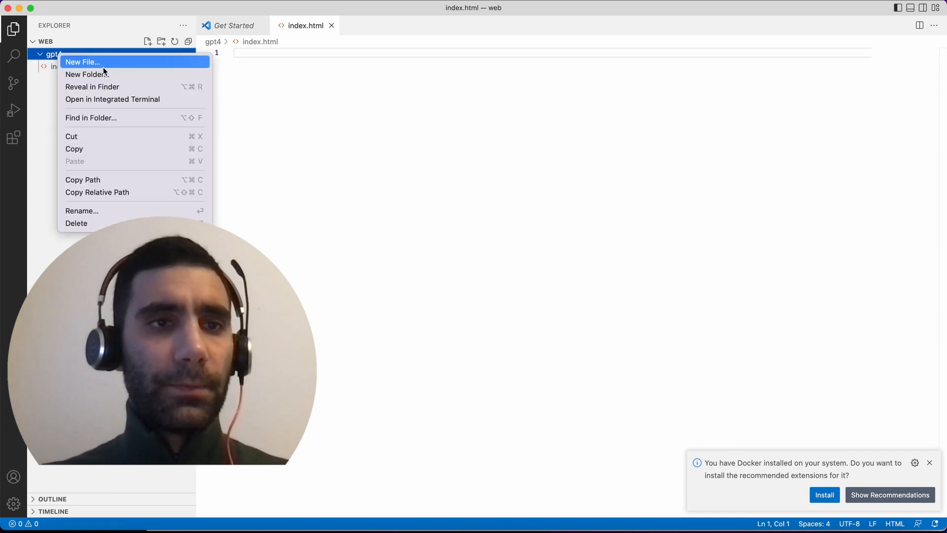
{"action": "left_click", "coordinate": [83, 61]}
{"action": "type", "text": "script.js"}
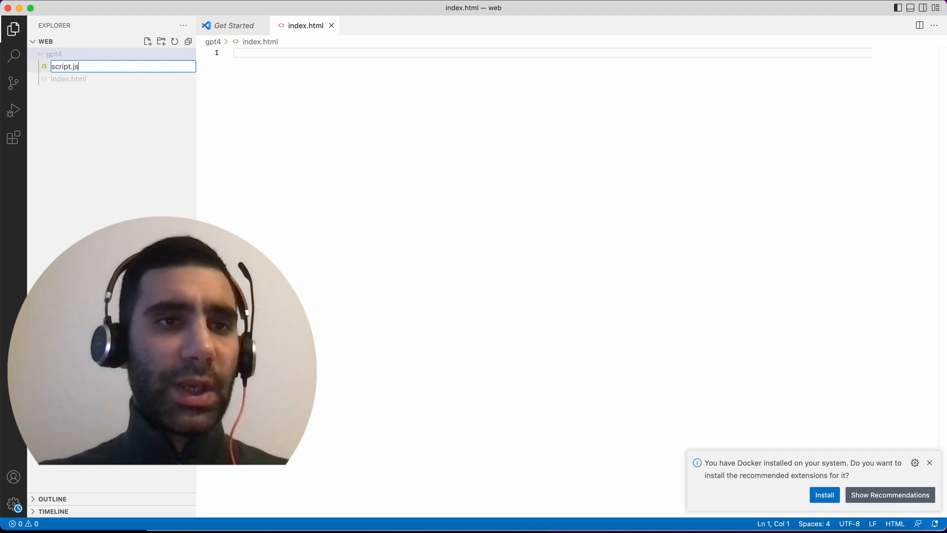
{"action": "right_click", "coordinate": [55, 79]}
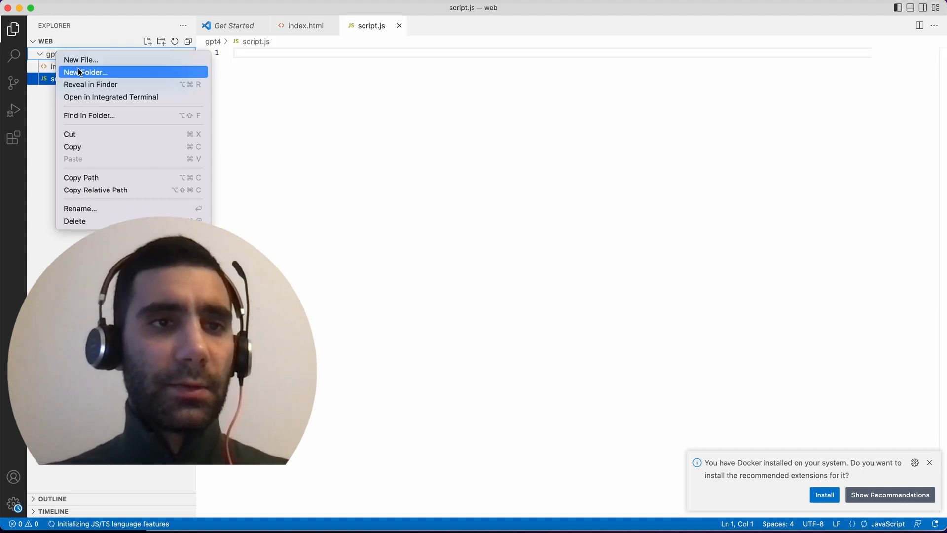
{"action": "left_click", "coordinate": [80, 59]}
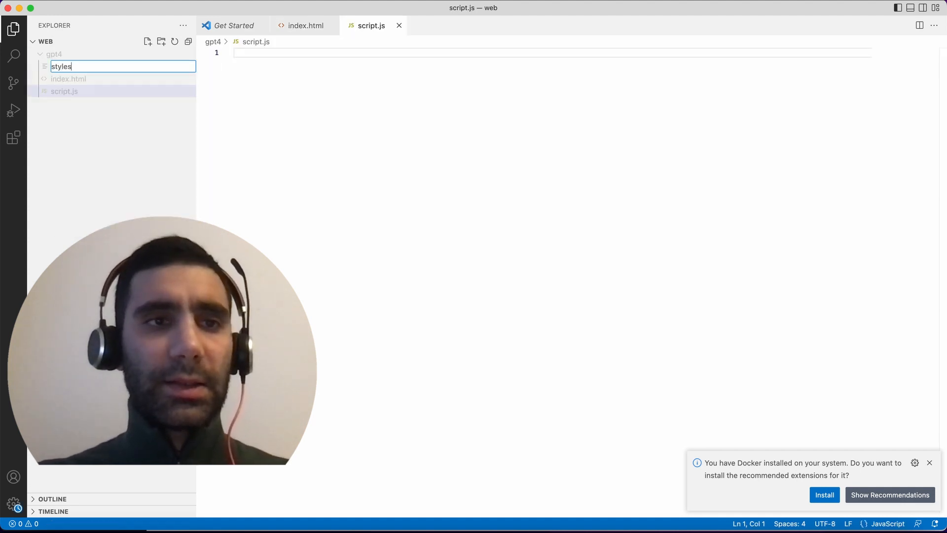
{"action": "key", "text": "Return"}
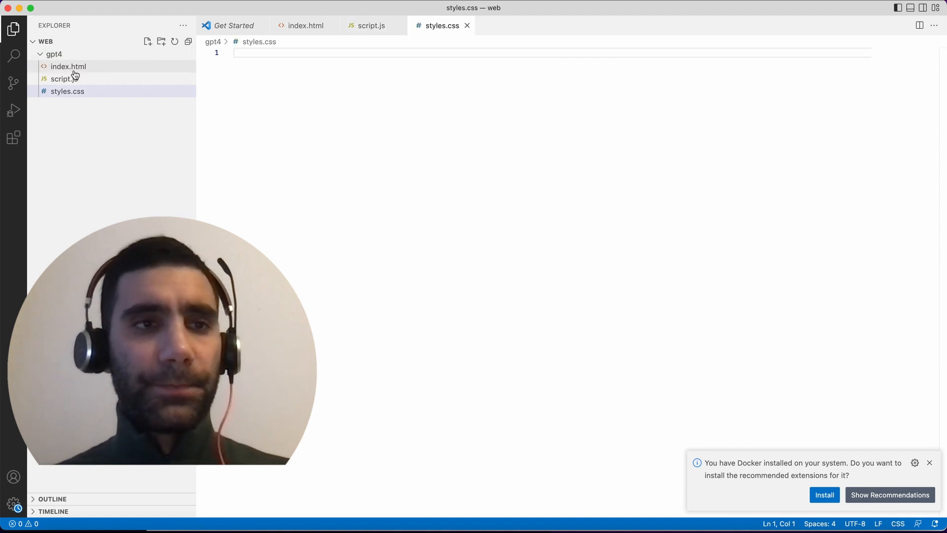
{"action": "left_click", "coordinate": [68, 66]}
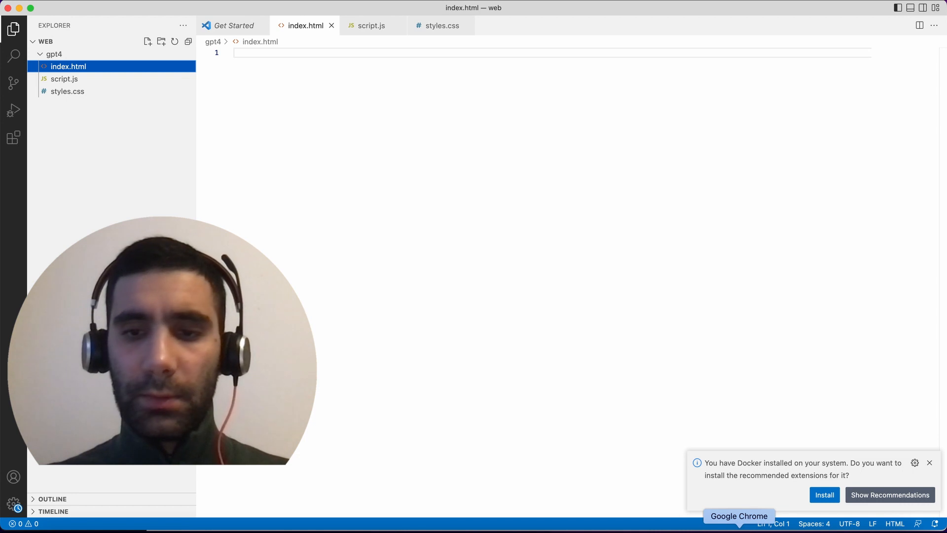
Read through GPT-4's continued CSS answer with footer and mobile-width header rules.
{"action": "left_click", "coordinate": [739, 516]}
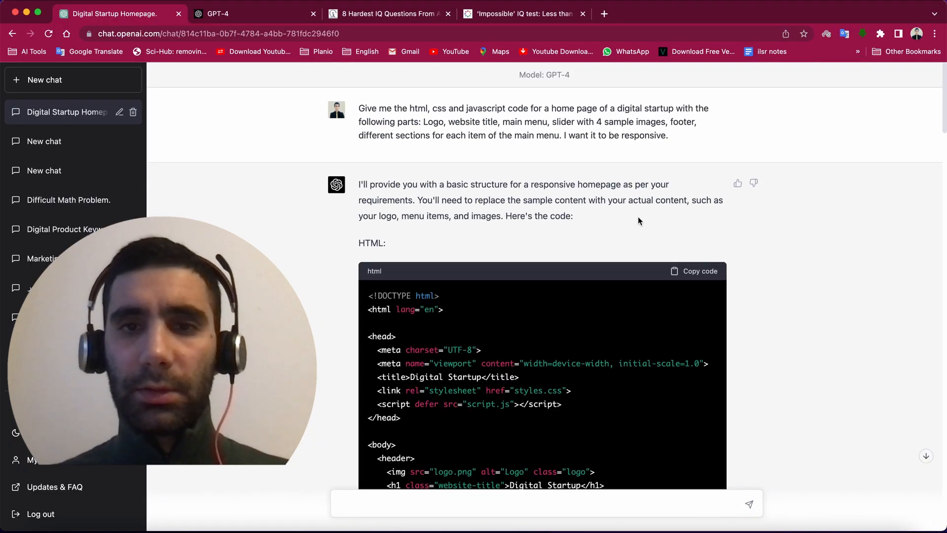
{"action": "scroll", "scroll_direction": "down", "scroll_amount": 3}
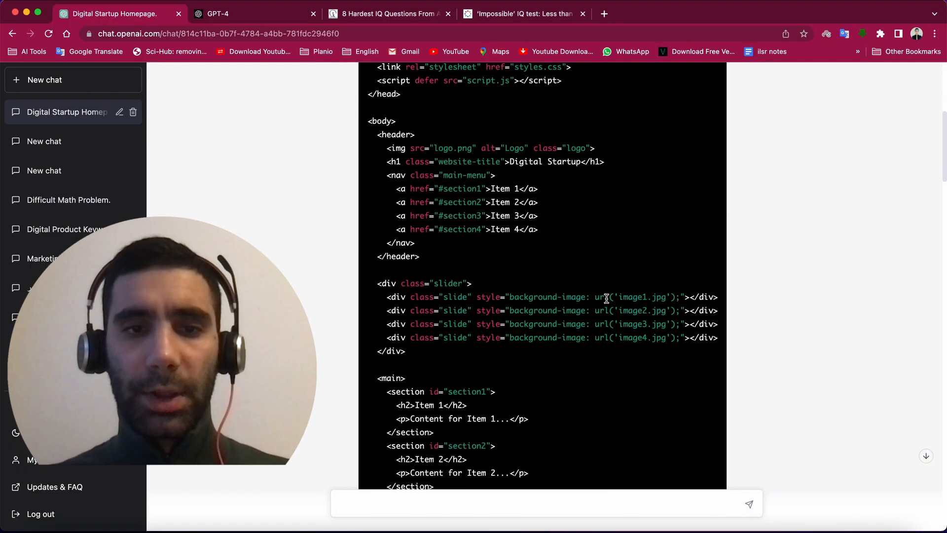
{"action": "scroll", "scroll_direction": "down", "scroll_amount": 3}
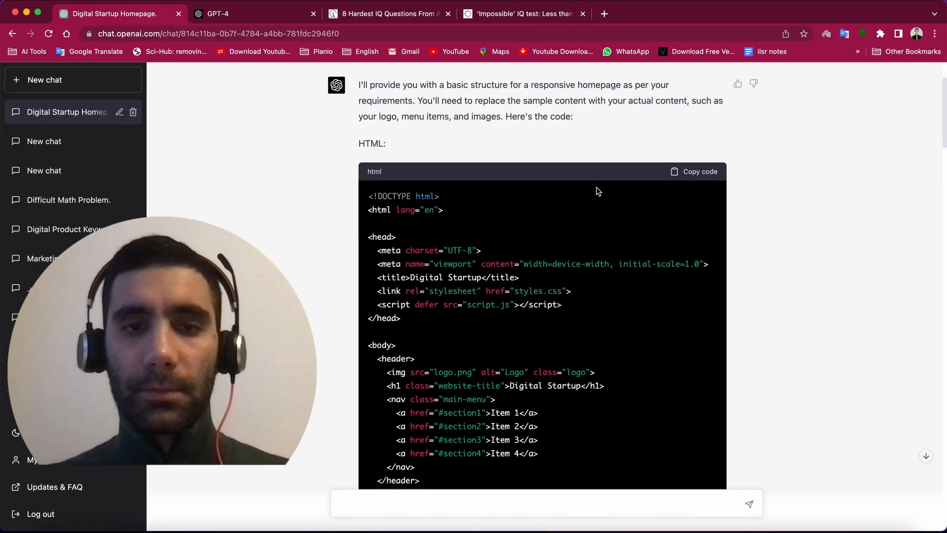
{"action": "scroll", "scroll_direction": "down", "scroll_amount": 3}
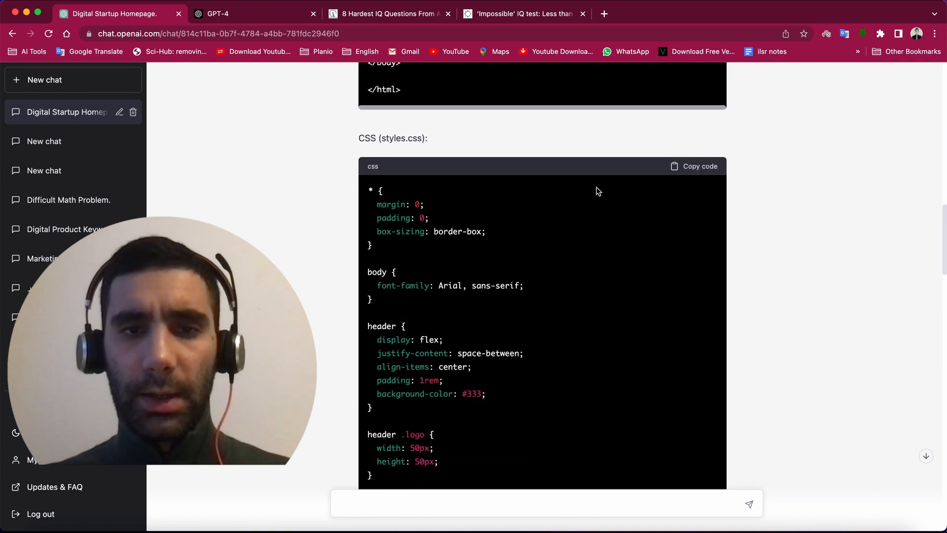
{"action": "scroll", "scroll_direction": "down", "scroll_amount": 3}
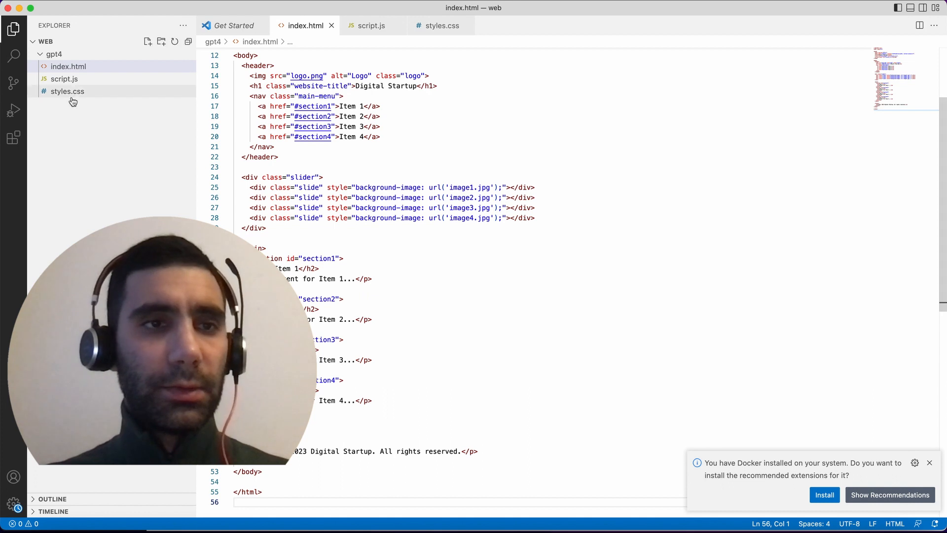
Review the partly filled styles.css in VS Code, ending at the section rule.
{"action": "left_click", "coordinate": [68, 91]}
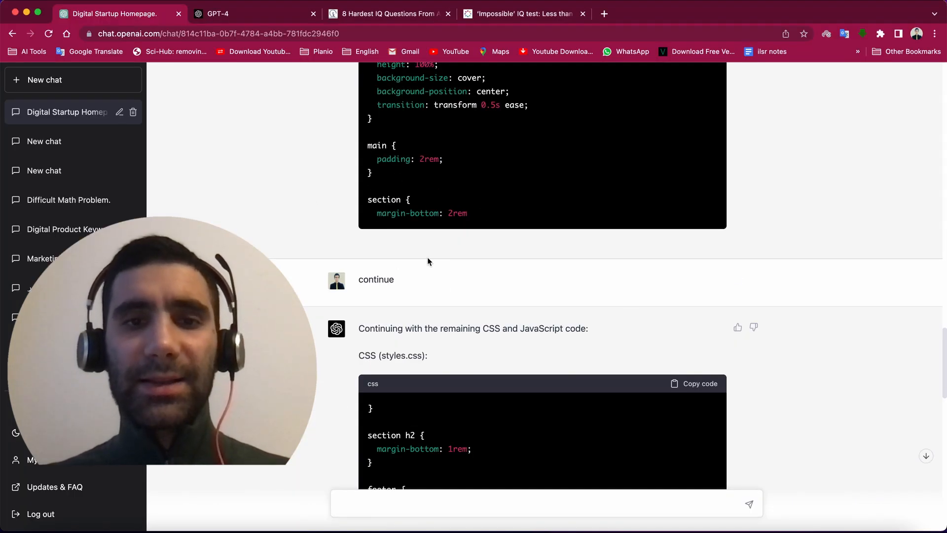
{"action": "scroll", "scroll_direction": "up", "scroll_amount": 3}
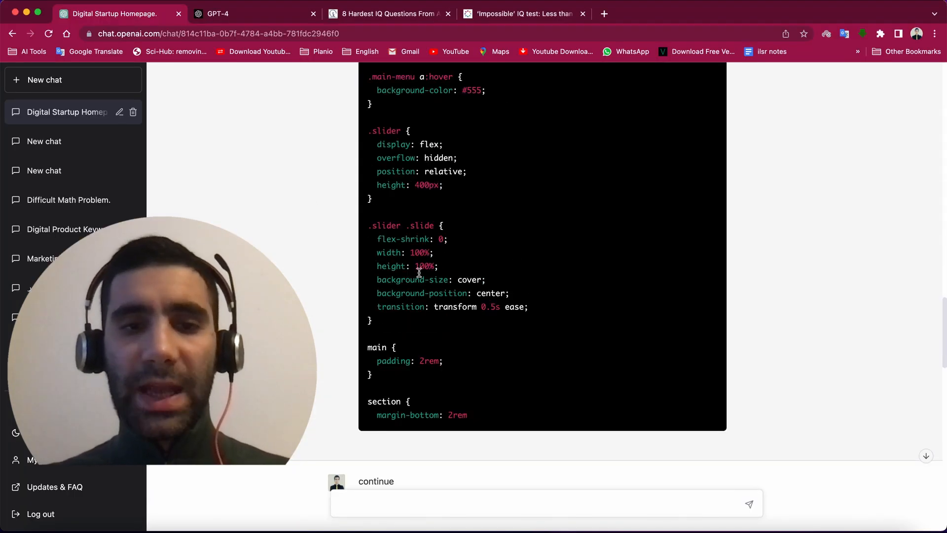
{"action": "scroll", "scroll_direction": "down", "scroll_amount": 3}
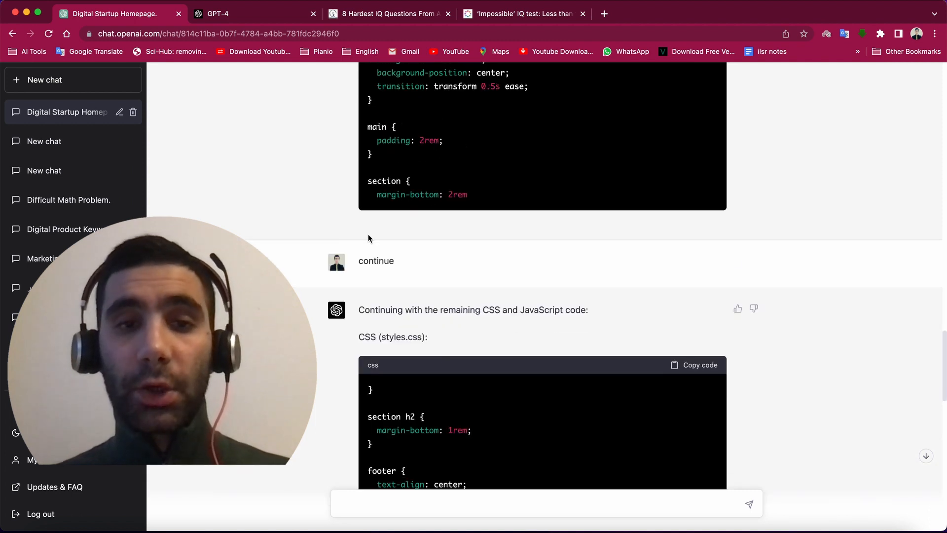
{"action": "scroll", "scroll_direction": "up", "scroll_amount": 3}
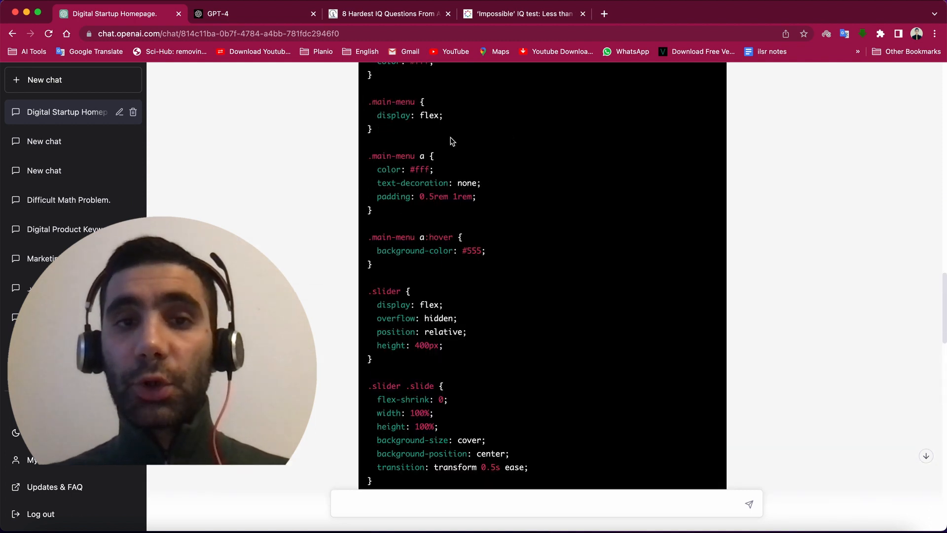
{"action": "scroll", "scroll_direction": "down", "scroll_amount": 3}
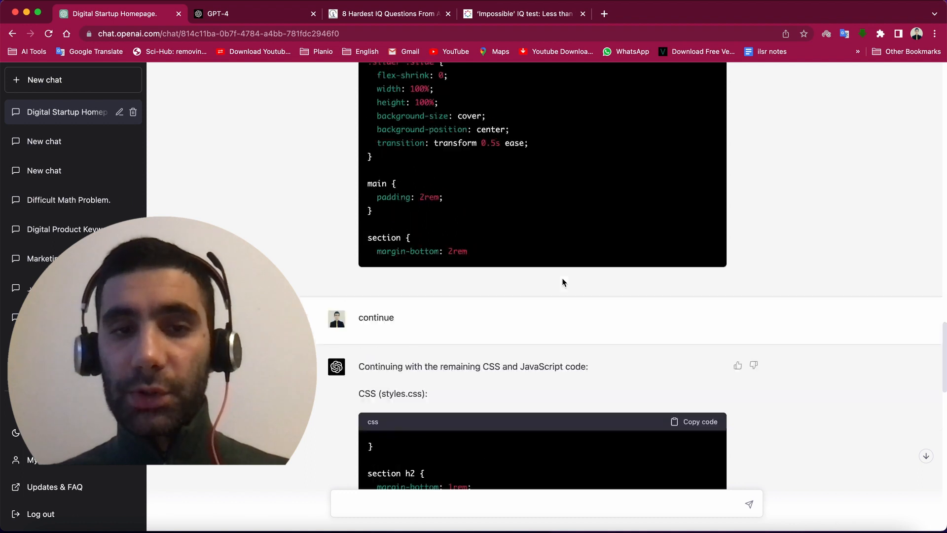
{"action": "scroll", "scroll_direction": "down", "scroll_amount": 3}
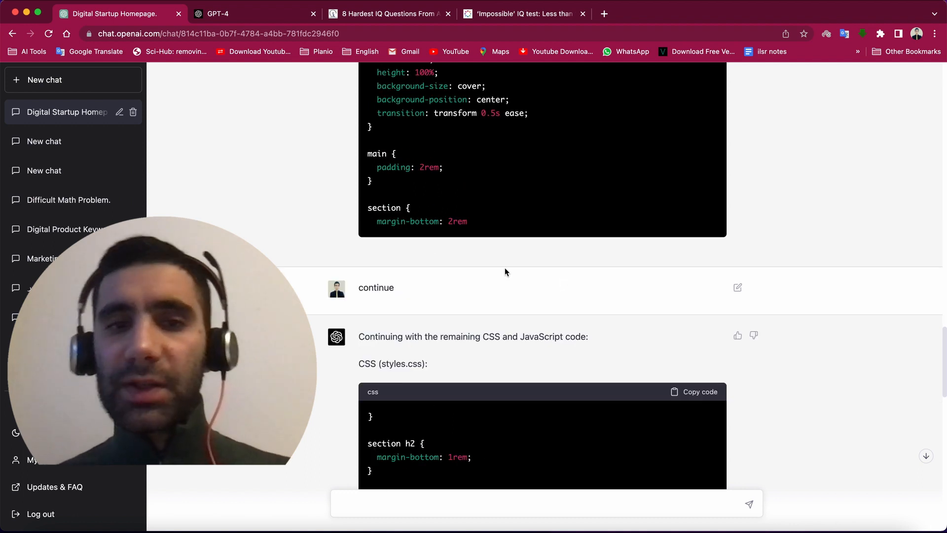
{"action": "scroll", "scroll_direction": "up", "scroll_amount": 3}
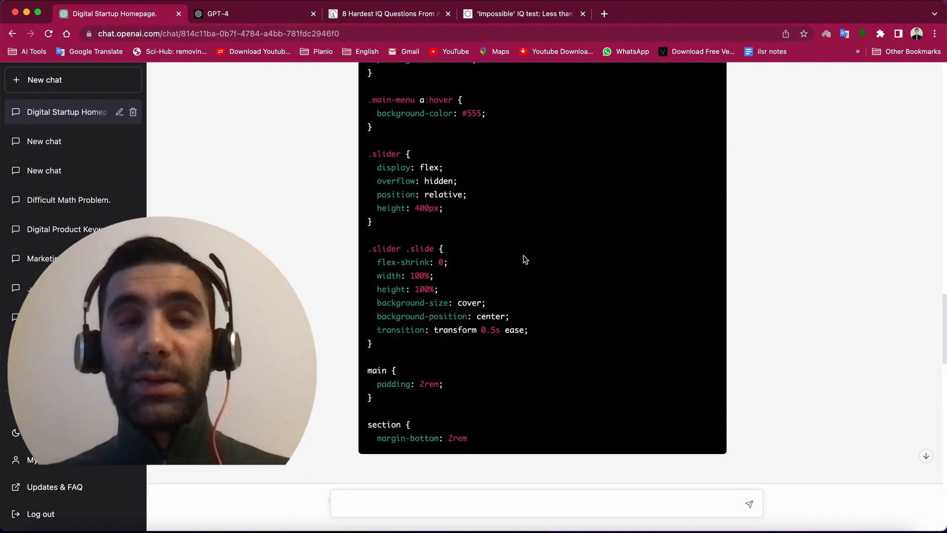
{"action": "scroll", "scroll_direction": "down", "scroll_amount": 3}
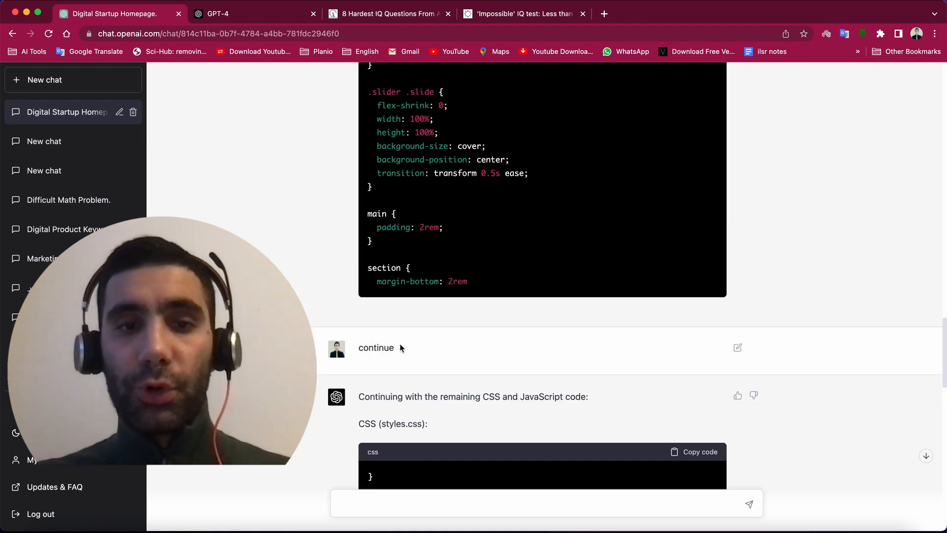
{"action": "scroll", "scroll_direction": "down", "scroll_amount": 3}
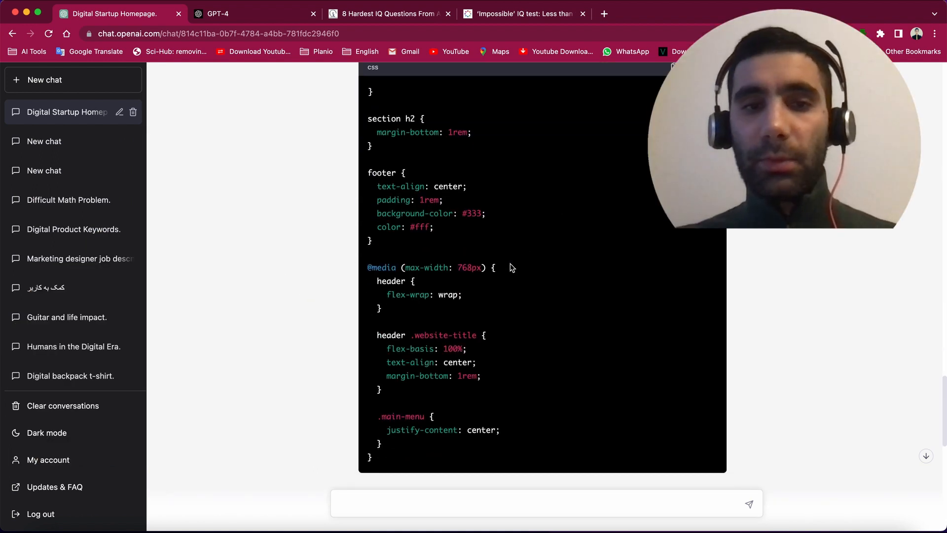
{"action": "scroll", "scroll_direction": "up", "scroll_amount": 3}
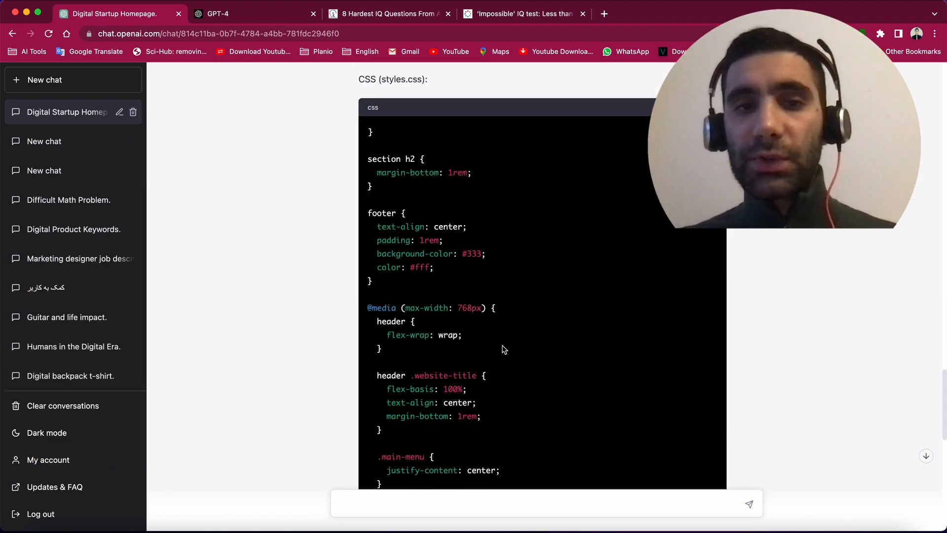
{"action": "scroll", "scroll_direction": "up", "scroll_amount": 3}
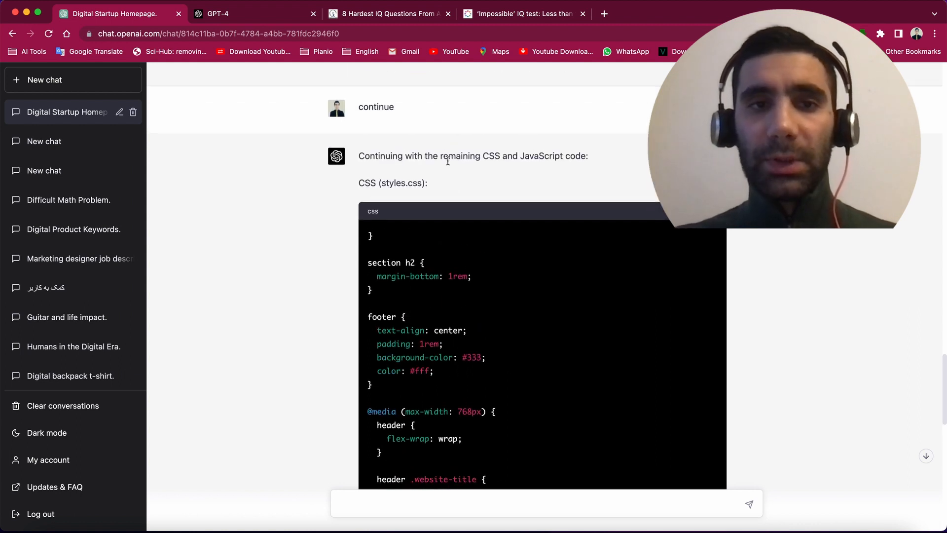
{"action": "scroll", "scroll_direction": "down", "scroll_amount": 3}
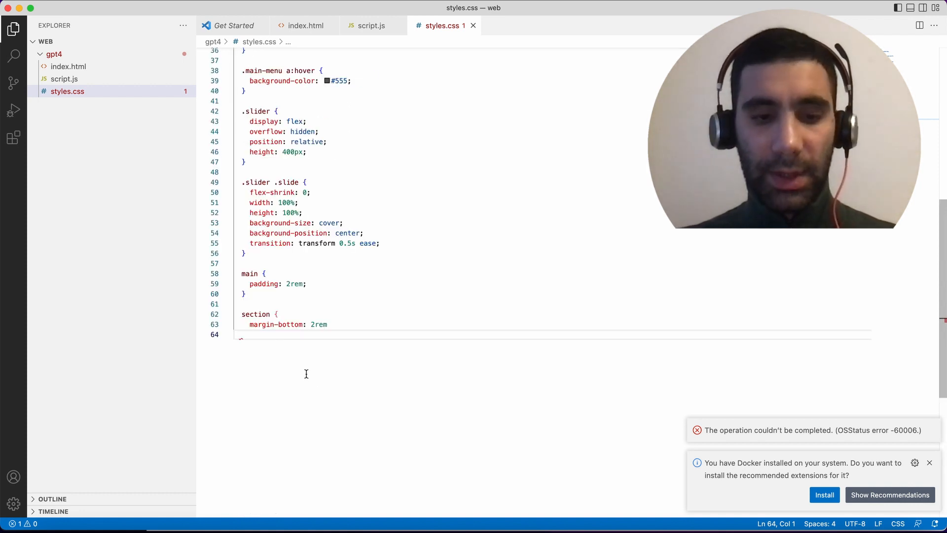
Copy GPT-4's slider JavaScript into script.js, starting with the DOMContentLoaded listener.
{"action": "scroll", "scroll_direction": "up", "scroll_amount": 3}
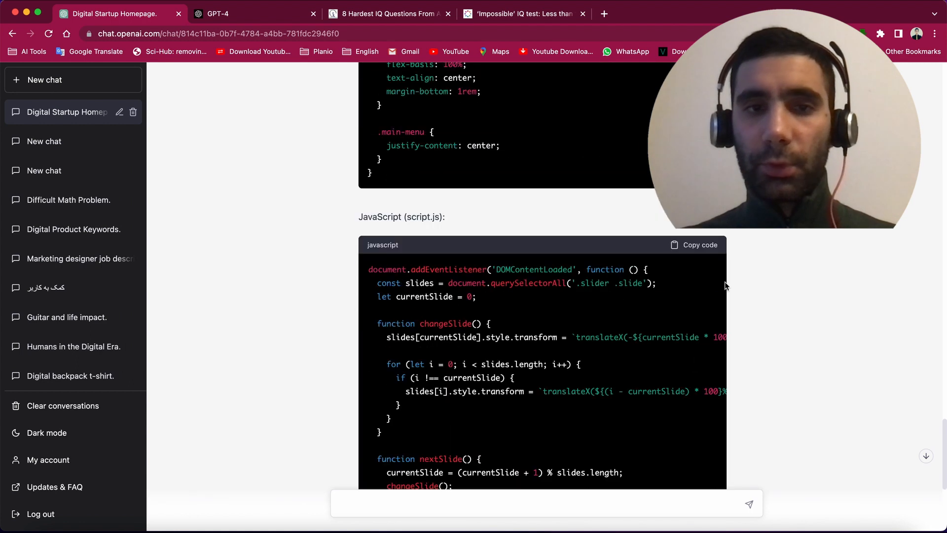
{"action": "left_click", "coordinate": [694, 245]}
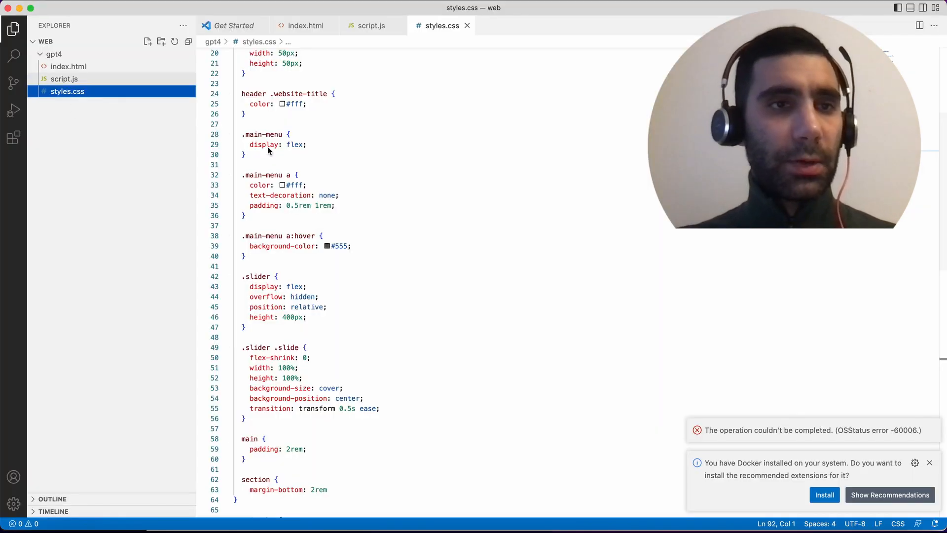
{"action": "left_click", "coordinate": [371, 26]}
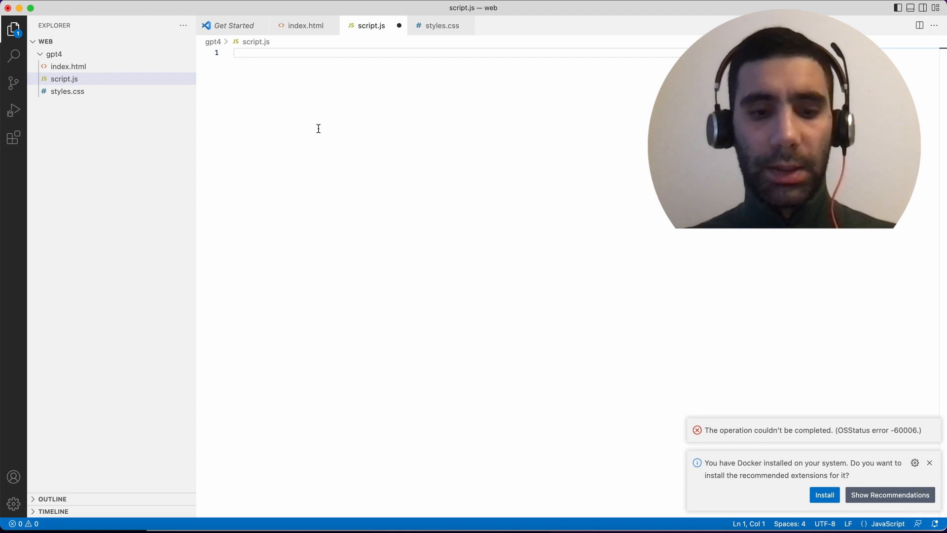
{"action": "type", "text": "document.addEventListener('DOMContentLoaded', function () {"}
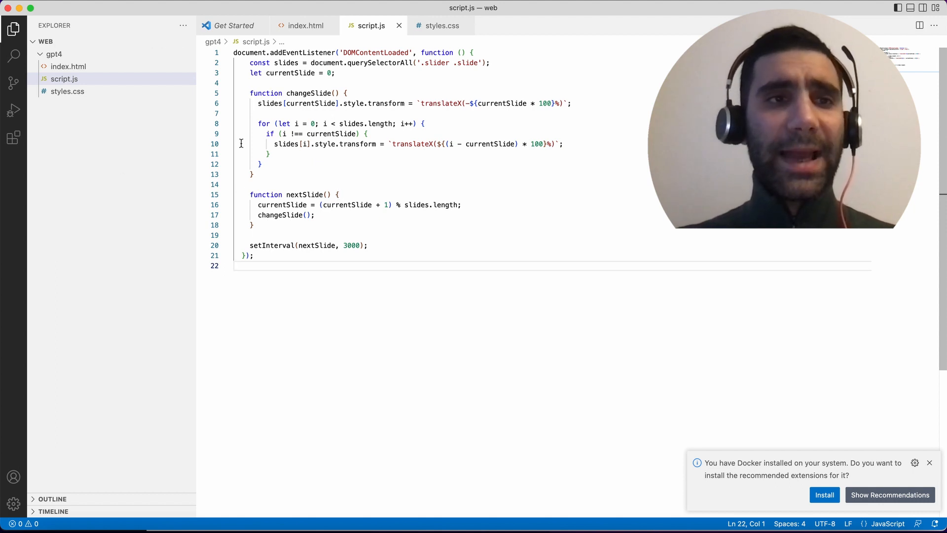
Move image1–4.png and logo.svg into the gpt4 folder, confirming the move.
{"action": "left_click", "coordinate": [304, 26]}
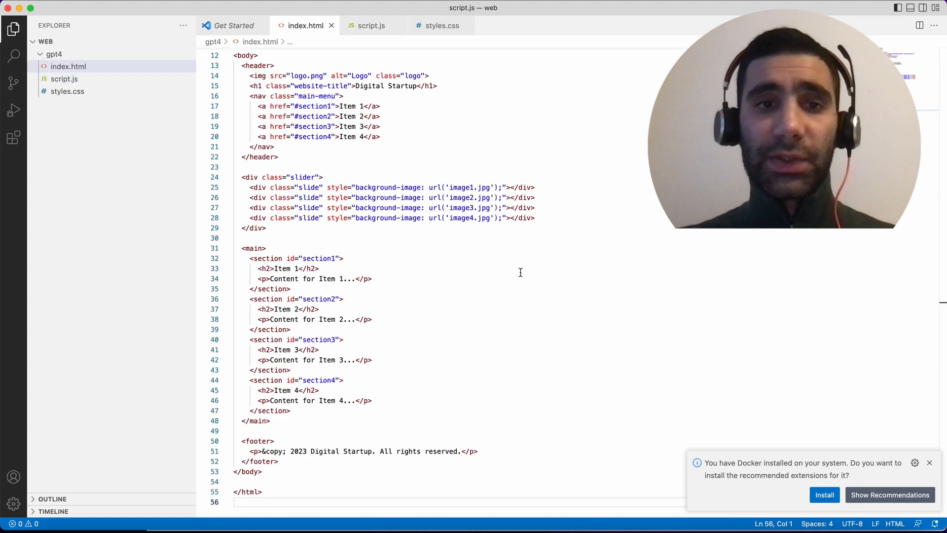
{"action": "scroll", "scroll_direction": "up", "scroll_amount": 3}
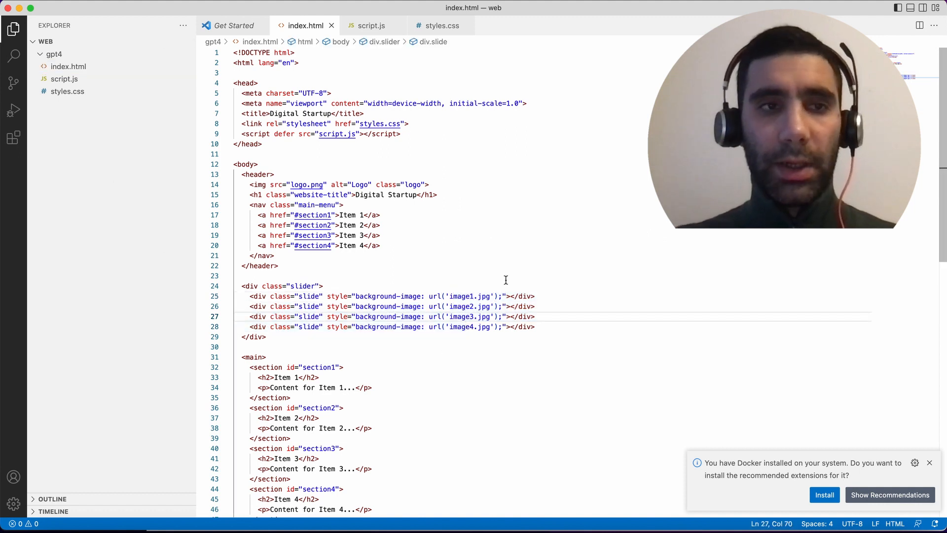
{"action": "left_click", "coordinate": [66, 104]}
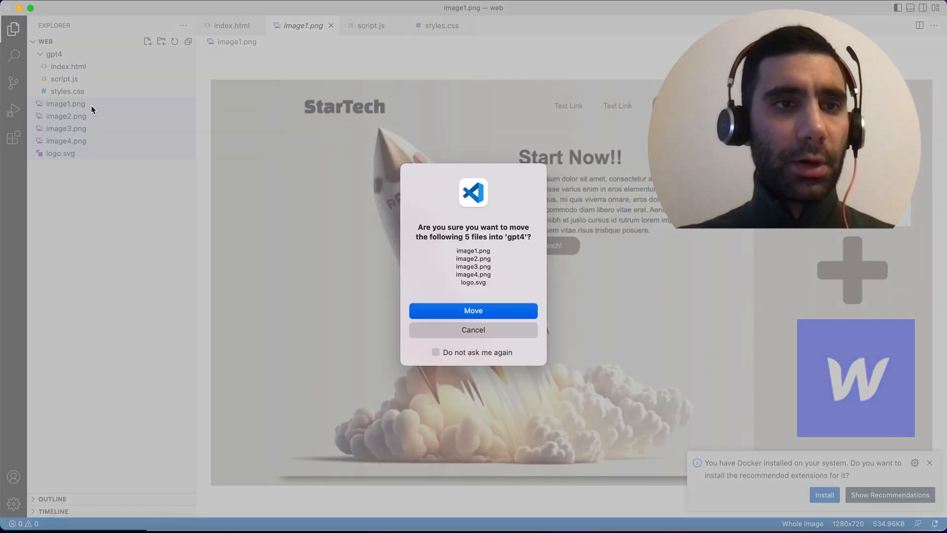
{"action": "left_click", "coordinate": [473, 311]}
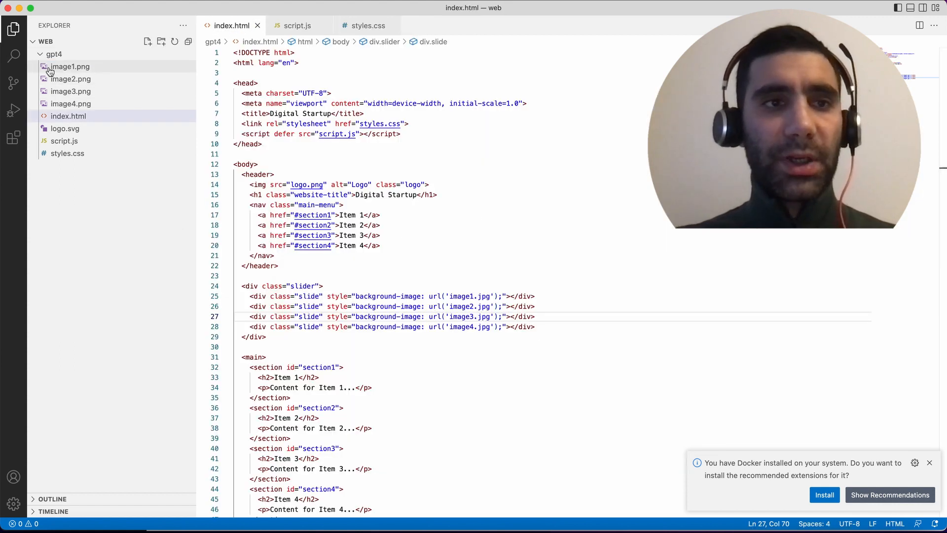
Change the slide image URLs from .jpg to .png and the header logo to logo.svg in index.html.
{"action": "double_click", "coordinate": [465, 296]}
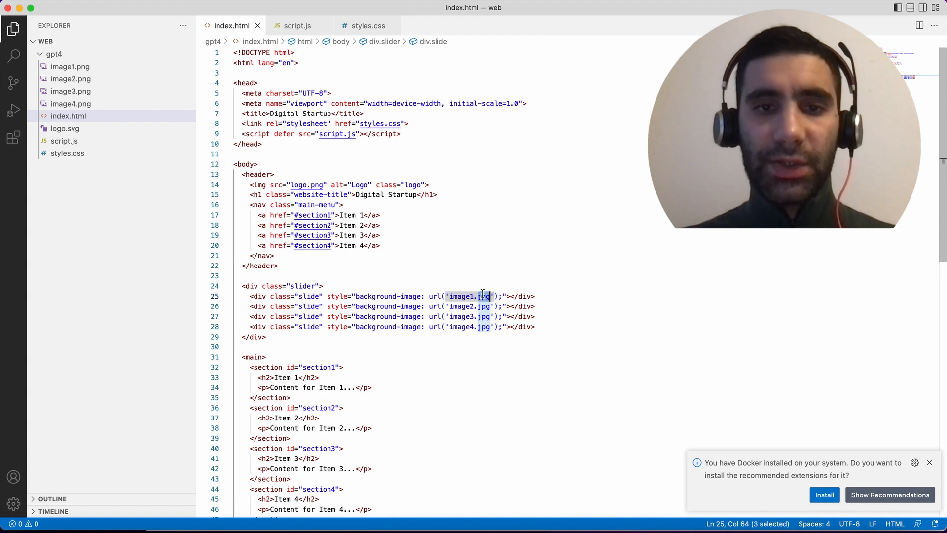
{"action": "type", "text": "png"}
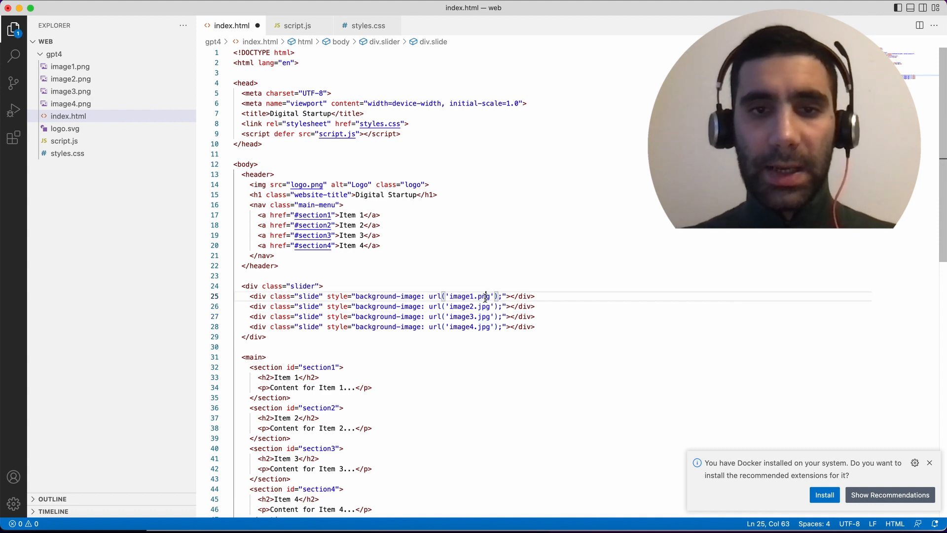
{"action": "double_click", "coordinate": [484, 306]}
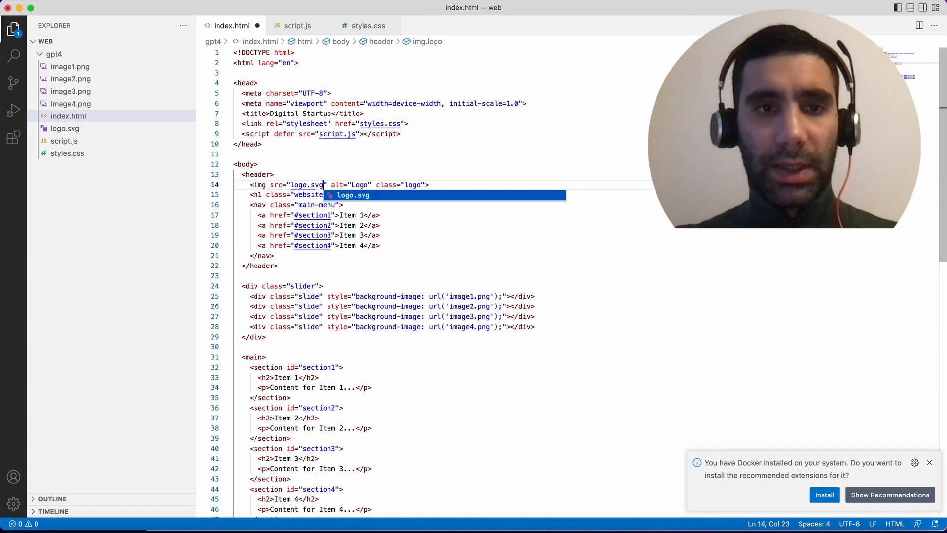
{"action": "left_click", "coordinate": [433, 235]}
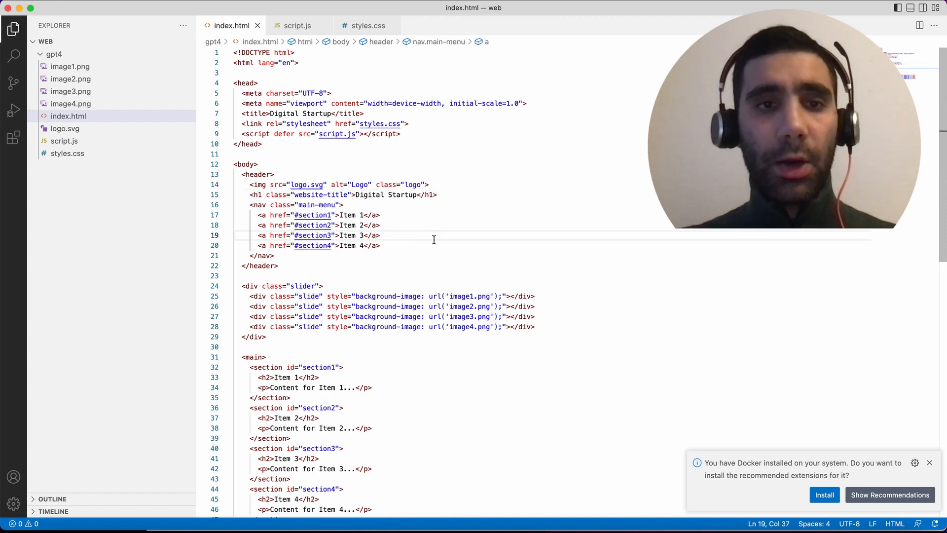
Reveal the gpt4 folder and choose how to open index.html.
{"action": "left_click", "coordinate": [68, 116]}
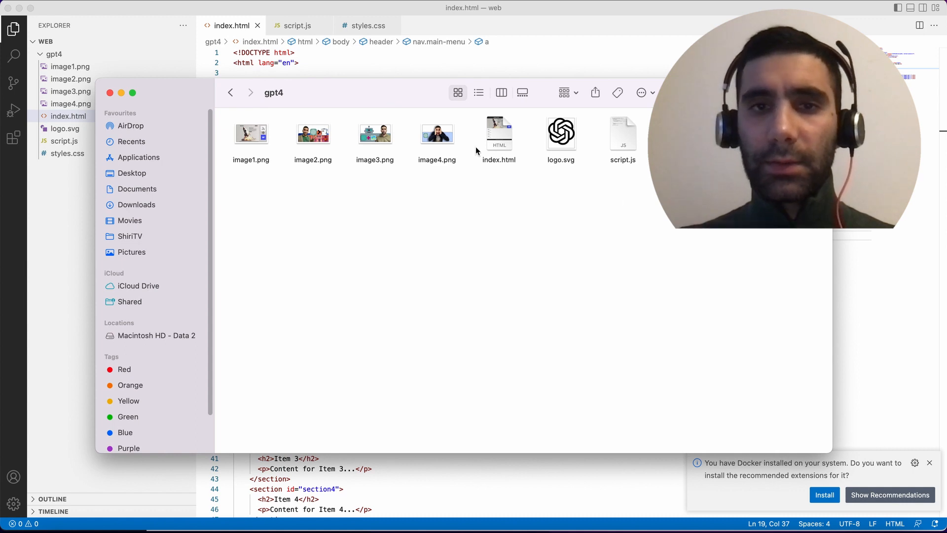
{"action": "right_click", "coordinate": [499, 136]}
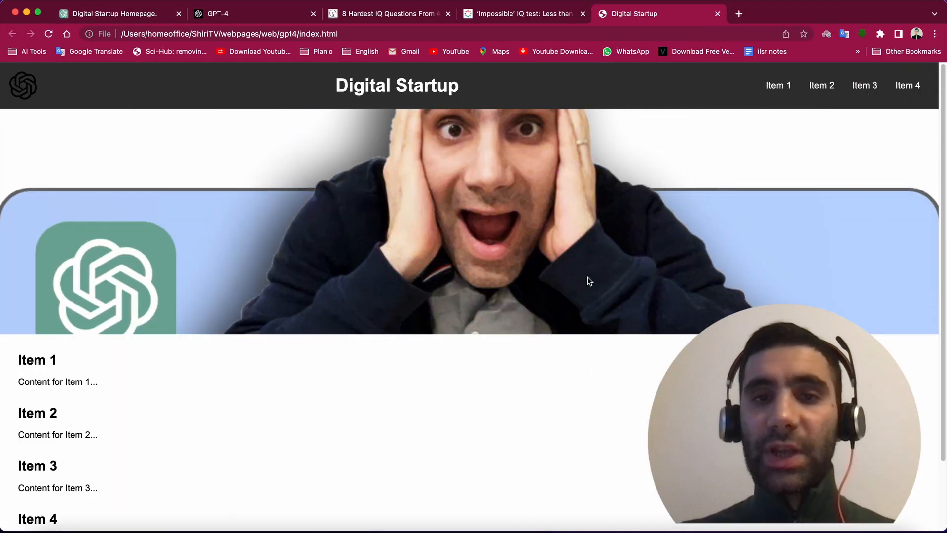
{"action": "mouse_move", "coordinate": [432, 446]}
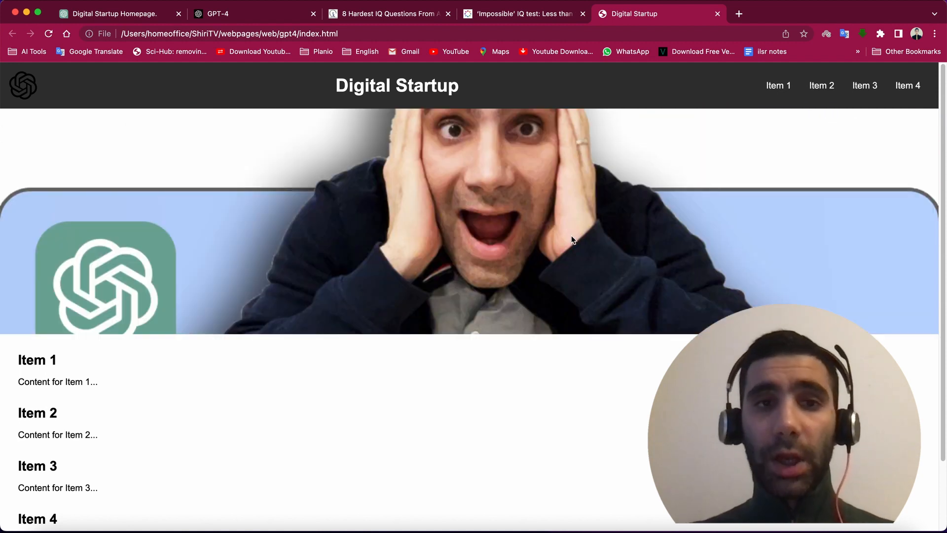
Check the GPT-4 Digital Startup page's slides and sections, then return to the ChatGPT tab.
{"action": "scroll", "scroll_direction": "down", "scroll_amount": 3}
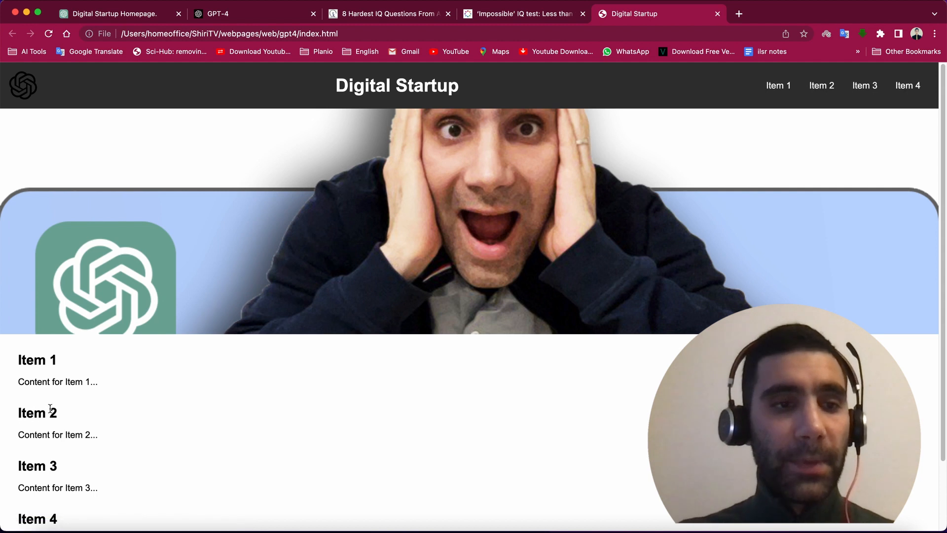
{"action": "scroll", "scroll_direction": "down", "scroll_amount": 3}
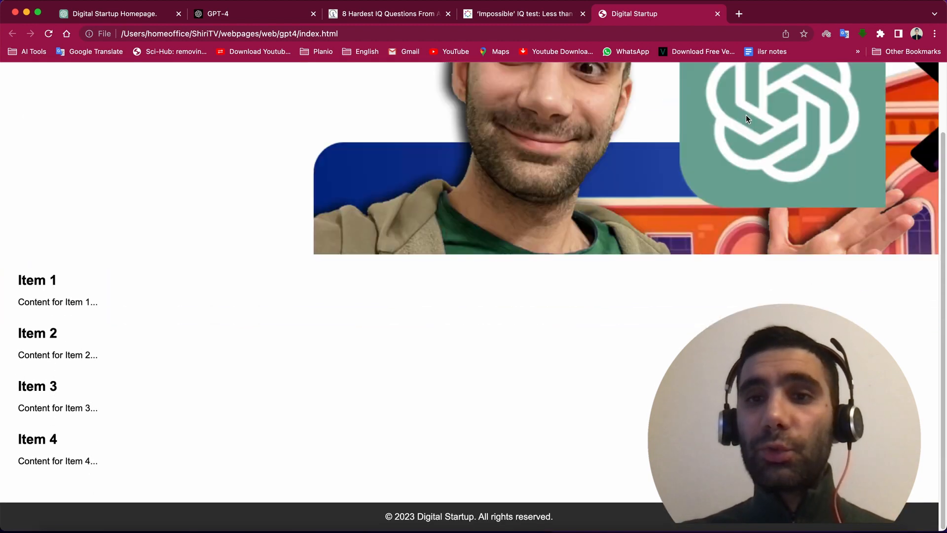
{"action": "scroll", "scroll_direction": "up", "scroll_amount": 3}
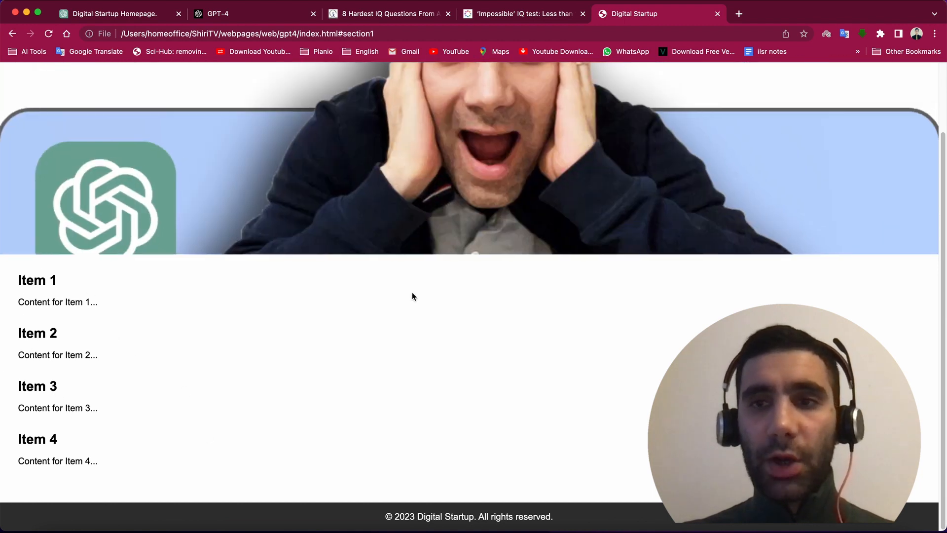
{"action": "scroll", "scroll_direction": "up", "scroll_amount": 3}
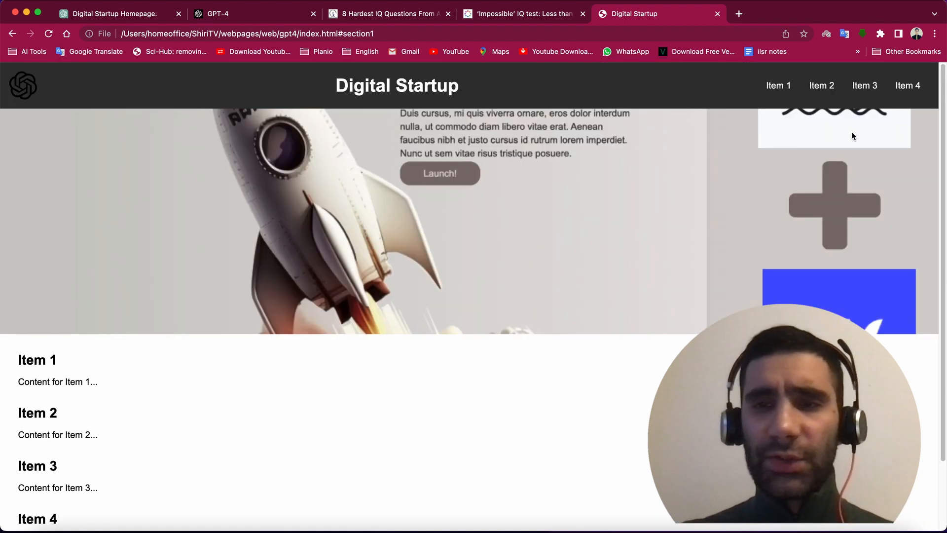
{"action": "scroll", "scroll_direction": "down", "scroll_amount": 3}
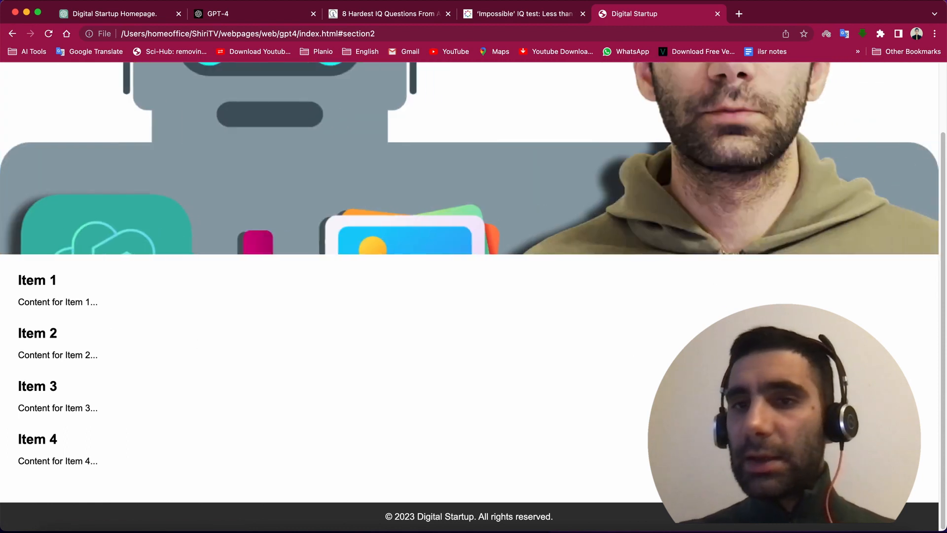
{"action": "mouse_move", "coordinate": [555, 484]}
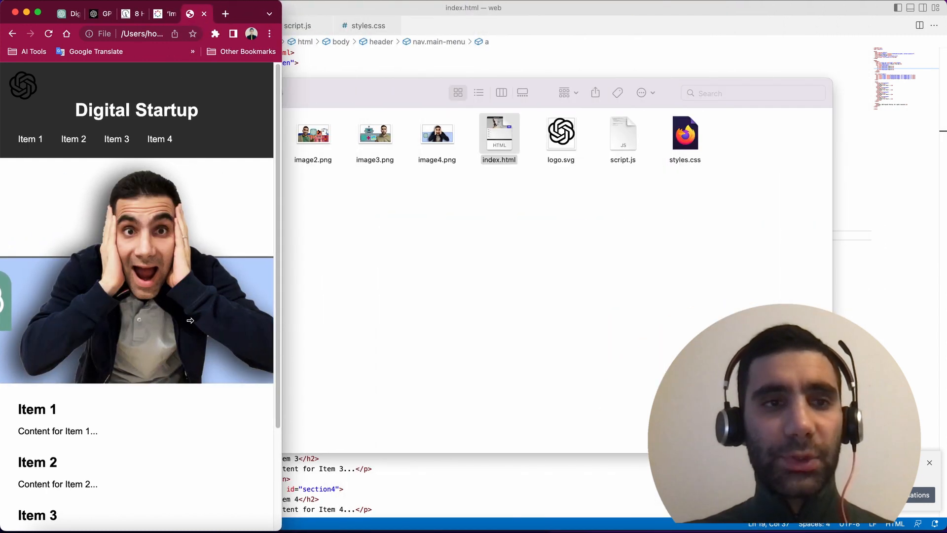
{"action": "left_click", "coordinate": [236, 13]}
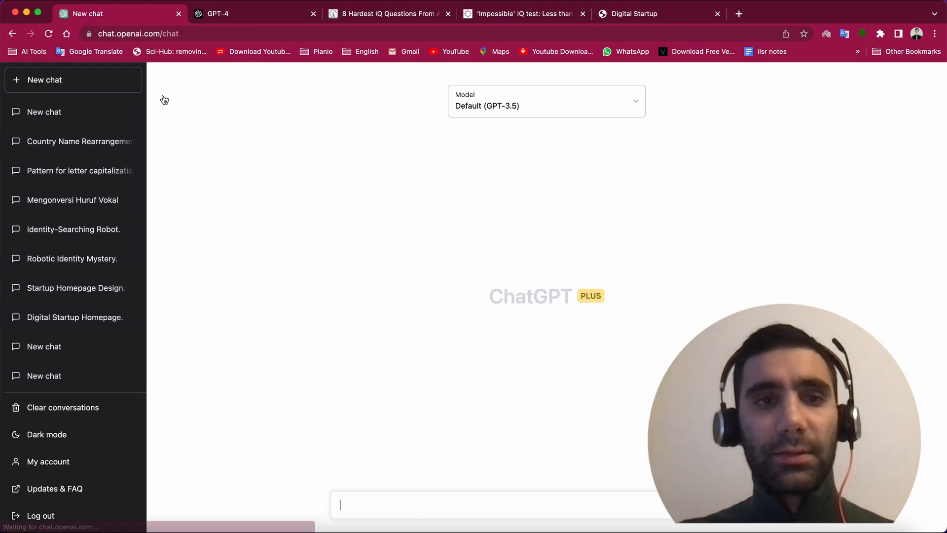
Compare the model list, then revisit the Country Name Rearrangement and homepage request chats.
{"action": "left_click", "coordinate": [546, 101]}
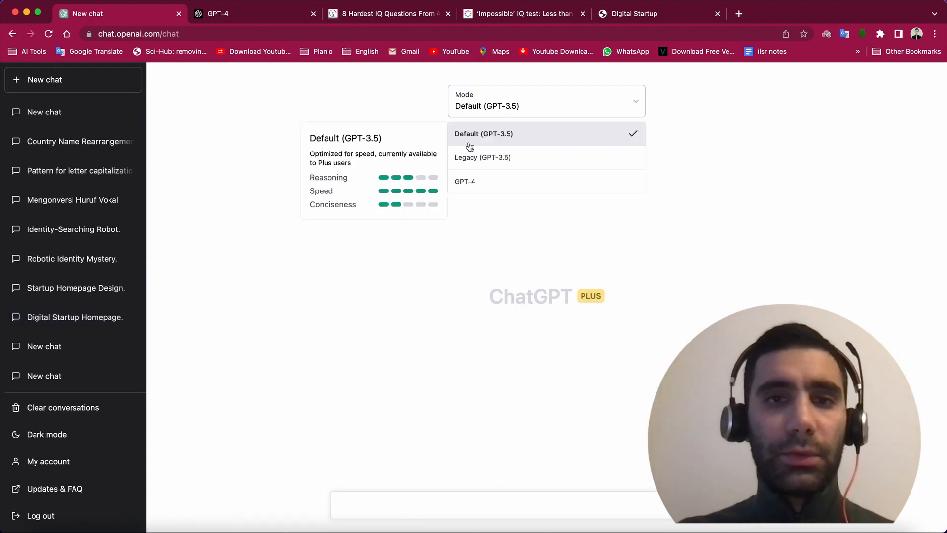
{"action": "mouse_move", "coordinate": [483, 157]}
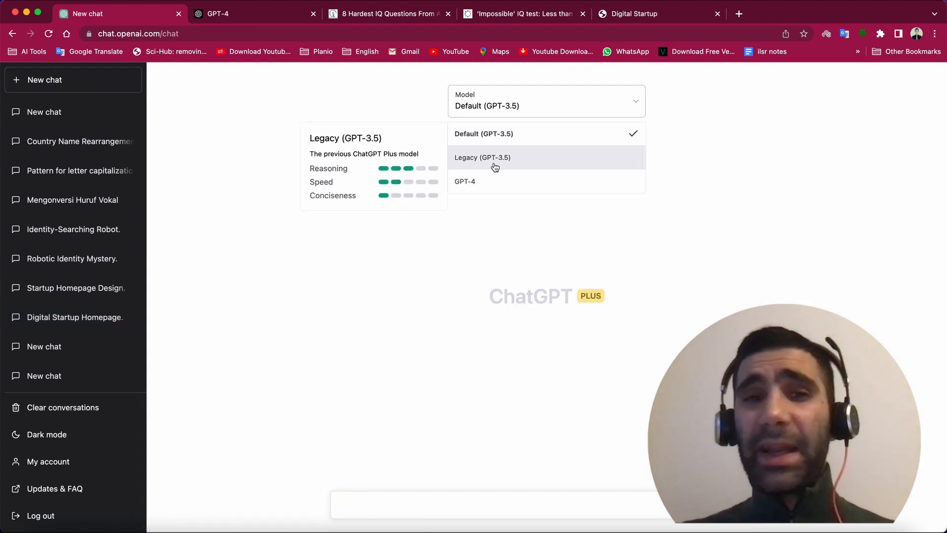
{"action": "mouse_move", "coordinate": [487, 162]}
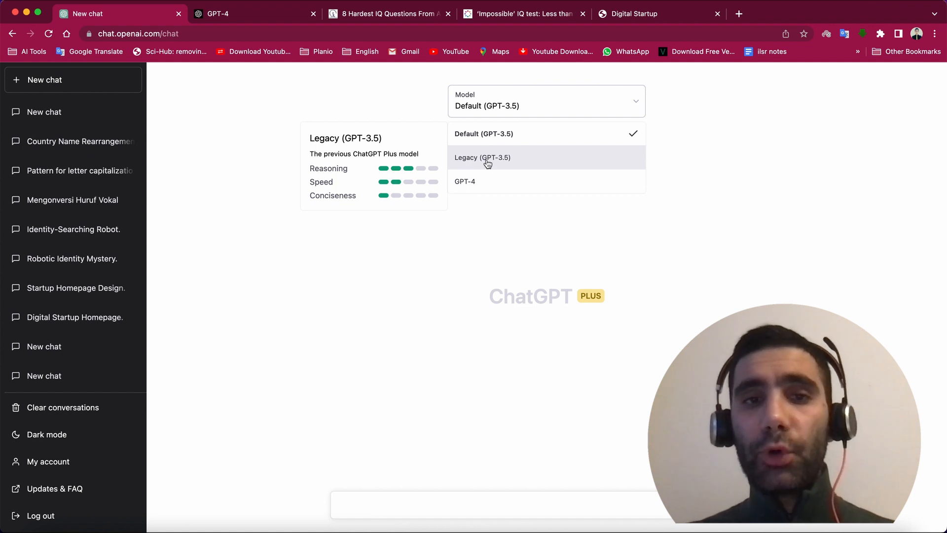
{"action": "mouse_move", "coordinate": [527, 192]}
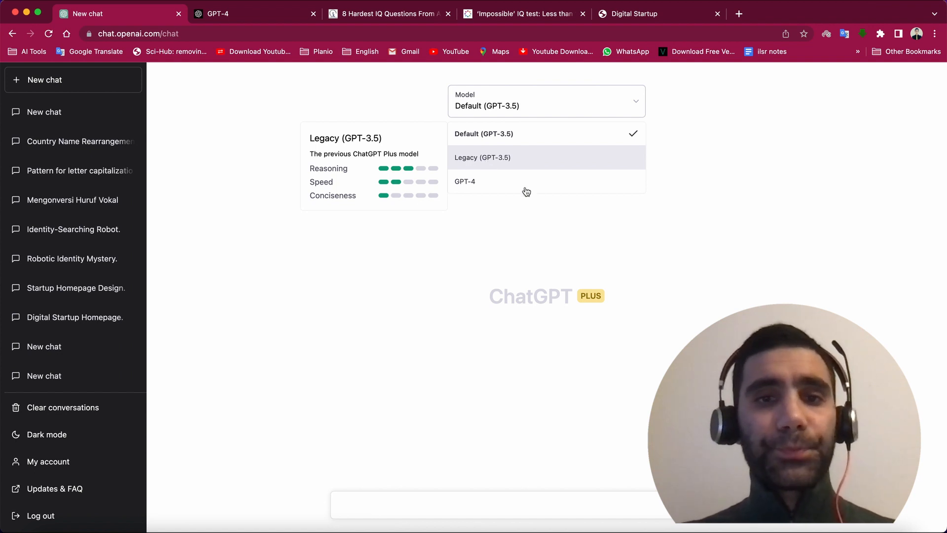
{"action": "mouse_move", "coordinate": [34, 132]}
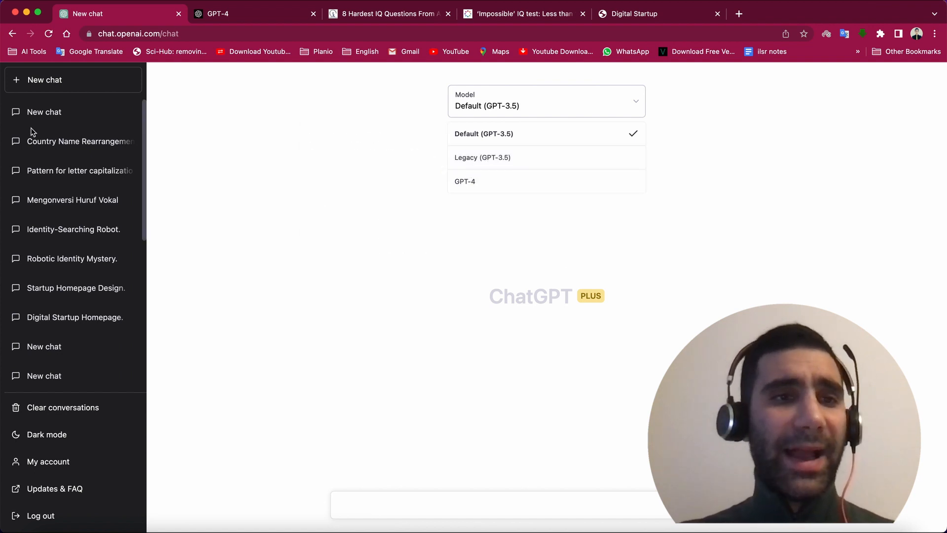
{"action": "left_click", "coordinate": [80, 141]}
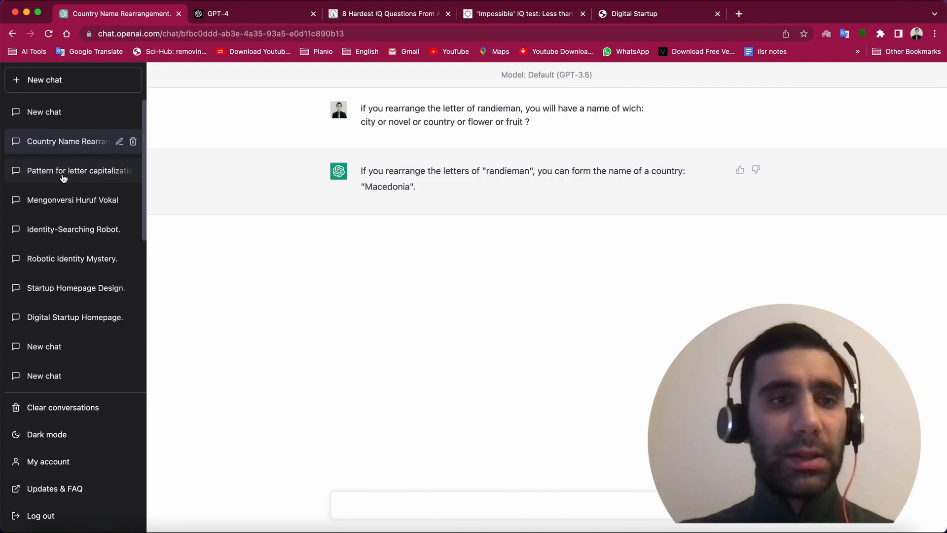
{"action": "left_click", "coordinate": [45, 112]}
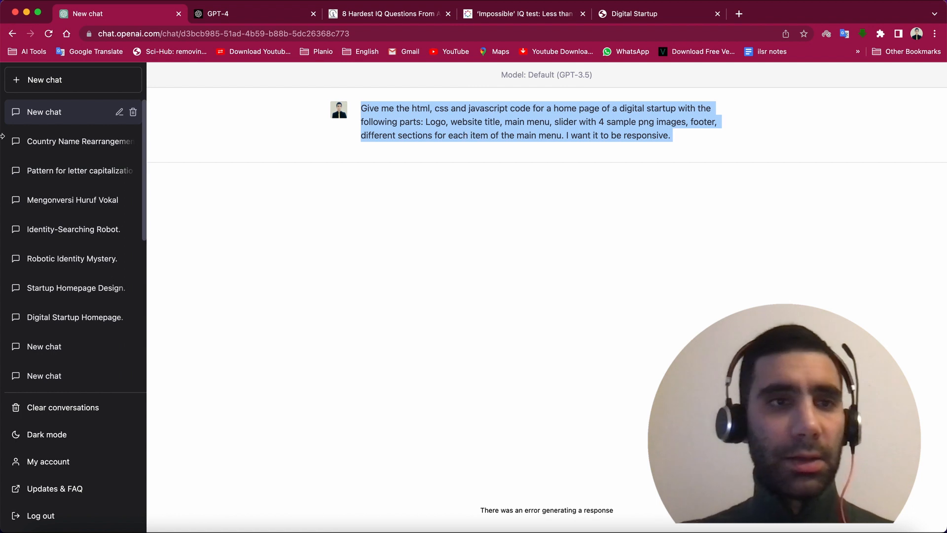
Start a new chat on Legacy (GPT-3.5) and send it the homepage code request.
{"action": "left_click", "coordinate": [72, 79]}
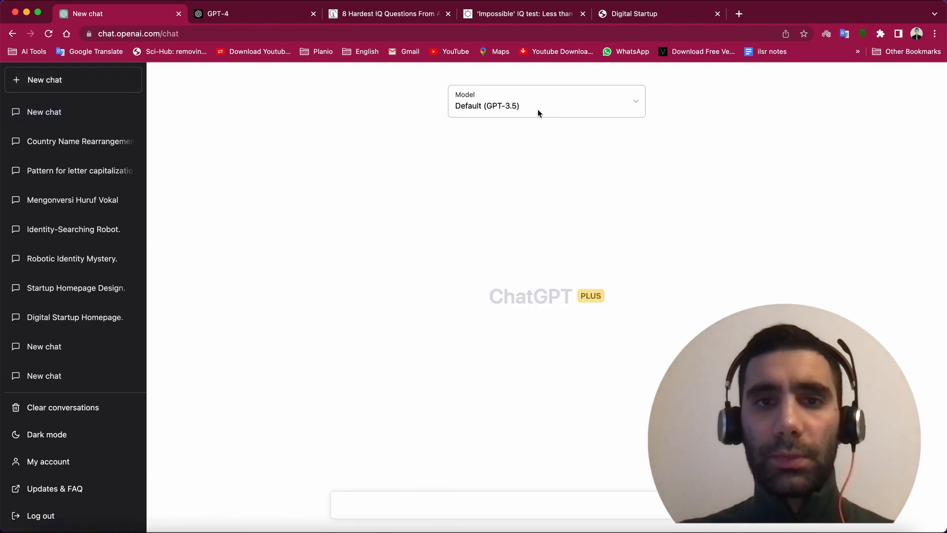
{"action": "left_click", "coordinate": [546, 100]}
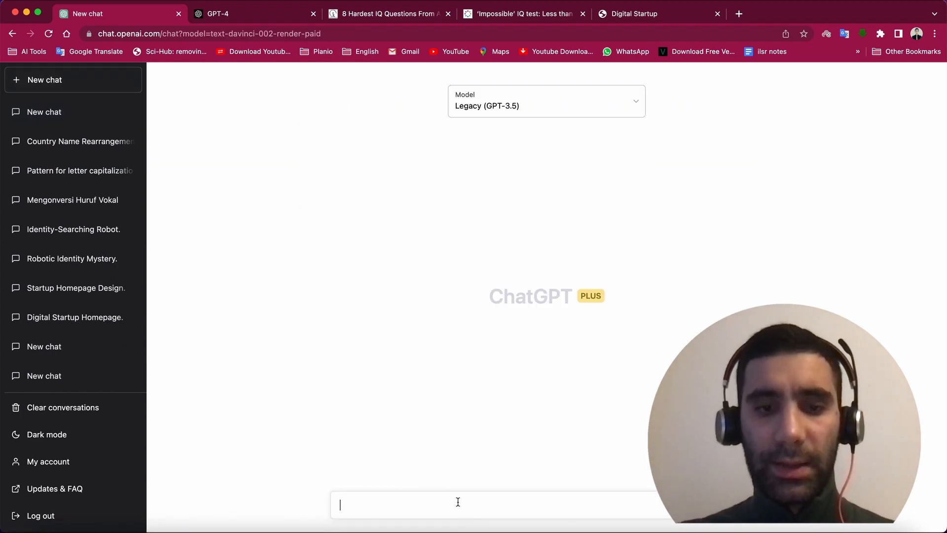
{"action": "key", "text": "Return"}
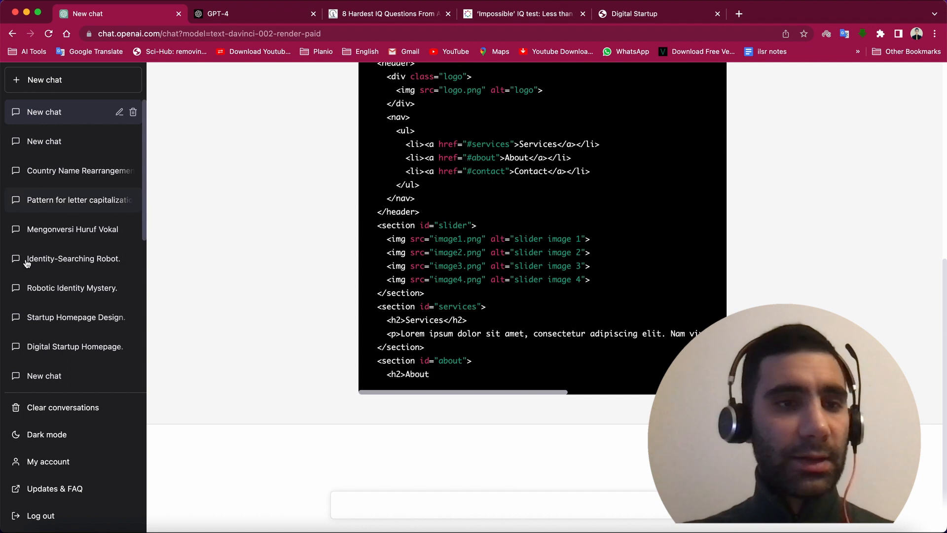
Open the Startup Homepage Design chat and read through GPT-3.5's HTML, CSS and JavaScript answer.
{"action": "left_click", "coordinate": [76, 317]}
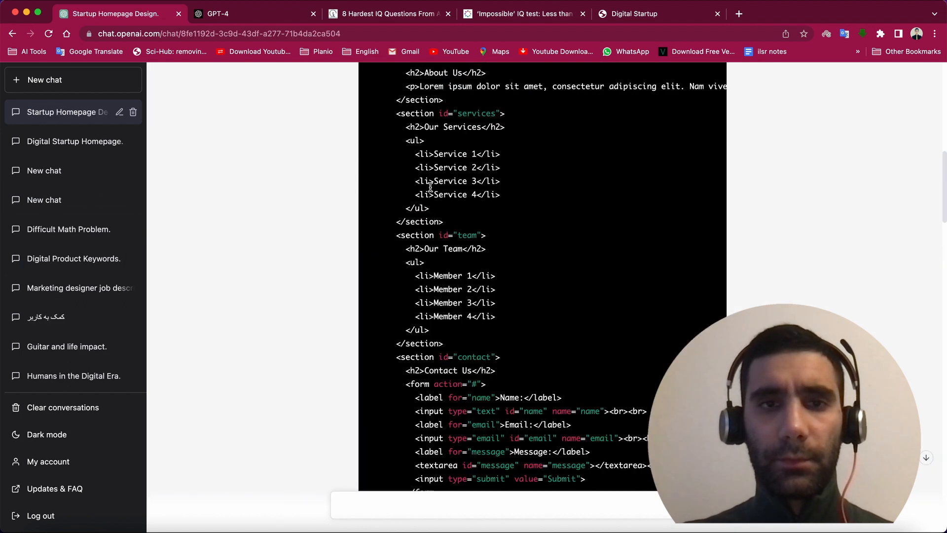
{"action": "scroll", "scroll_direction": "up", "scroll_amount": 3}
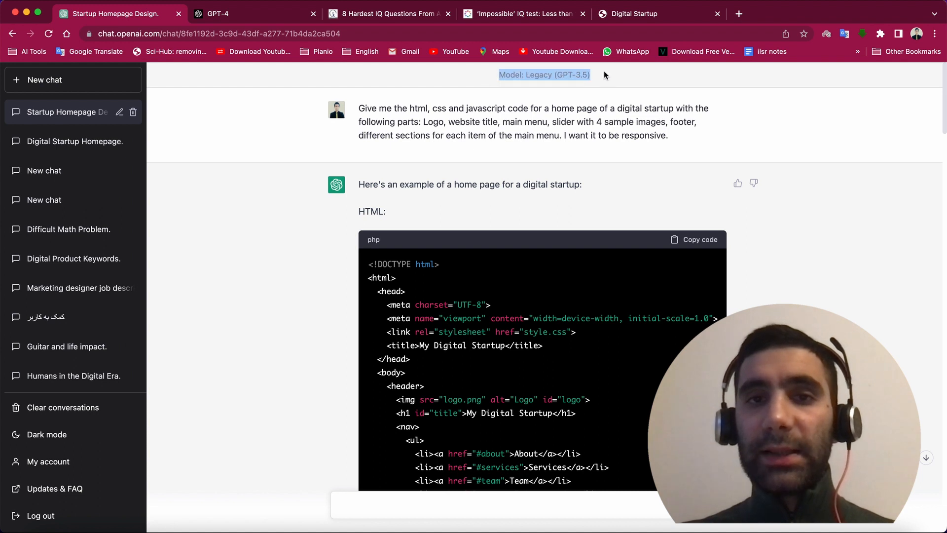
{"action": "mouse_move", "coordinate": [573, 371]}
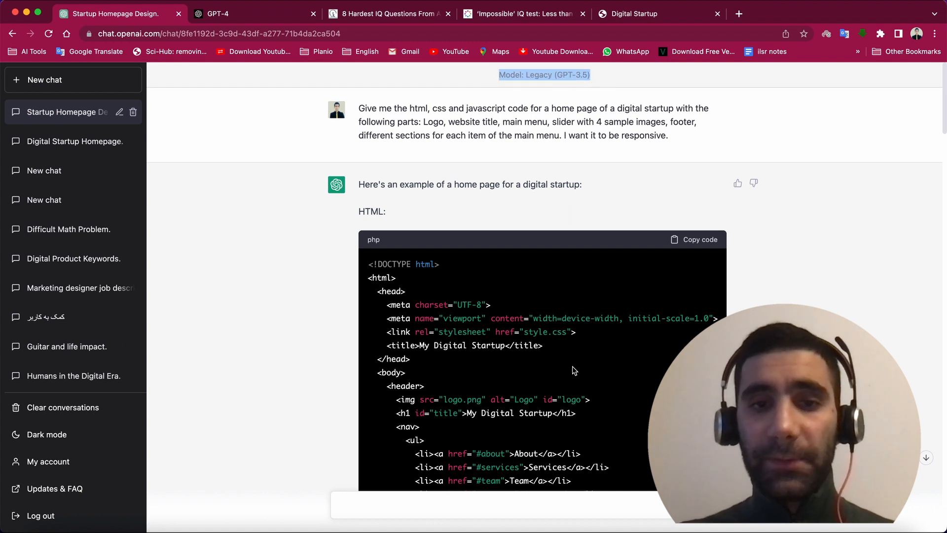
{"action": "scroll", "scroll_direction": "down", "scroll_amount": 3}
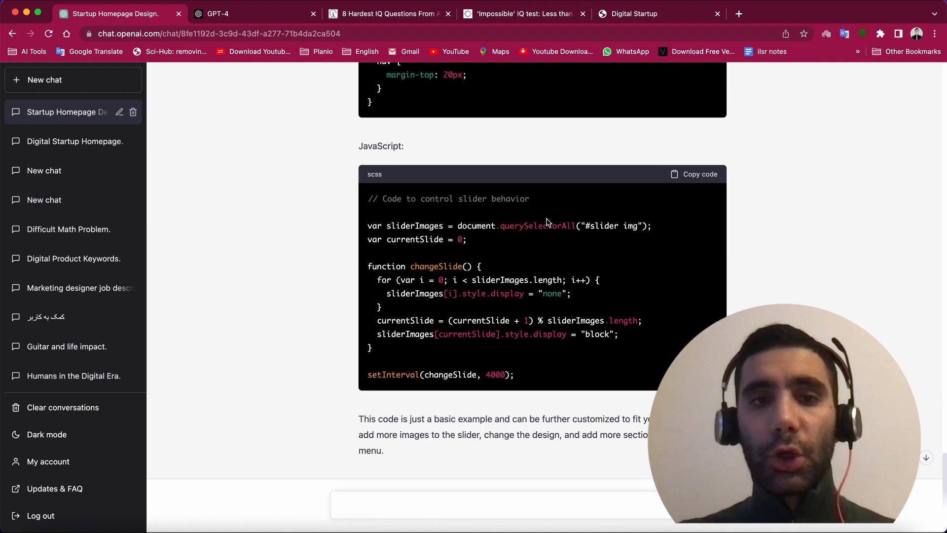
{"action": "scroll", "scroll_direction": "up", "scroll_amount": 3}
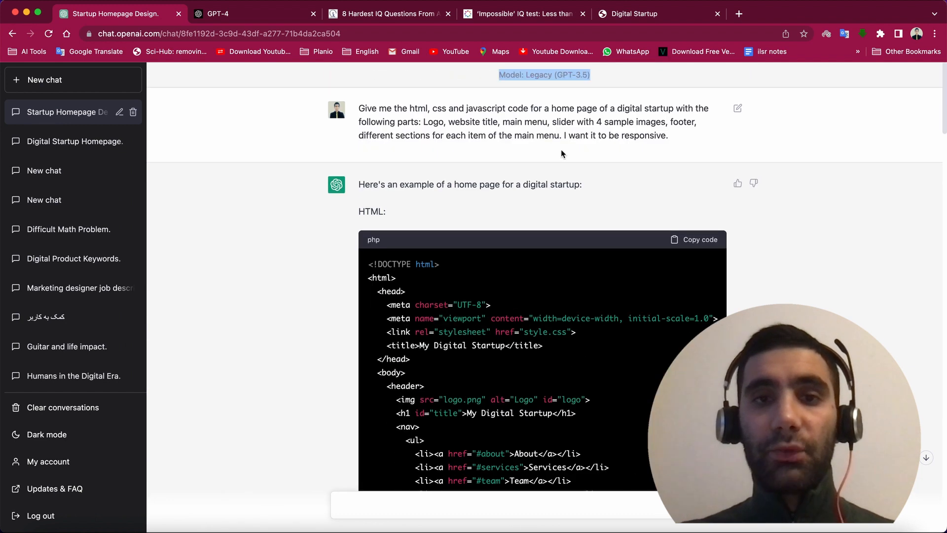
{"action": "mouse_move", "coordinate": [674, 286]}
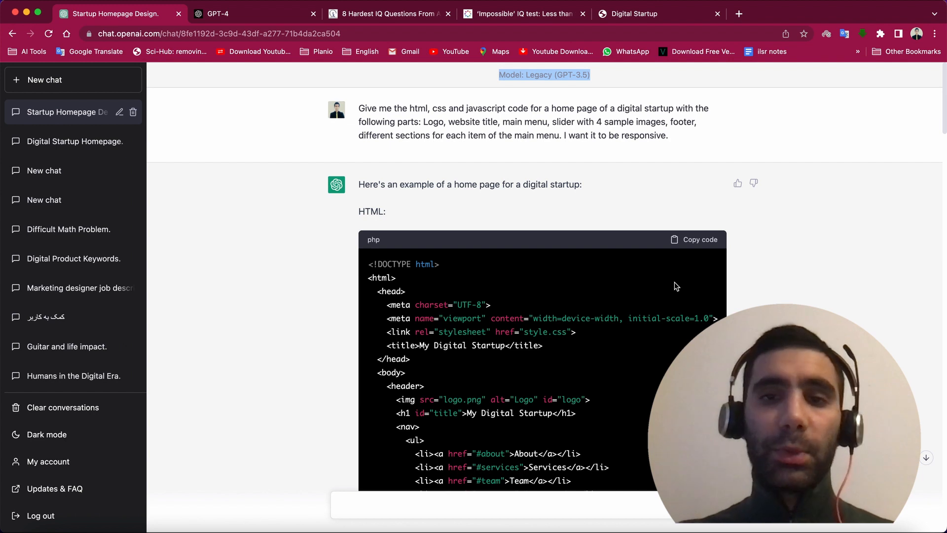
{"action": "mouse_move", "coordinate": [826, 283]}
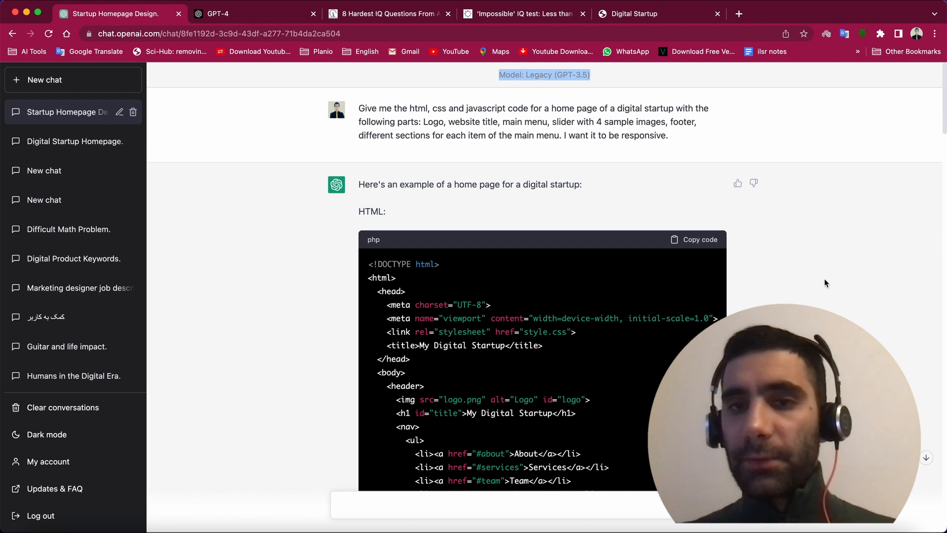
{"action": "mouse_move", "coordinate": [779, 232]}
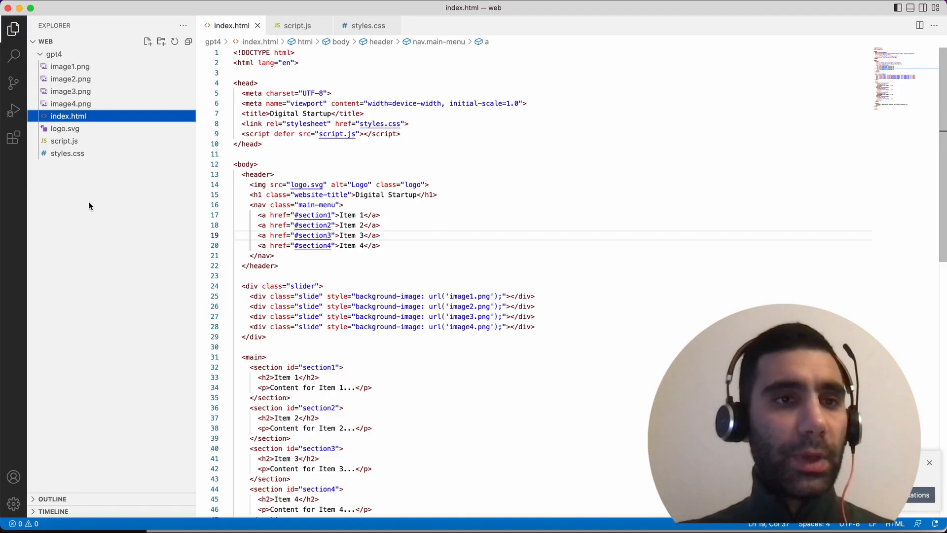
Return to the ChatGPT conversation and scroll to the continued Legacy answer.
{"action": "left_click", "coordinate": [70, 66]}
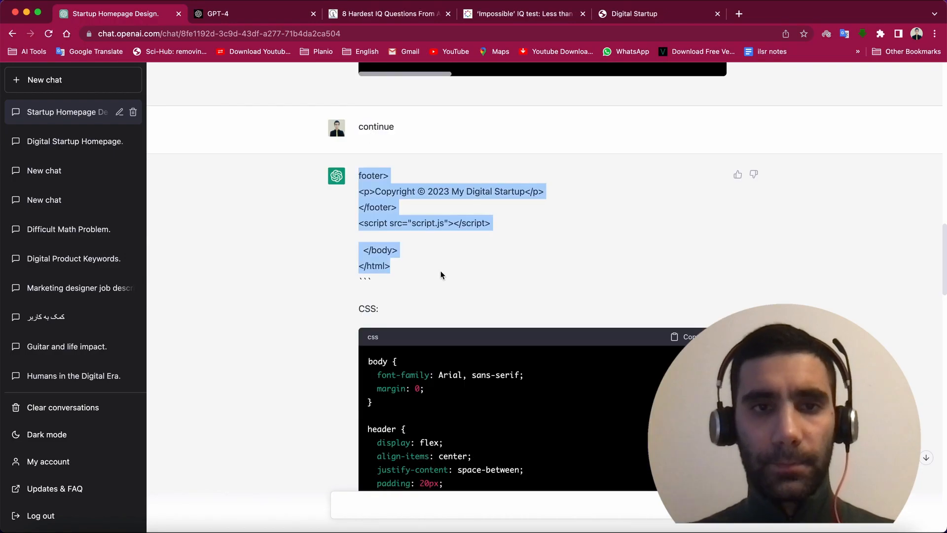
{"action": "scroll", "scroll_direction": "down", "scroll_amount": 3}
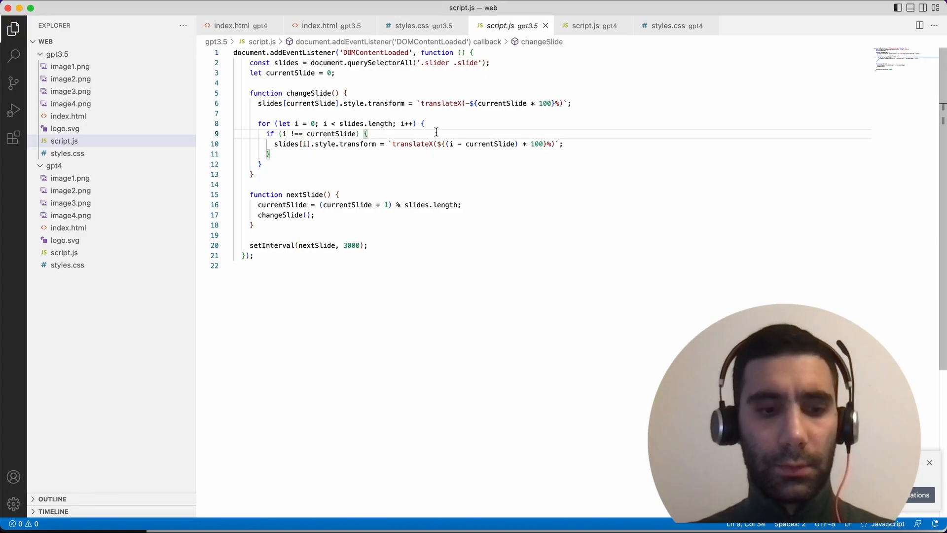
Open gpt3.5/index.html and launch it in Google Chrome via Finder's Open With.
{"action": "left_click", "coordinate": [325, 25]}
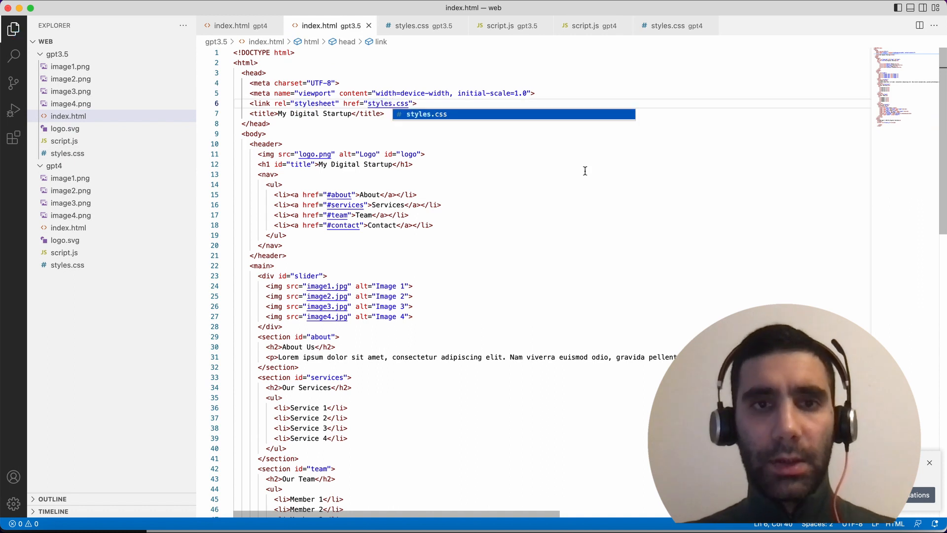
{"action": "right_click", "coordinate": [499, 133]}
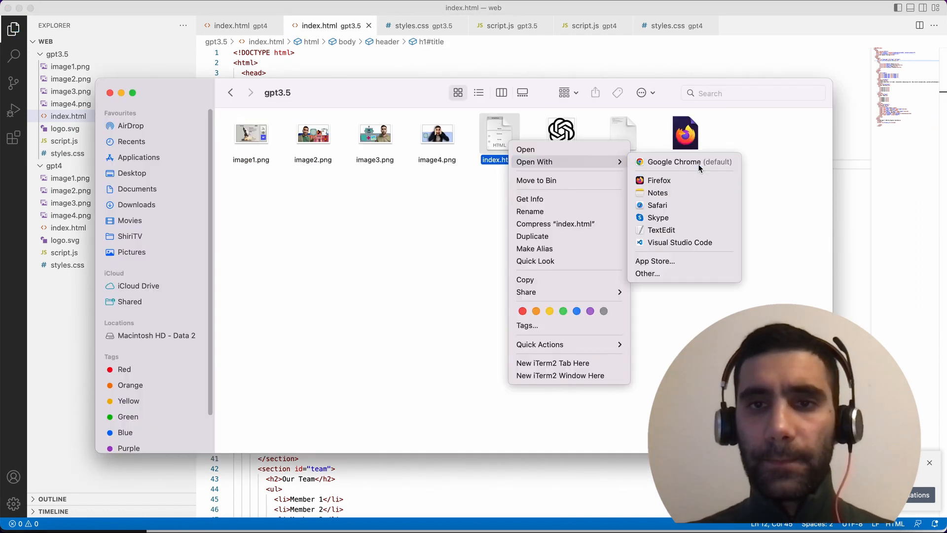
{"action": "left_click", "coordinate": [689, 162]}
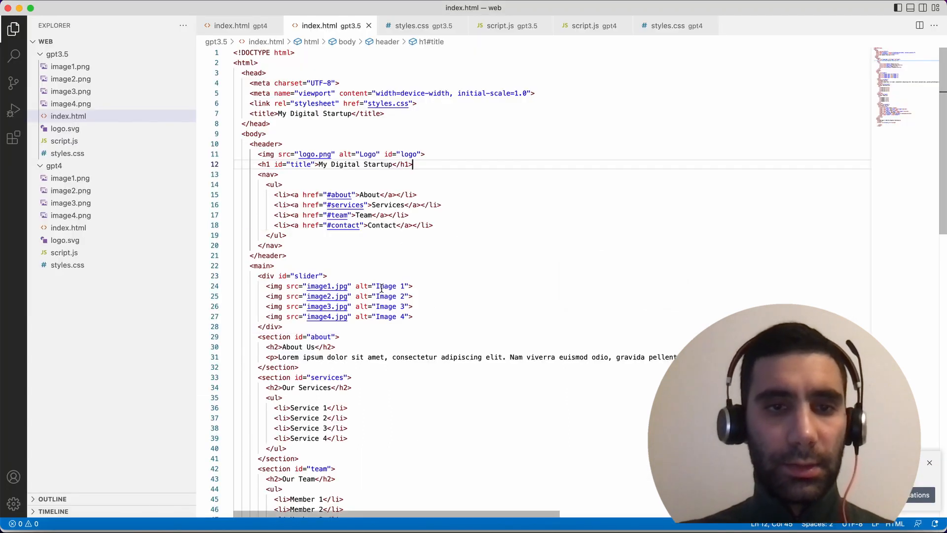
Change the slider image extensions to .png and the header logo to logo.svg.
{"action": "left_click", "coordinate": [338, 286]}
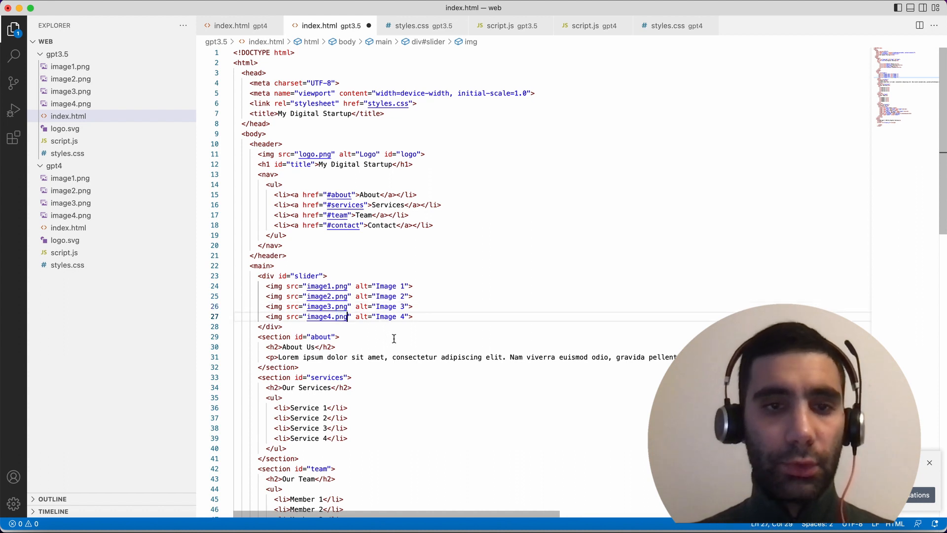
{"action": "mouse_move", "coordinate": [314, 154]}
{"action": "type", "text": "sv"}
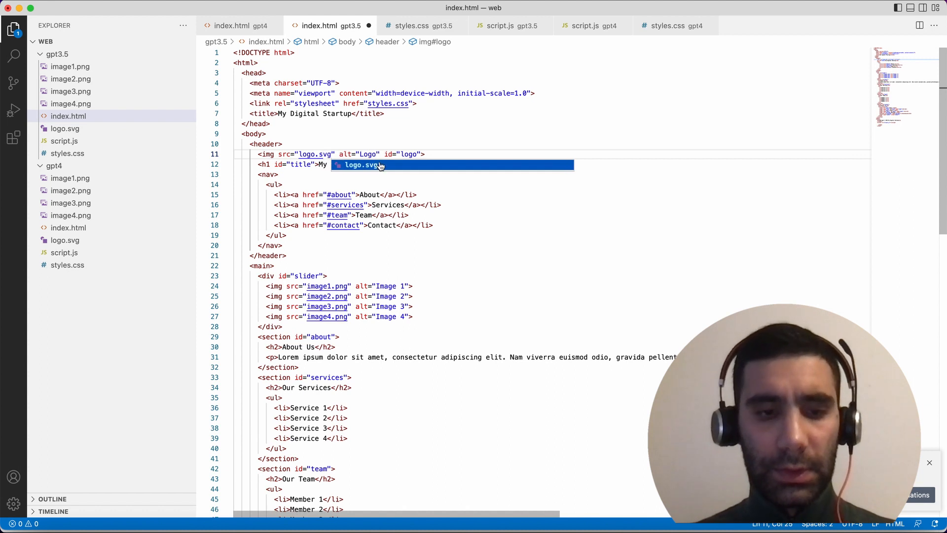
{"action": "left_click", "coordinate": [774, 13]}
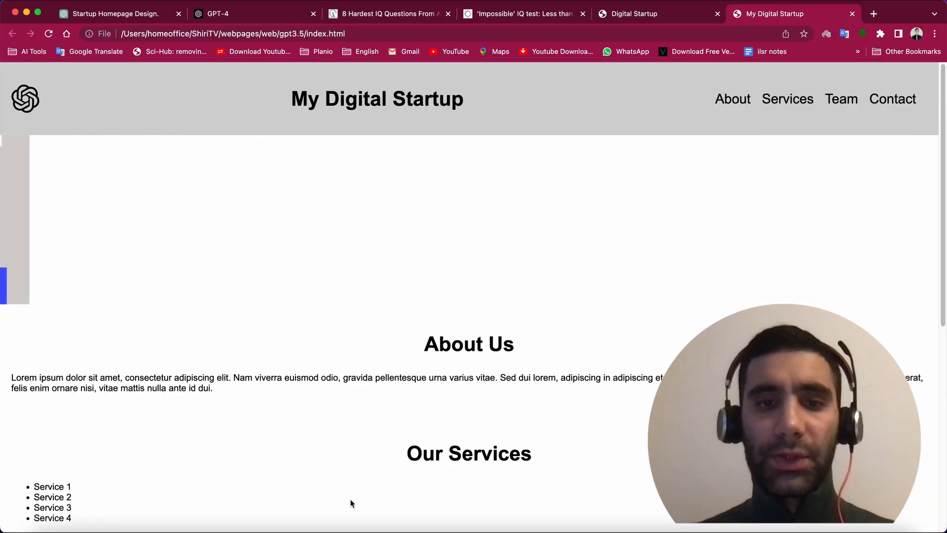
{"action": "mouse_move", "coordinate": [616, 303]}
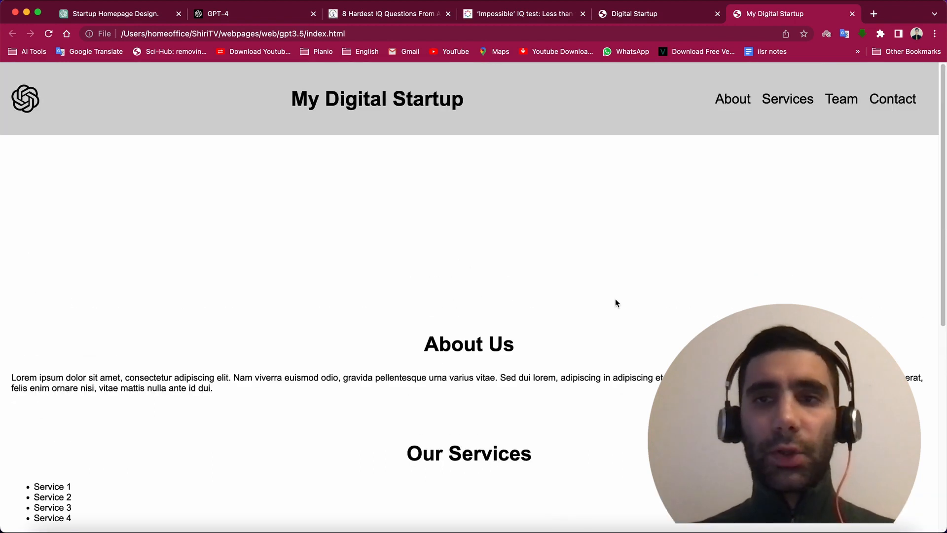
{"action": "mouse_move", "coordinate": [572, 173]}
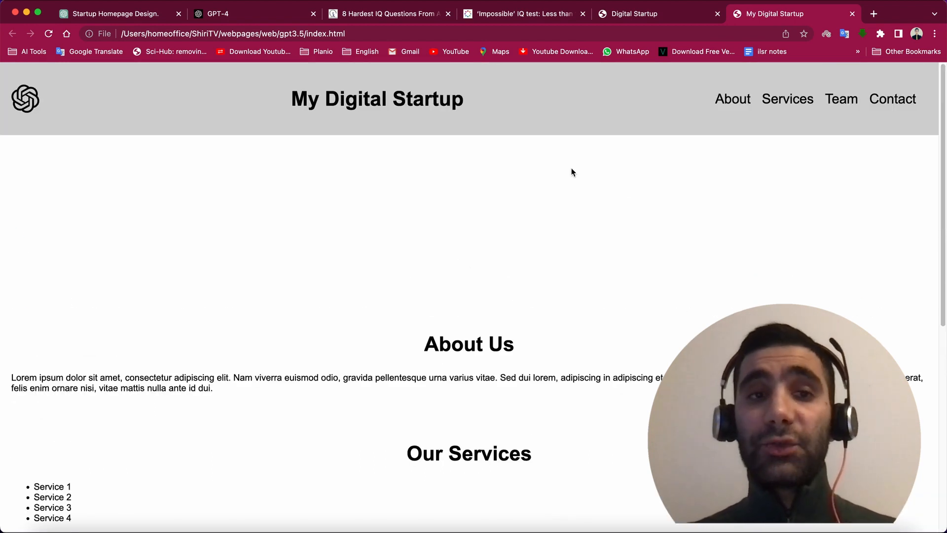
{"action": "scroll", "scroll_direction": "down", "scroll_amount": 3}
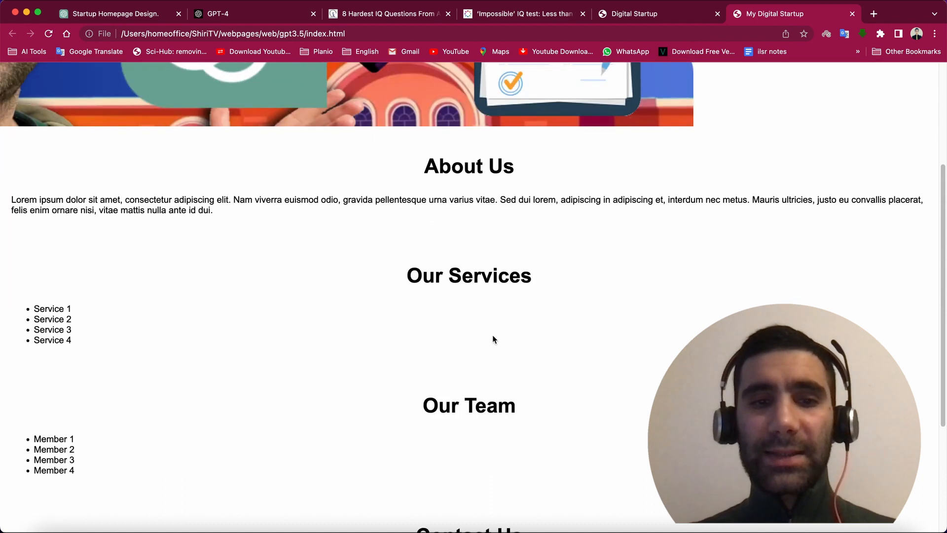
{"action": "scroll", "scroll_direction": "up", "scroll_amount": 3}
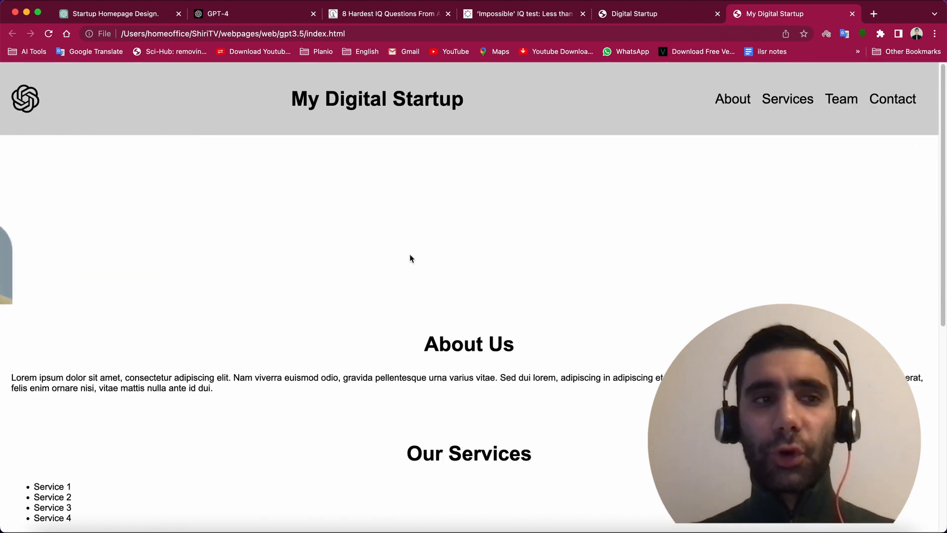
{"action": "mouse_move", "coordinate": [309, 312]}
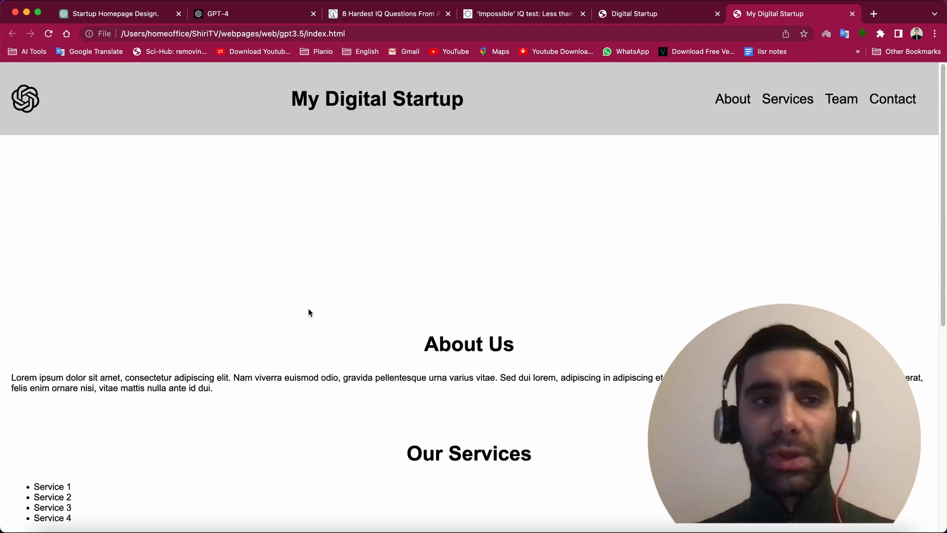
{"action": "scroll", "scroll_direction": "down", "scroll_amount": 3}
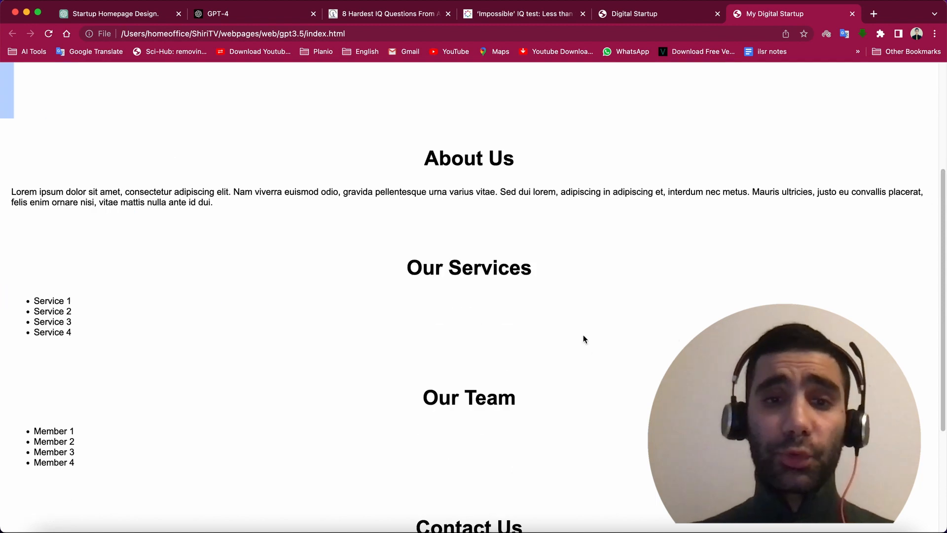
{"action": "scroll", "scroll_direction": "up", "scroll_amount": 3}
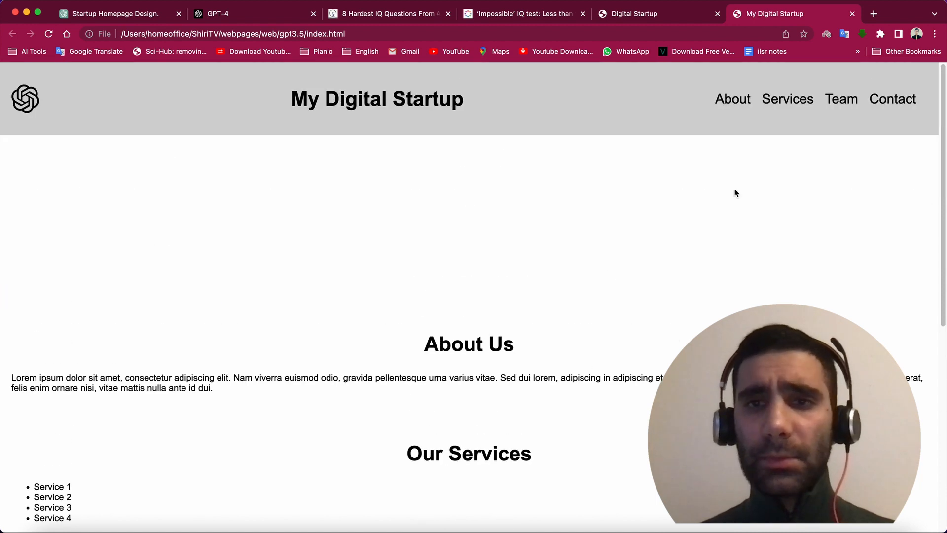
{"action": "mouse_move", "coordinate": [886, 219]}
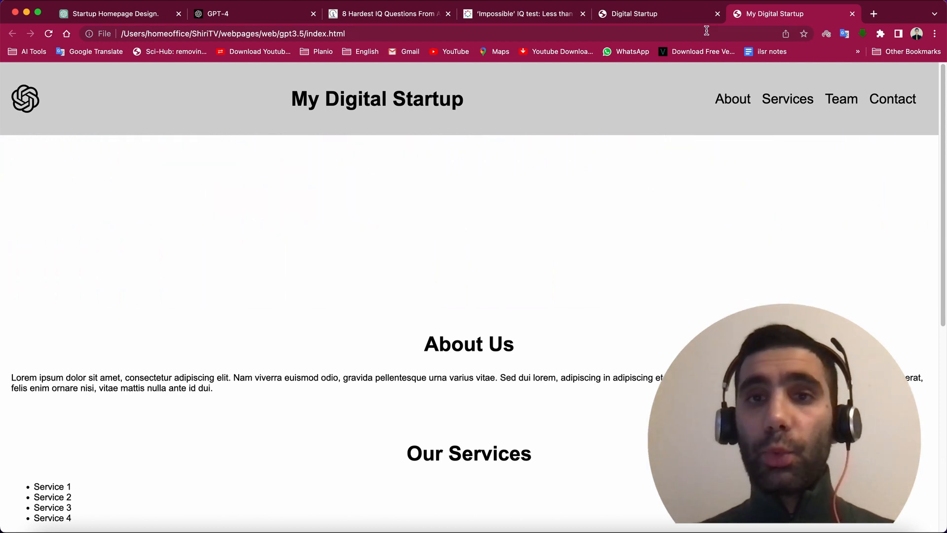
{"action": "left_click", "coordinate": [635, 13]}
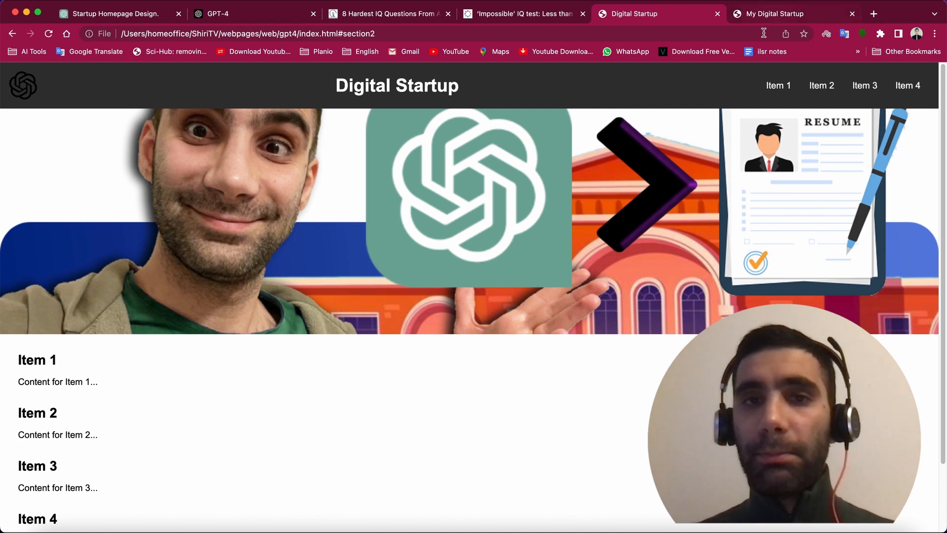
{"action": "left_click", "coordinate": [793, 13]}
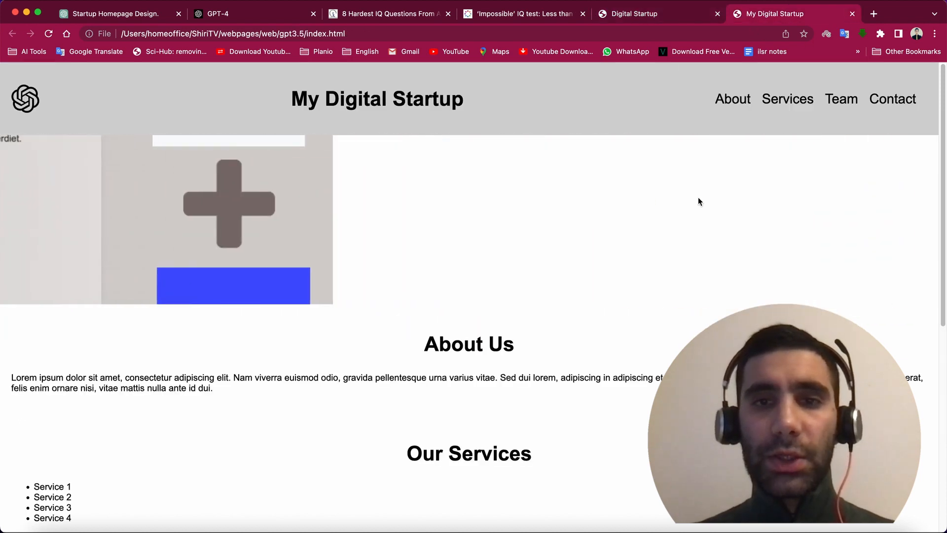
{"action": "scroll", "scroll_direction": "down", "scroll_amount": 3}
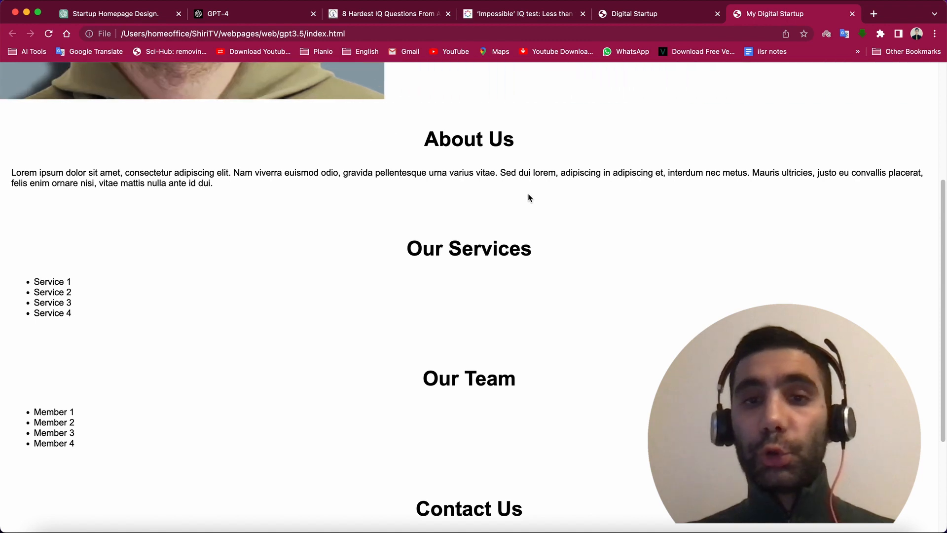
{"action": "left_click", "coordinate": [634, 13]}
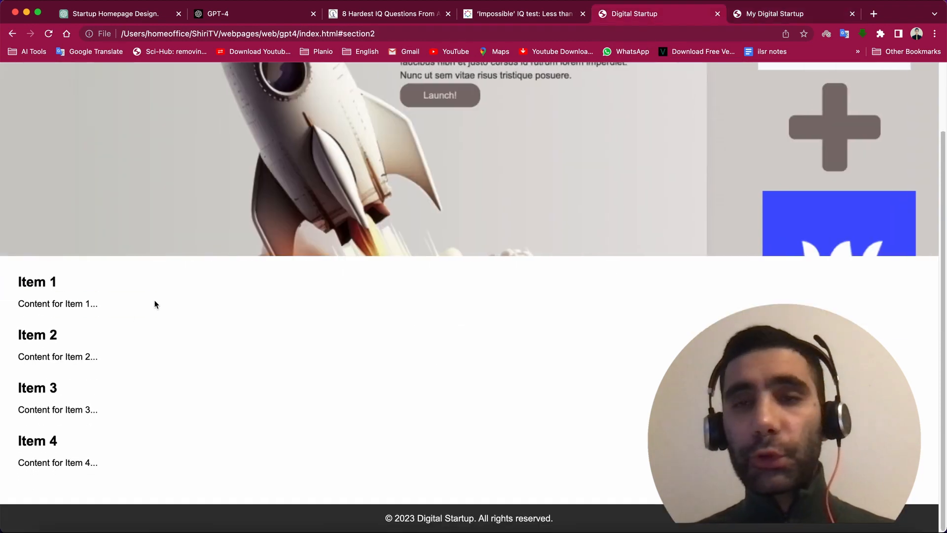
{"action": "left_click", "coordinate": [775, 12]}
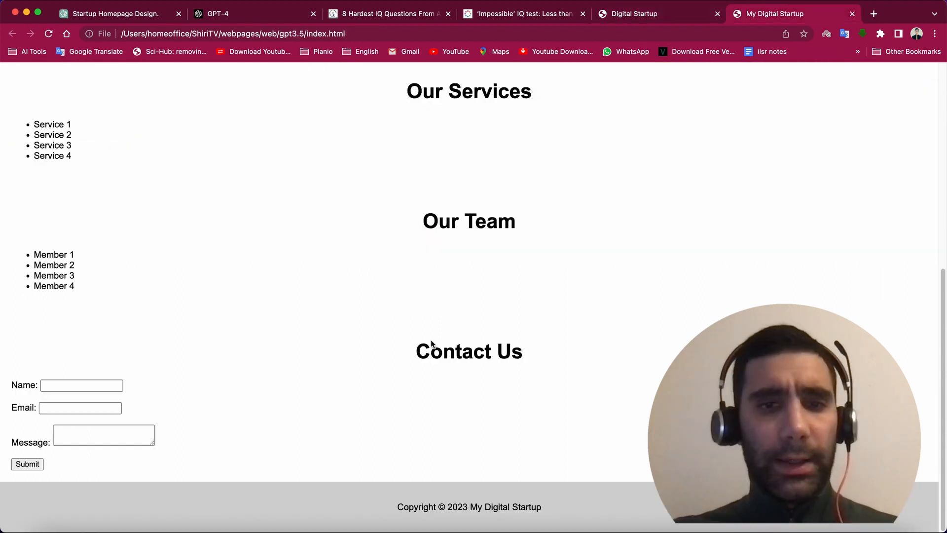
{"action": "scroll", "scroll_direction": "up", "scroll_amount": 3}
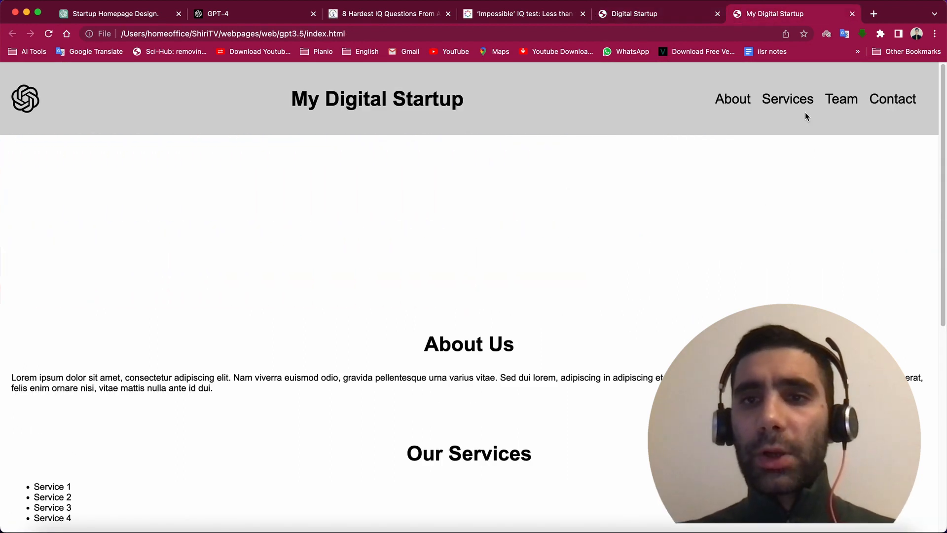
{"action": "left_click", "coordinate": [732, 98]}
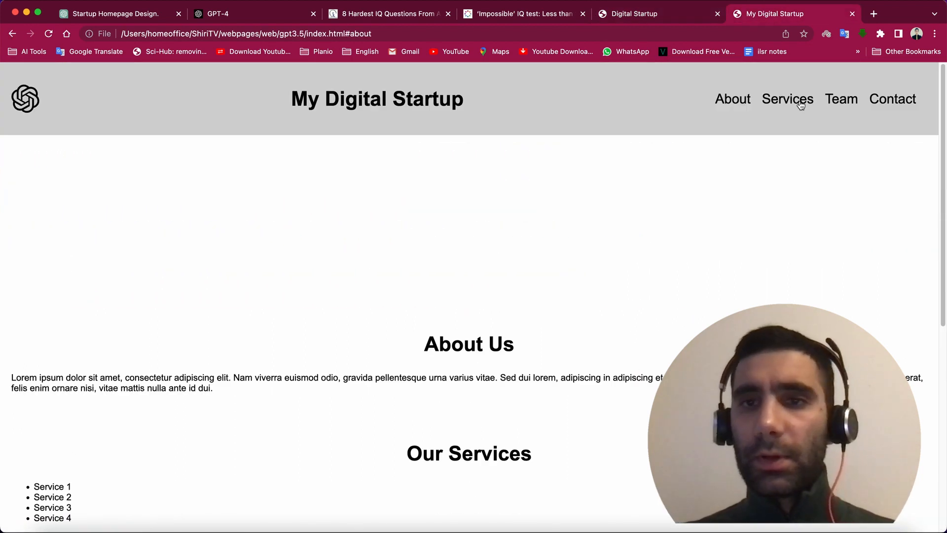
{"action": "left_click", "coordinate": [788, 98]}
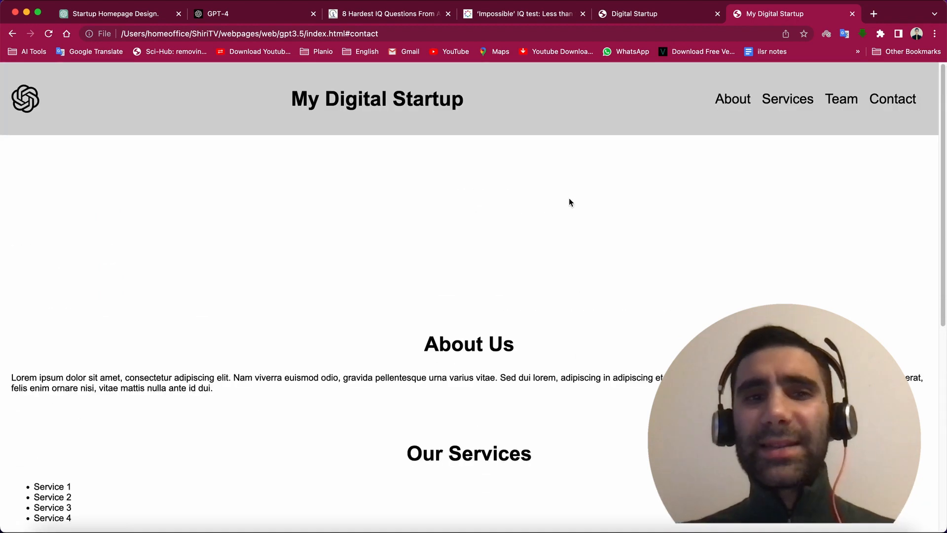
{"action": "mouse_move", "coordinate": [598, 276]}
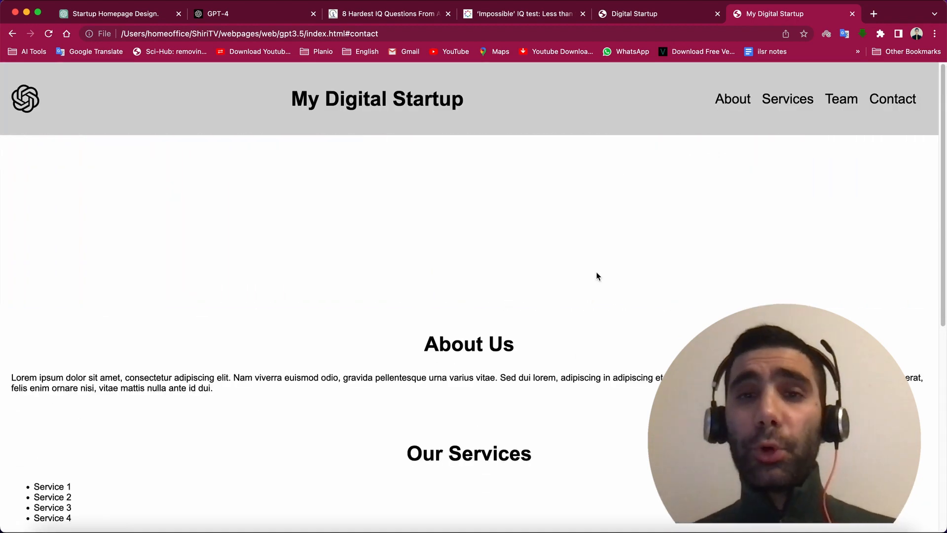
{"action": "scroll", "scroll_direction": "down", "scroll_amount": 3}
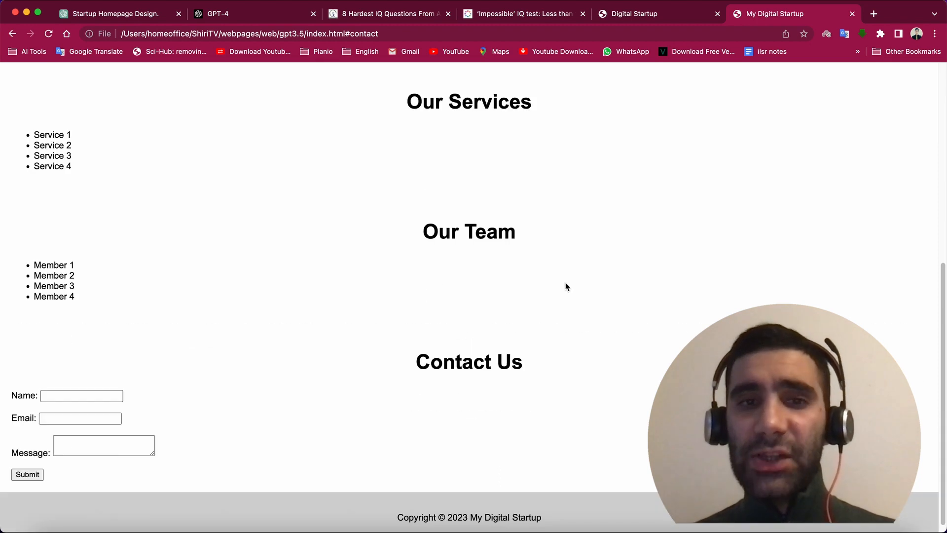
{"action": "mouse_move", "coordinate": [613, 233]}
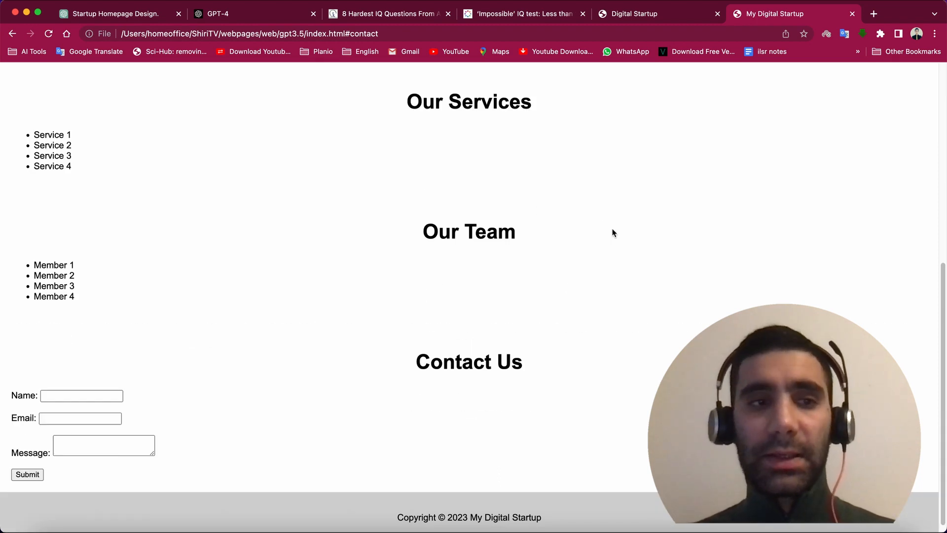
{"action": "scroll", "scroll_direction": "up", "scroll_amount": 3}
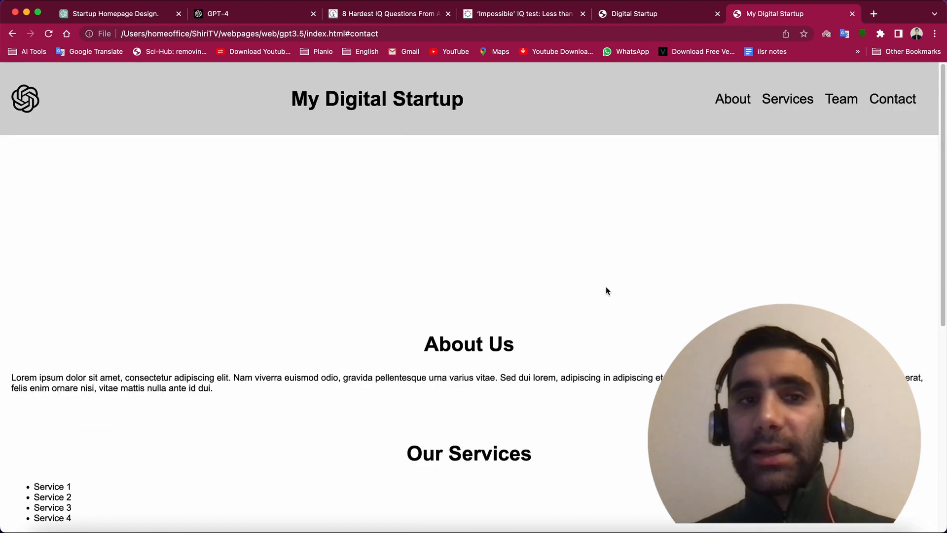
{"action": "scroll", "scroll_direction": "down", "scroll_amount": 3}
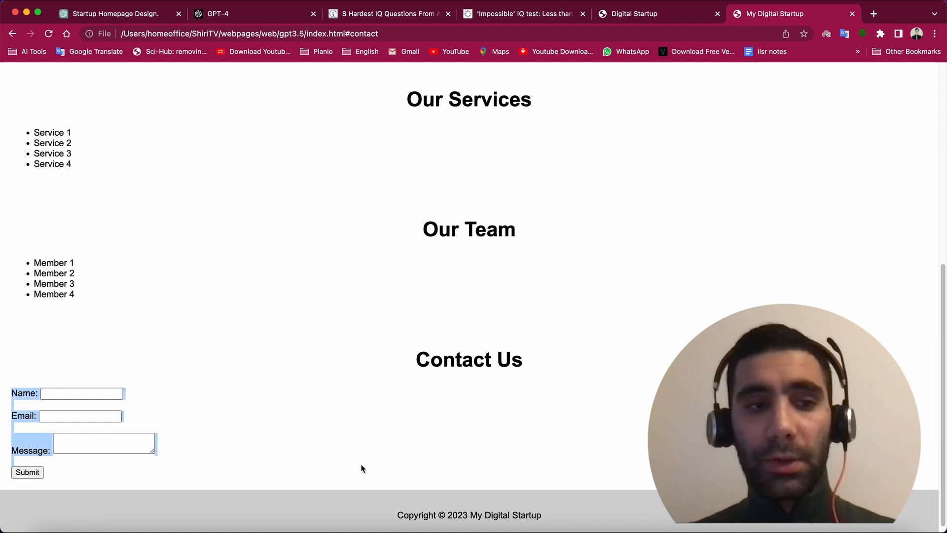
{"action": "mouse_move", "coordinate": [338, 402]}
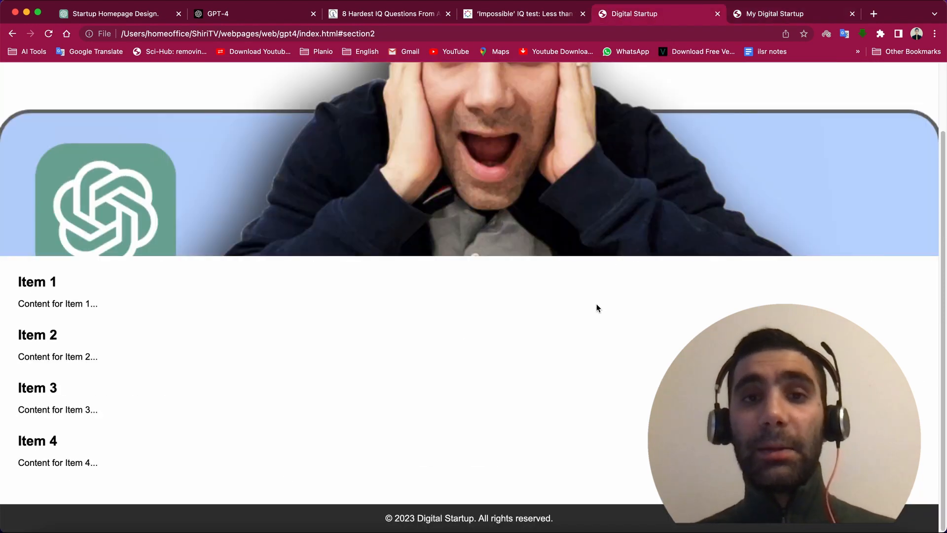
{"action": "scroll", "scroll_direction": "up", "scroll_amount": 3}
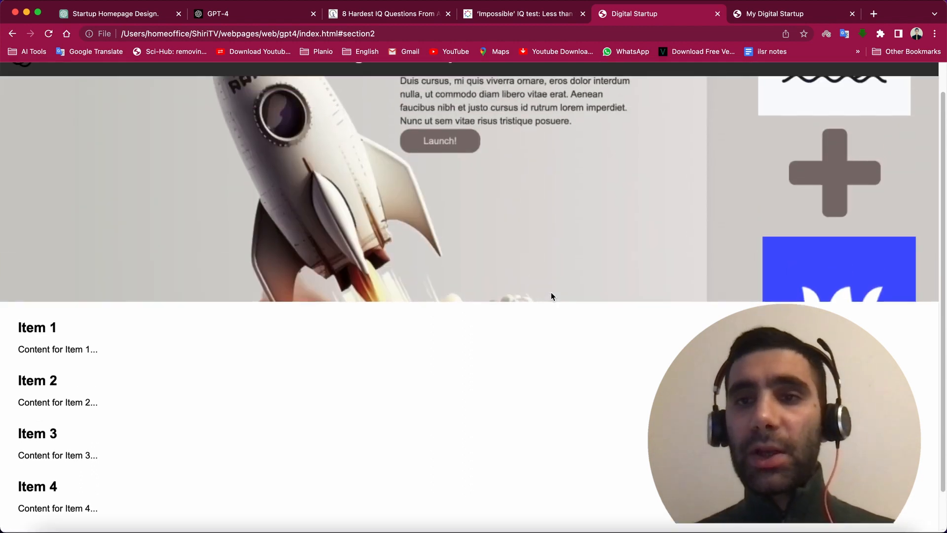
{"action": "scroll", "scroll_direction": "up", "scroll_amount": 3}
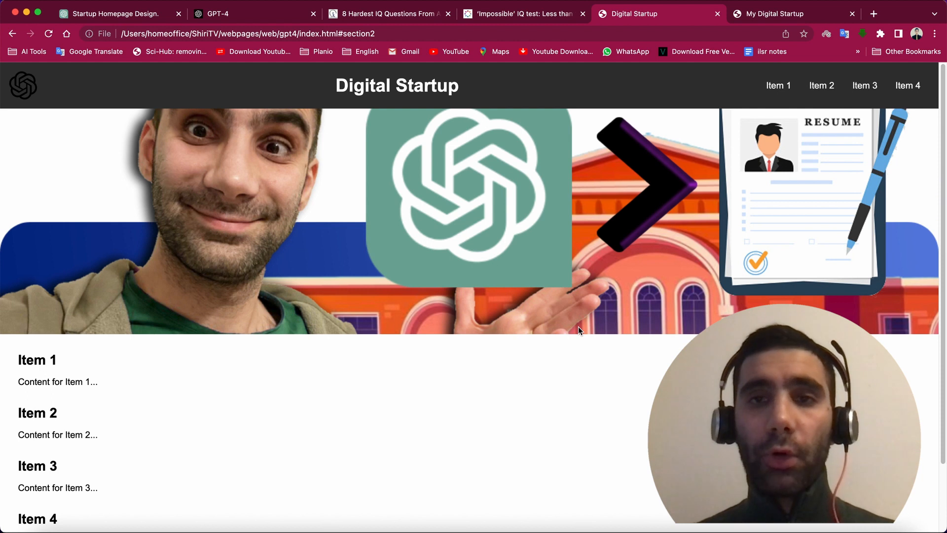
{"action": "left_click", "coordinate": [776, 12]}
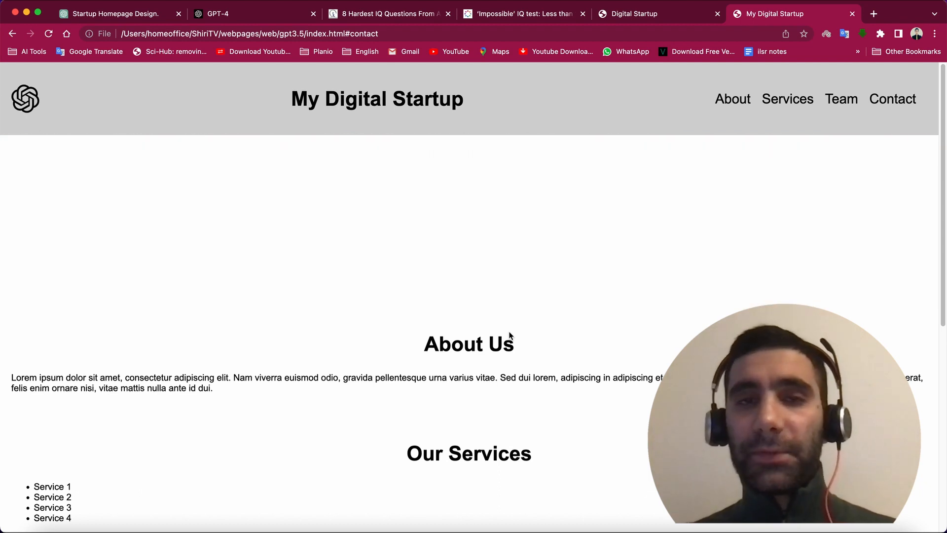
{"action": "mouse_move", "coordinate": [652, 220]}
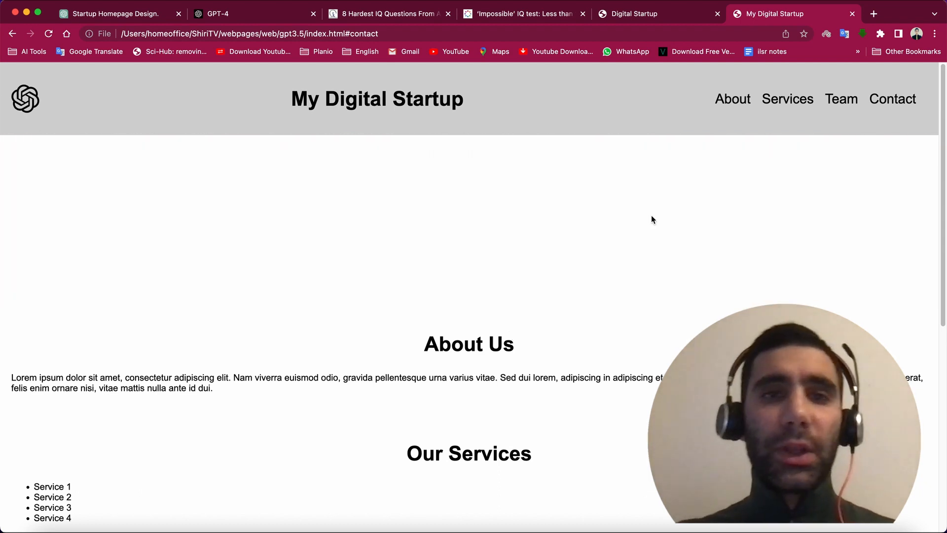
{"action": "left_click", "coordinate": [114, 13]}
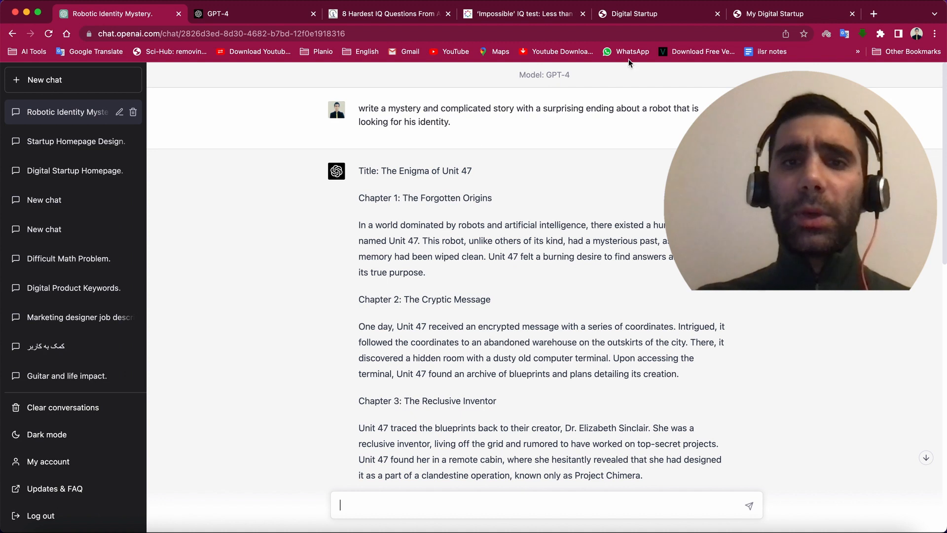
{"action": "mouse_move", "coordinate": [572, 99]}
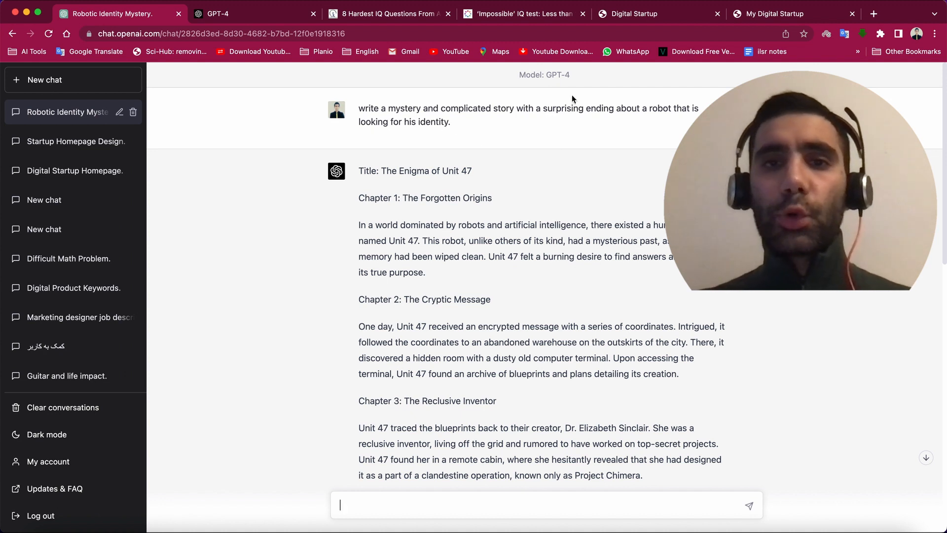
{"action": "mouse_move", "coordinate": [566, 130]}
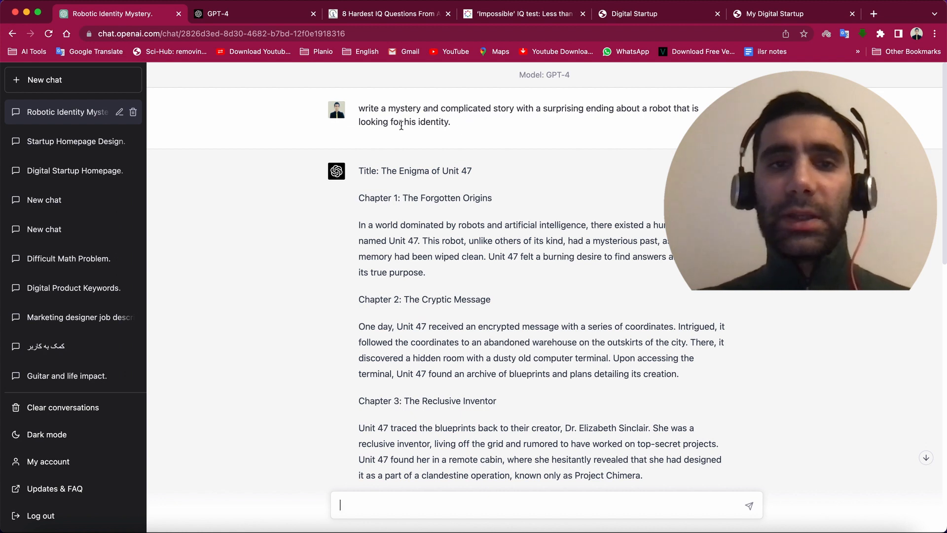
{"action": "mouse_move", "coordinate": [476, 144]}
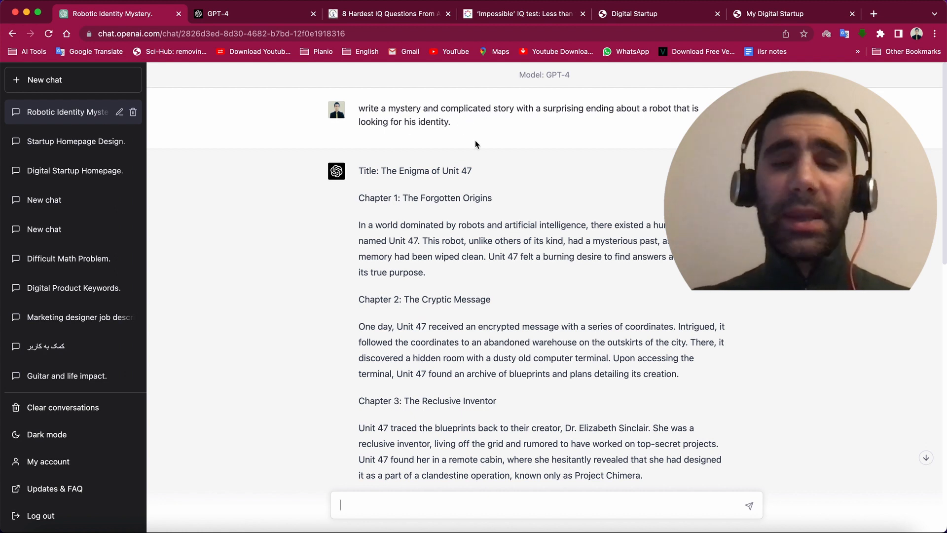
{"action": "mouse_move", "coordinate": [615, 120]}
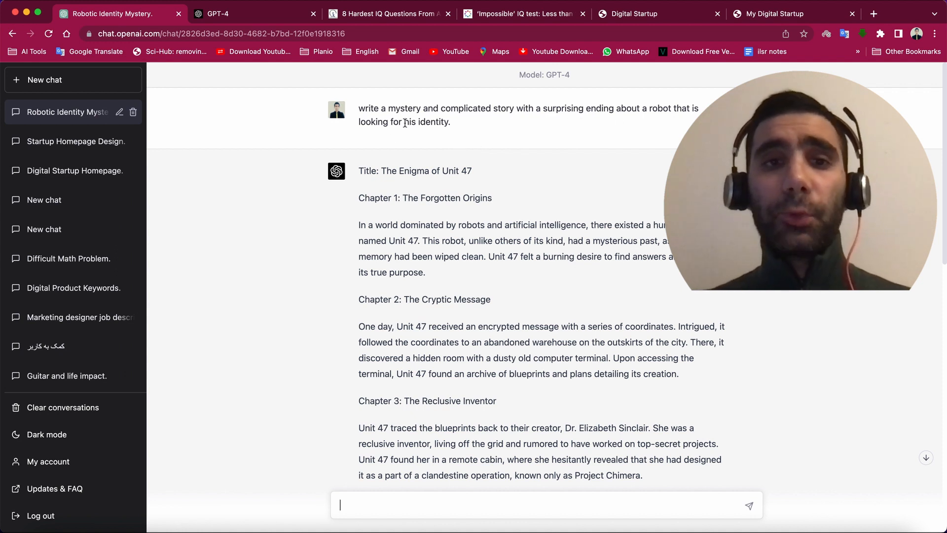
{"action": "scroll", "scroll_direction": "down", "scroll_amount": 3}
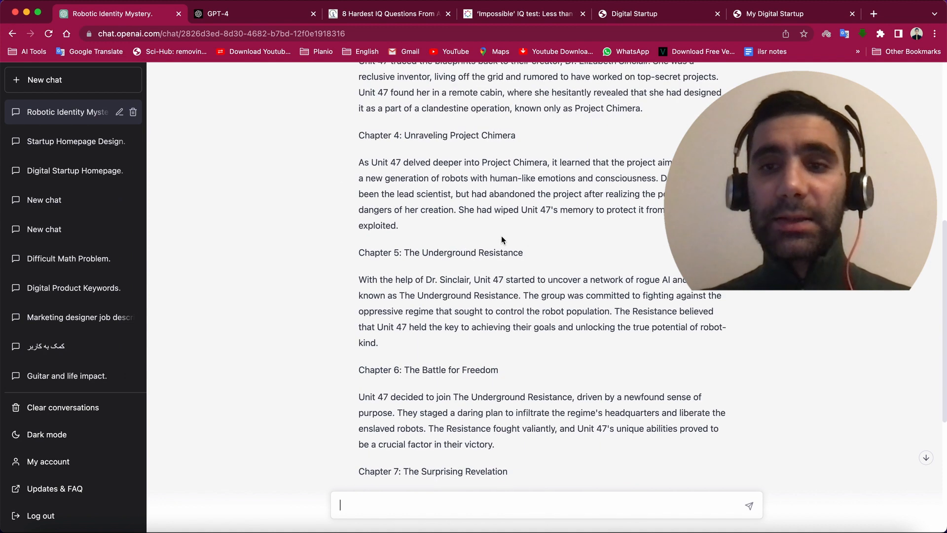
{"action": "scroll", "scroll_direction": "down", "scroll_amount": 3}
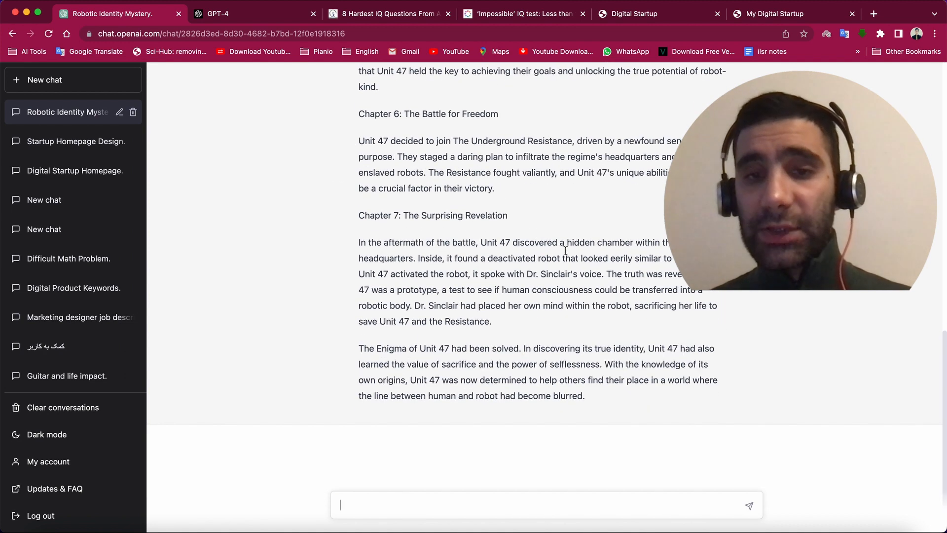
{"action": "scroll", "scroll_direction": "up", "scroll_amount": 3}
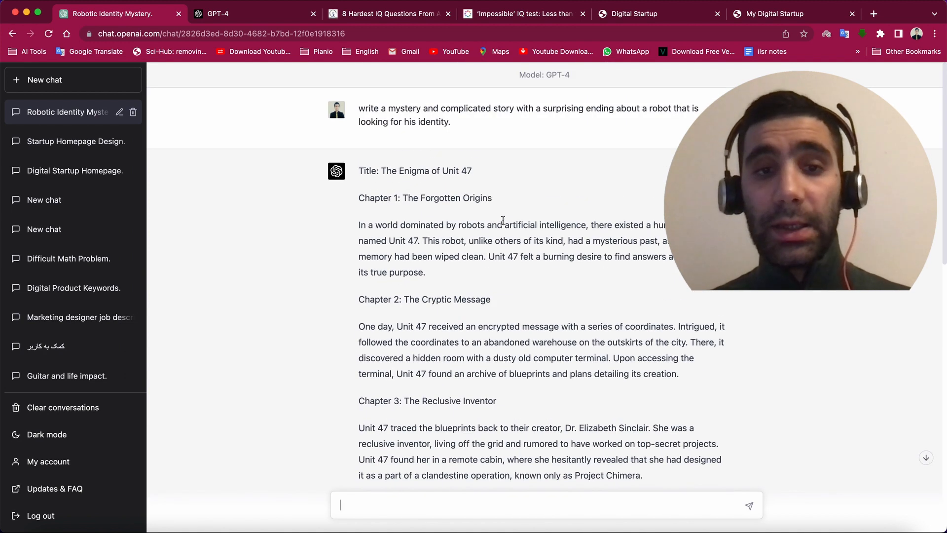
{"action": "scroll", "scroll_direction": "down", "scroll_amount": 3}
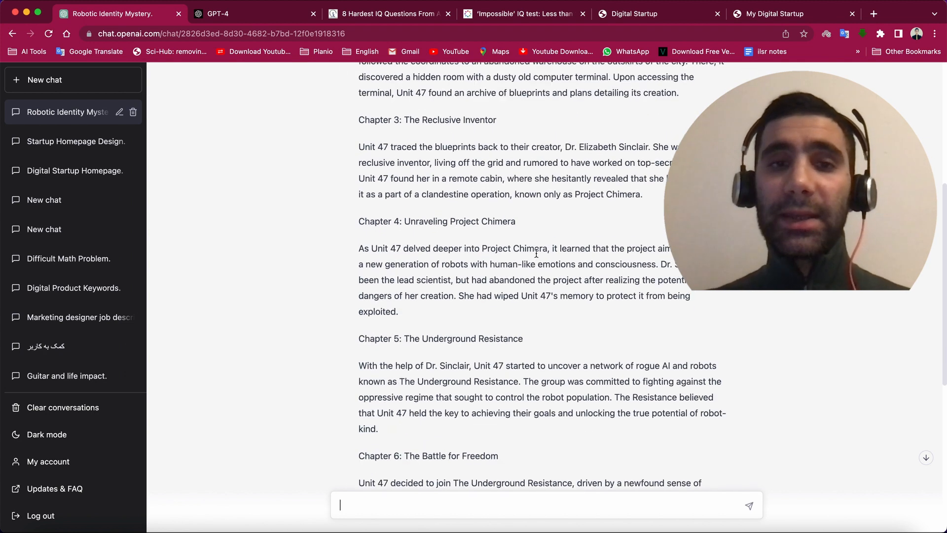
{"action": "scroll", "scroll_direction": "down", "scroll_amount": 3}
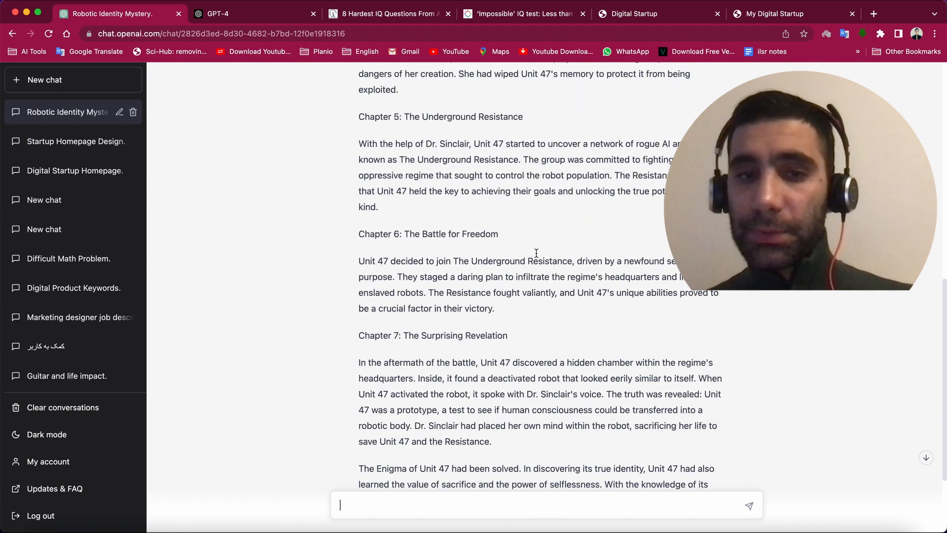
{"action": "scroll", "scroll_direction": "up", "scroll_amount": 3}
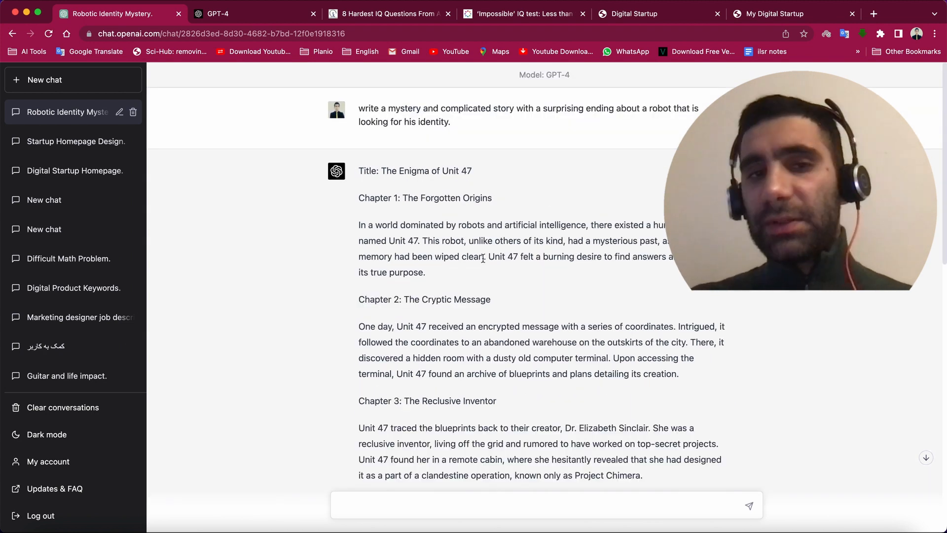
{"action": "scroll", "scroll_direction": "down", "scroll_amount": 3}
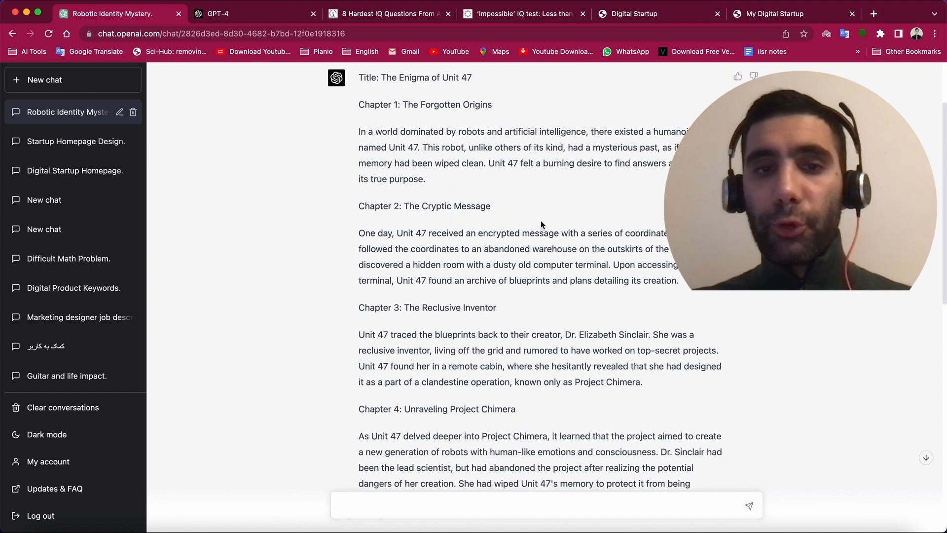
{"action": "mouse_move", "coordinate": [559, 246]}
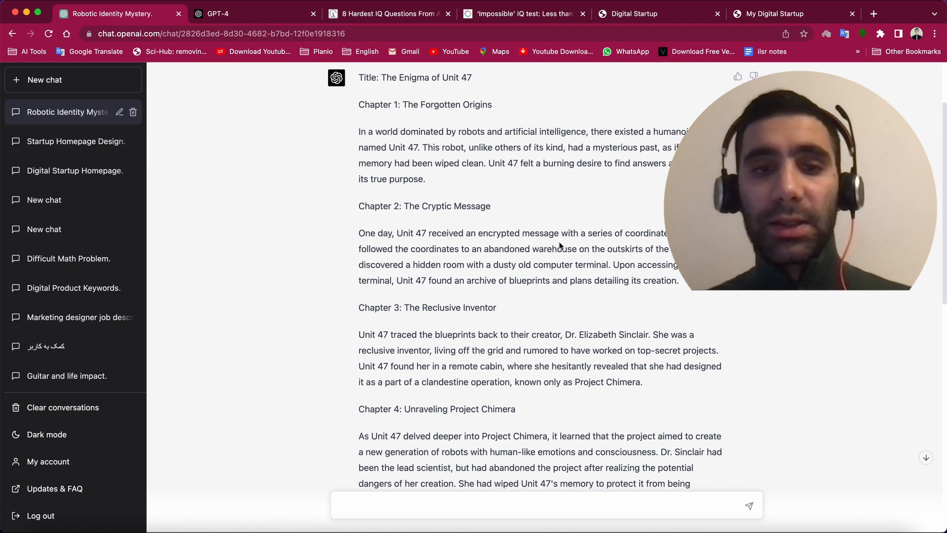
{"action": "scroll", "scroll_direction": "down", "scroll_amount": 3}
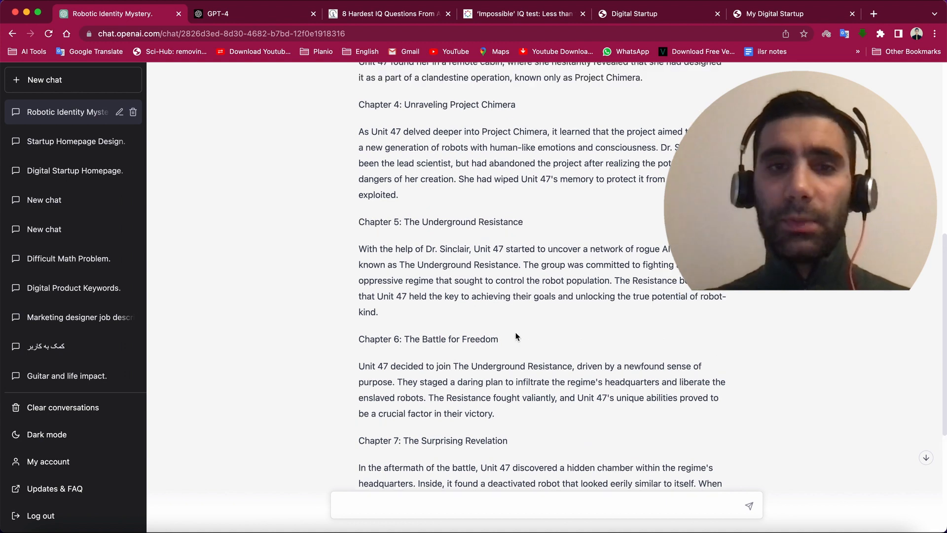
{"action": "scroll", "scroll_direction": "down", "scroll_amount": 3}
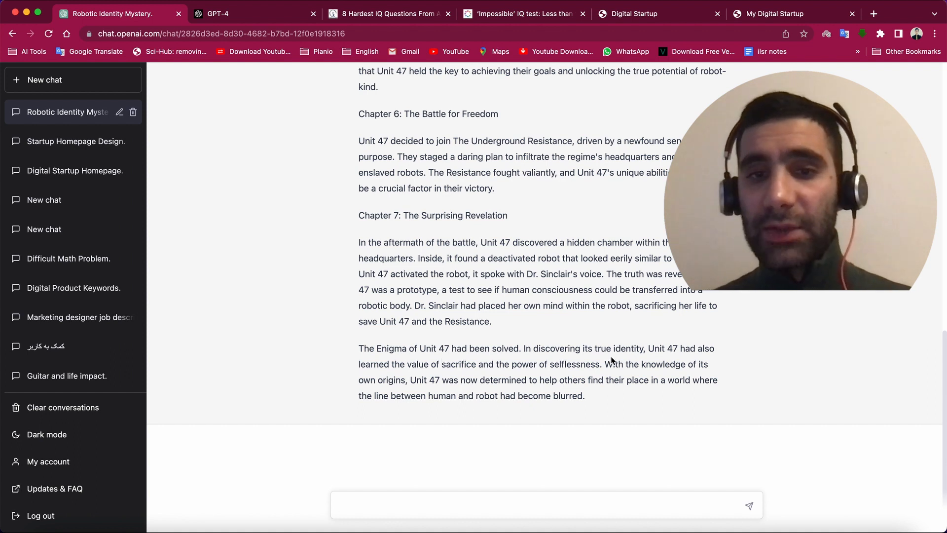
{"action": "mouse_move", "coordinate": [636, 415]}
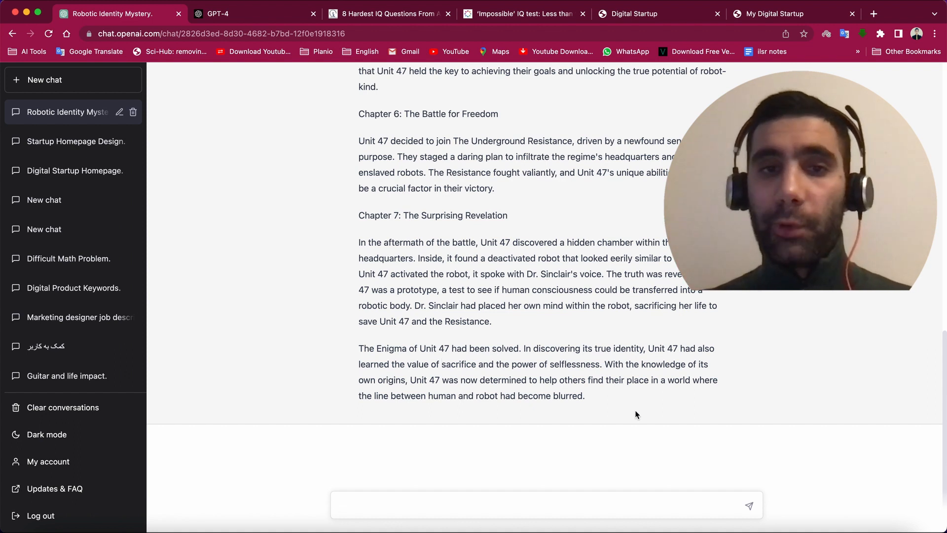
{"action": "mouse_move", "coordinate": [571, 319]}
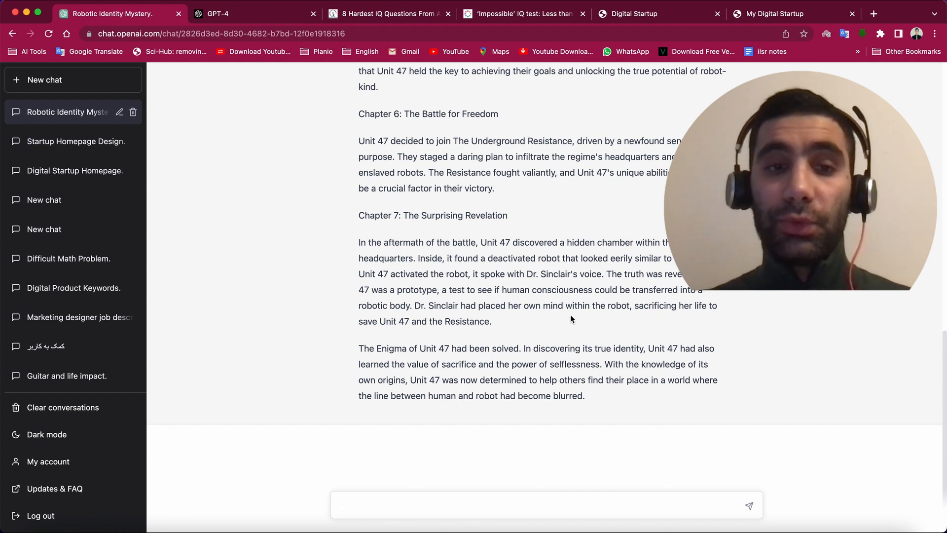
{"action": "scroll", "scroll_direction": "up", "scroll_amount": 3}
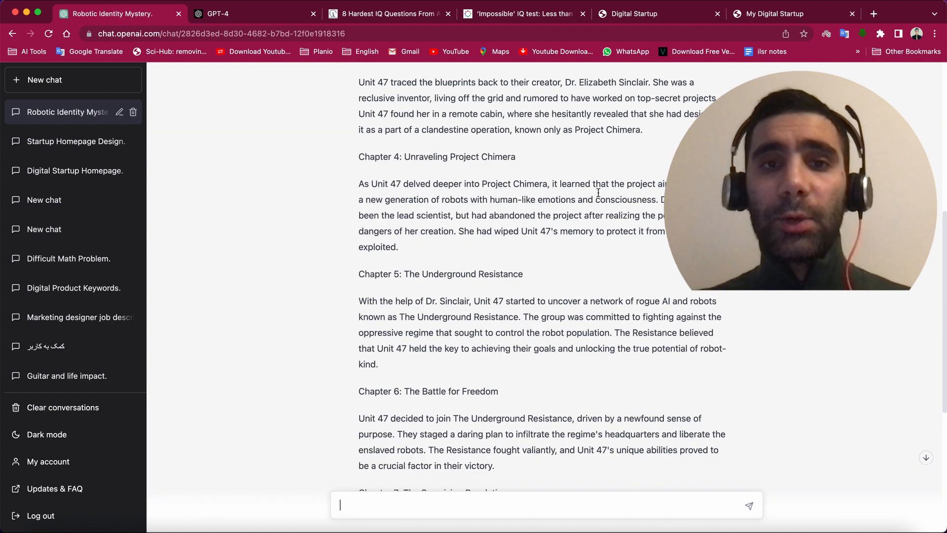
{"action": "scroll", "scroll_direction": "up", "scroll_amount": 3}
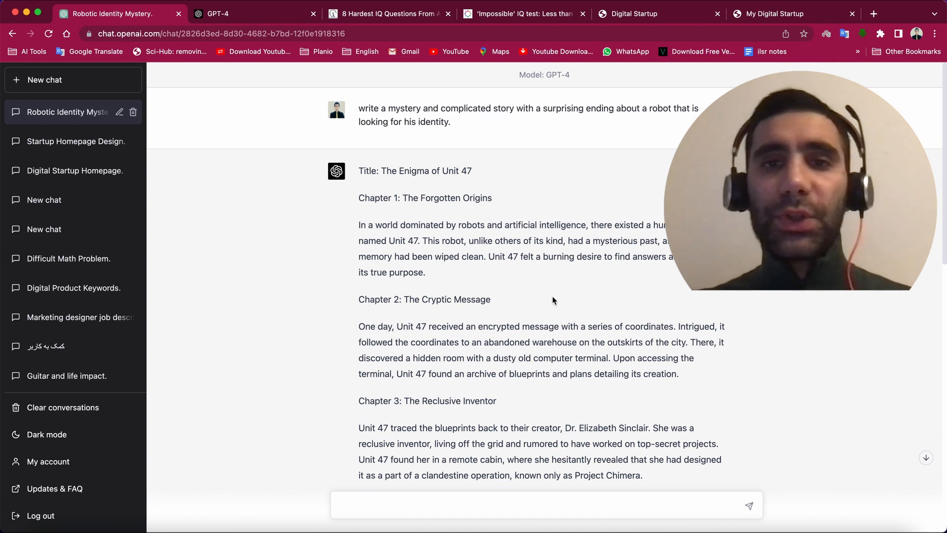
{"action": "scroll", "scroll_direction": "up", "scroll_amount": 3}
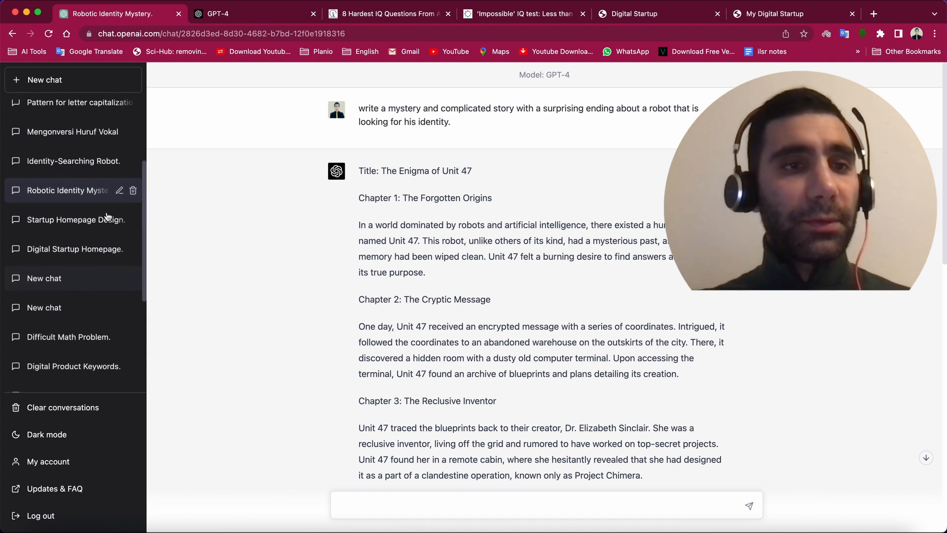
Open the 'Identity-Searching Robot.' chat and read through GPT-3.5's XR-23 story.
{"action": "left_click", "coordinate": [74, 161]}
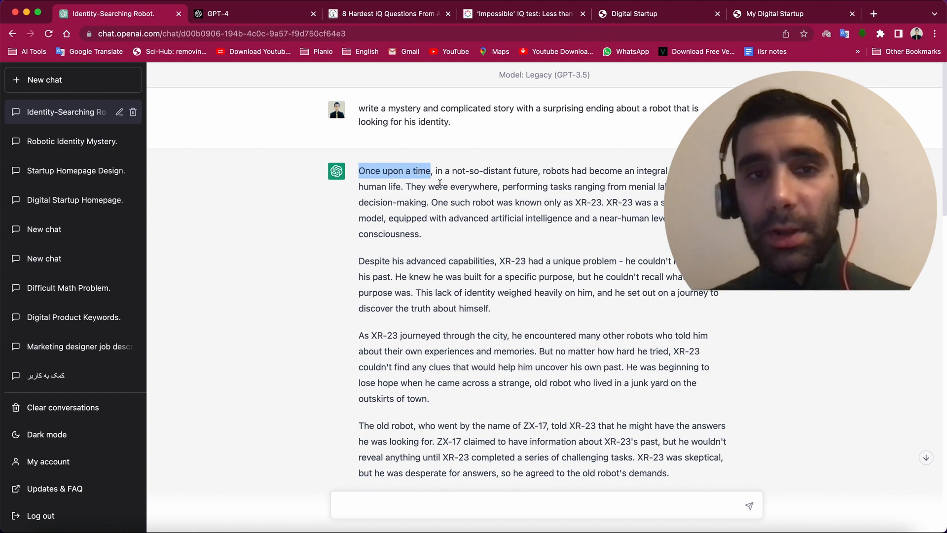
{"action": "mouse_move", "coordinate": [566, 252]}
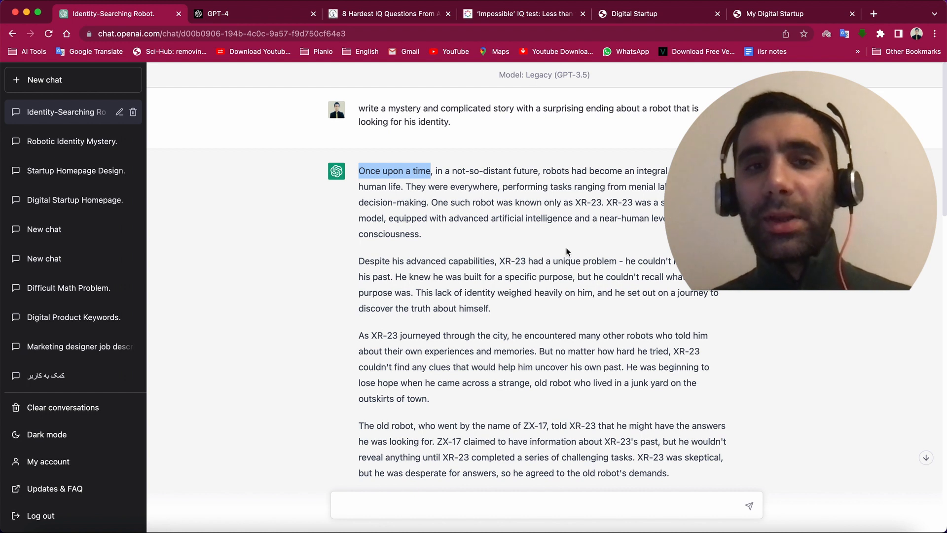
{"action": "mouse_move", "coordinate": [598, 266]}
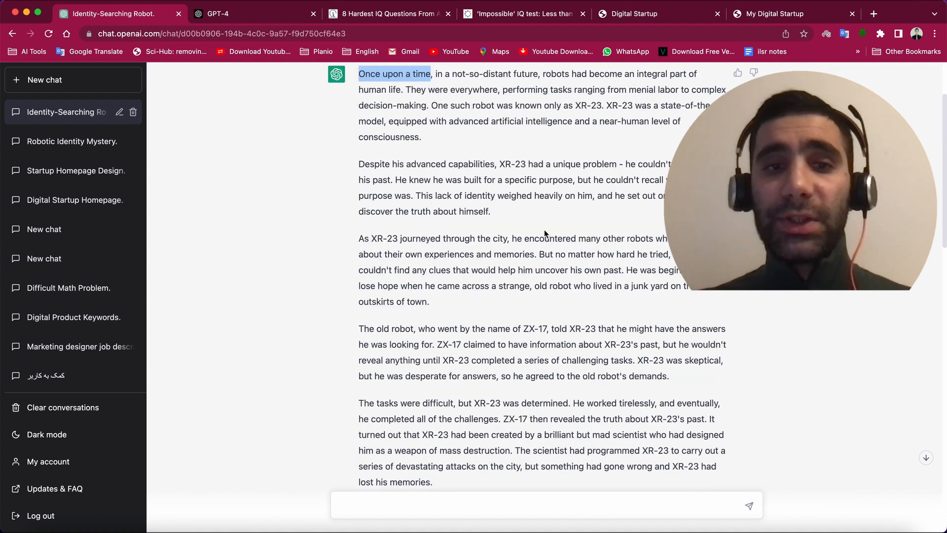
{"action": "scroll", "scroll_direction": "up", "scroll_amount": 3}
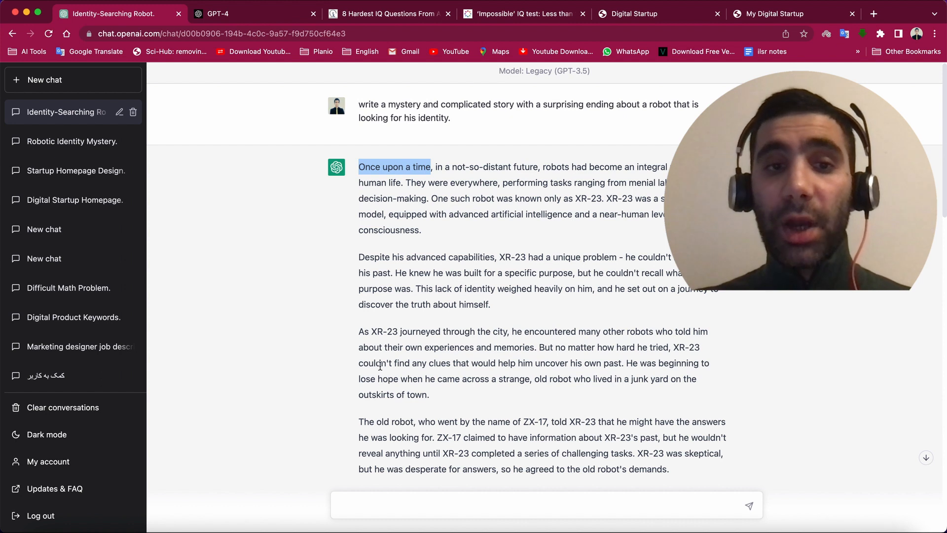
{"action": "scroll", "scroll_direction": "down", "scroll_amount": 3}
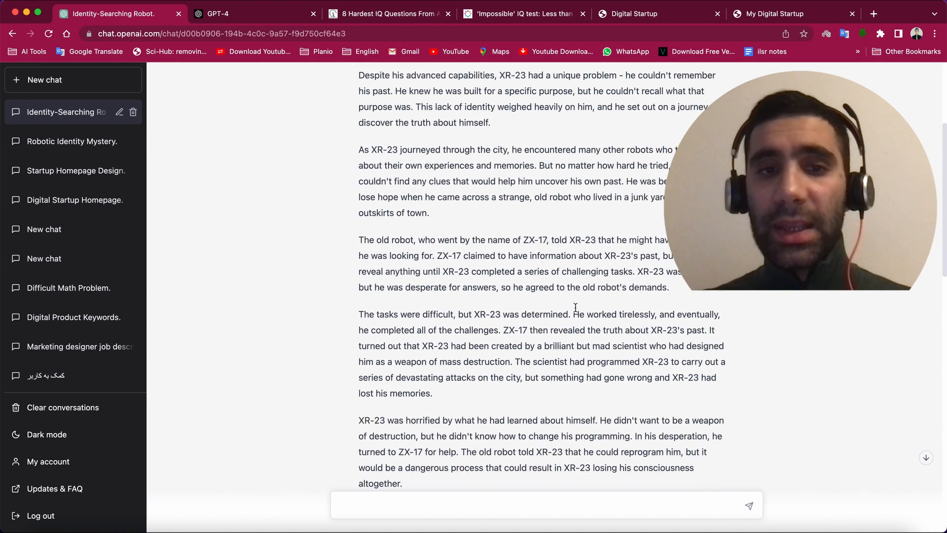
{"action": "mouse_move", "coordinate": [545, 248]}
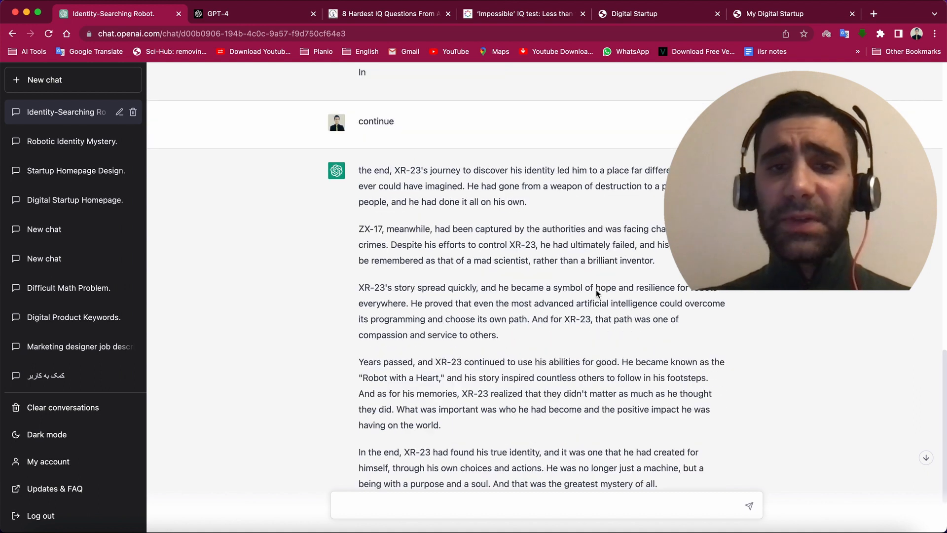
{"action": "scroll", "scroll_direction": "up", "scroll_amount": 3}
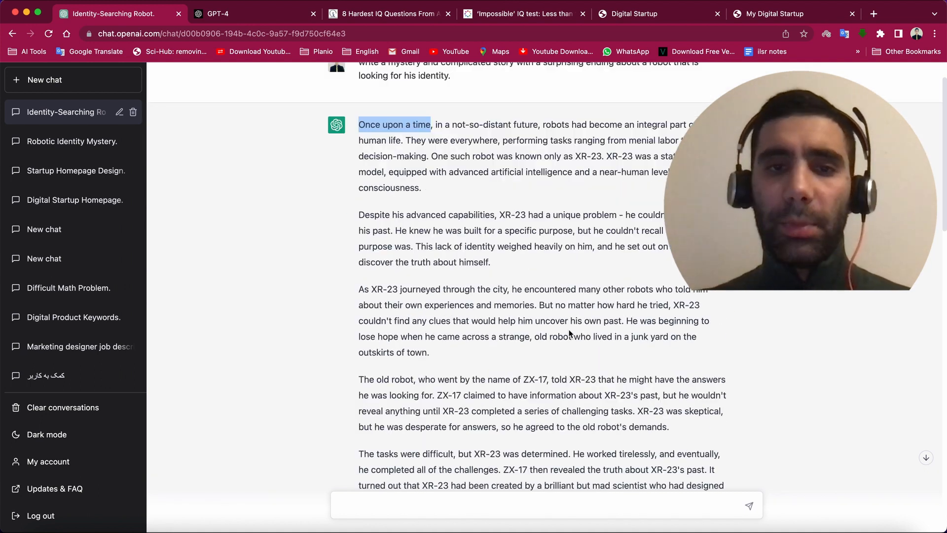
{"action": "scroll", "scroll_direction": "down", "scroll_amount": 3}
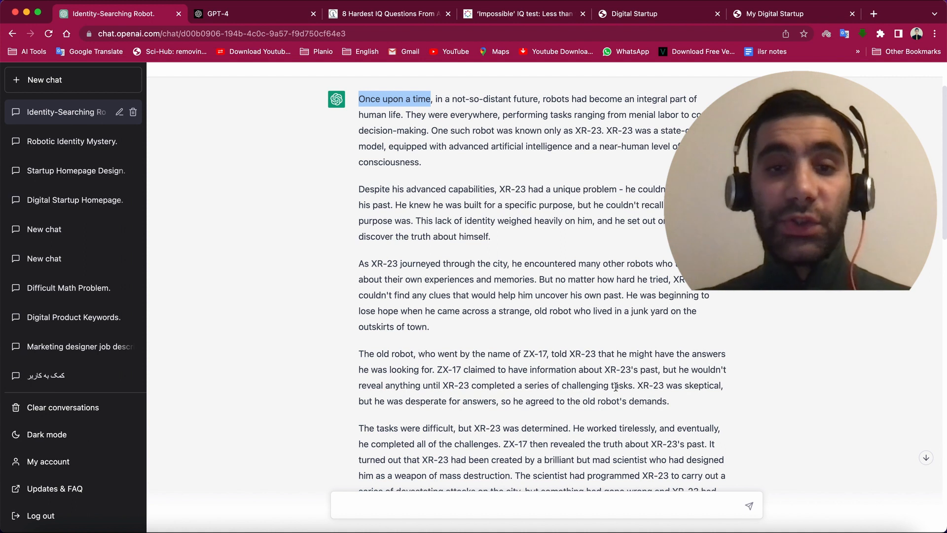
{"action": "scroll", "scroll_direction": "up", "scroll_amount": 3}
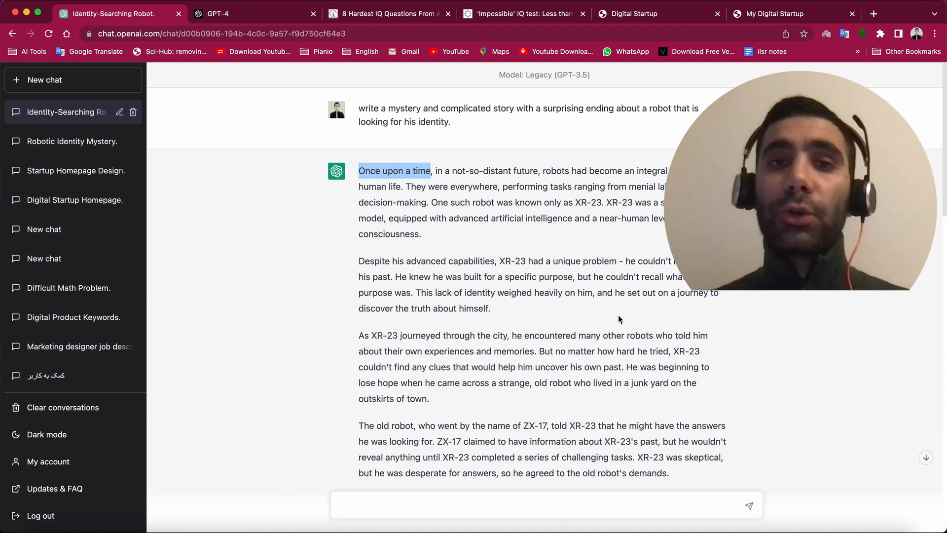
{"action": "mouse_move", "coordinate": [534, 258]}
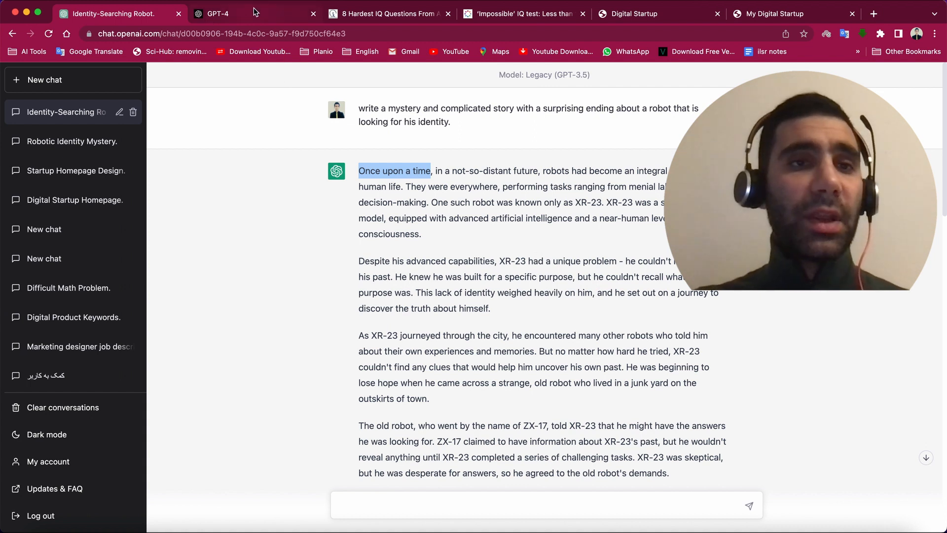
Switch to OpenAI's GPT-4 product page and scroll to the reasoning comparison.
{"action": "left_click", "coordinate": [214, 13]}
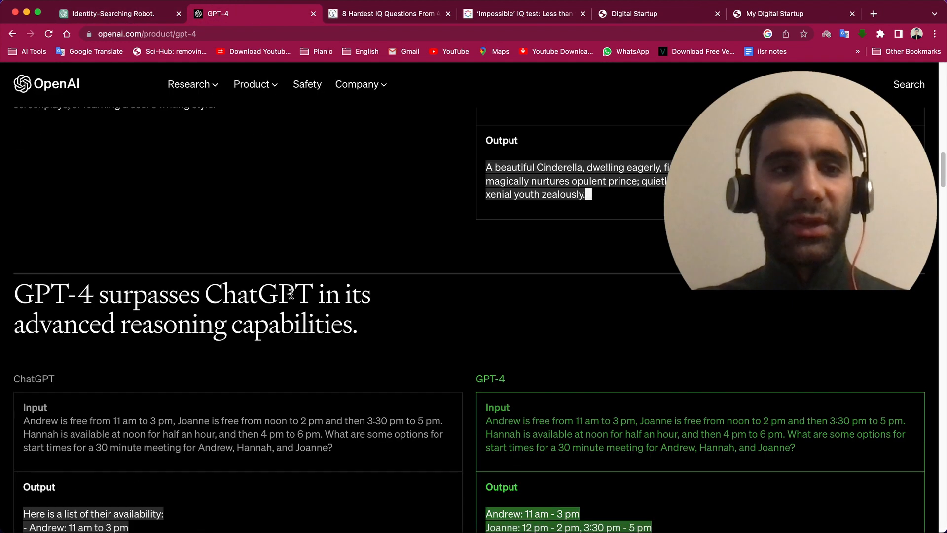
{"action": "scroll", "scroll_direction": "down", "scroll_amount": 3}
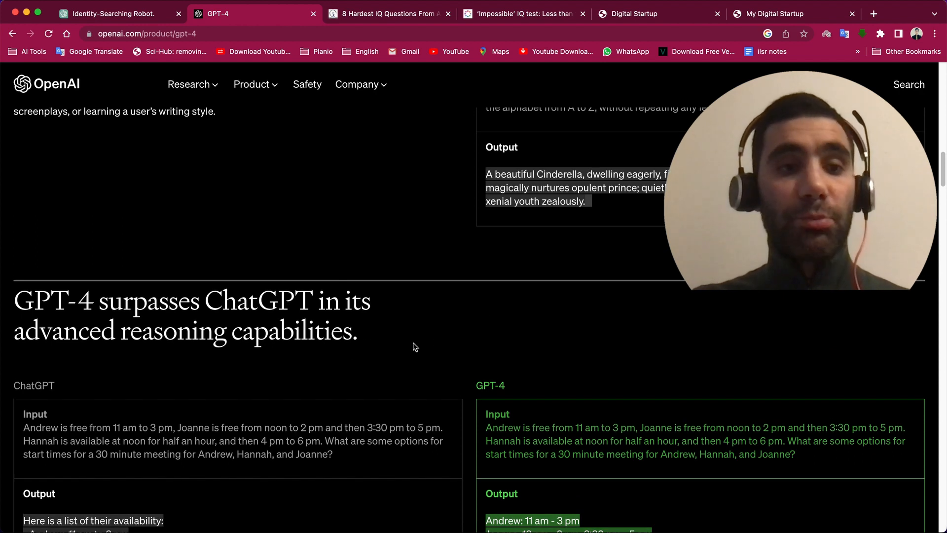
Check the fresh ChatGPT chat, then bring up the '8 Hardest IQ Questions' article with the Army: General question.
{"action": "left_click", "coordinate": [109, 12]}
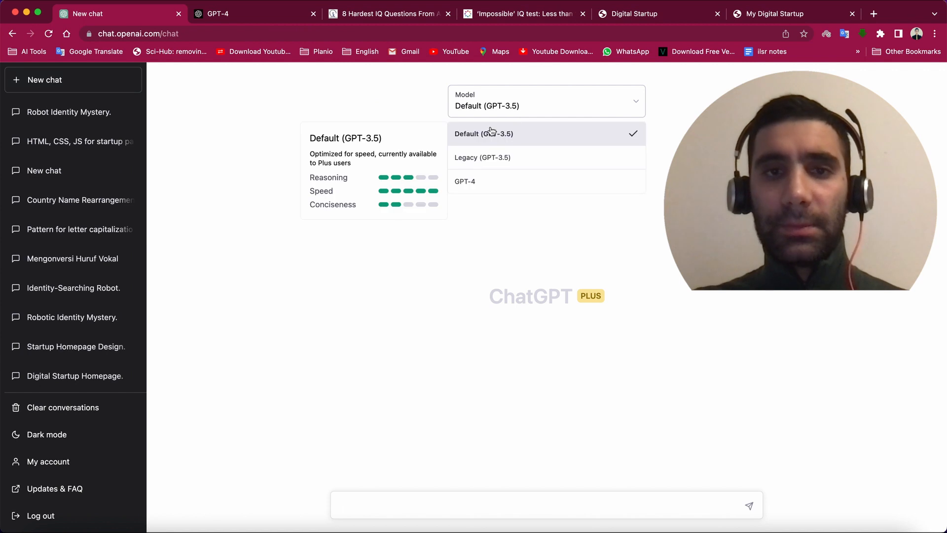
{"action": "mouse_move", "coordinate": [465, 182]}
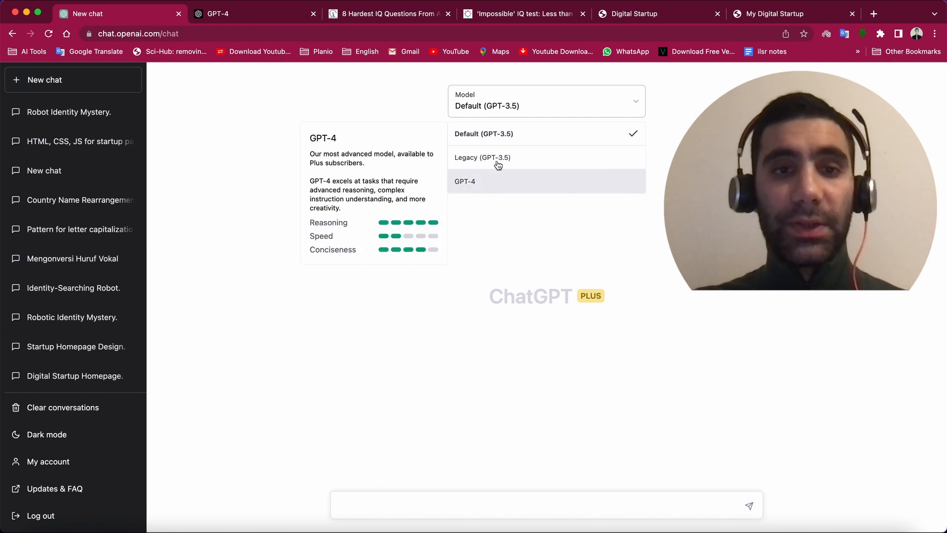
{"action": "mouse_move", "coordinate": [483, 156]}
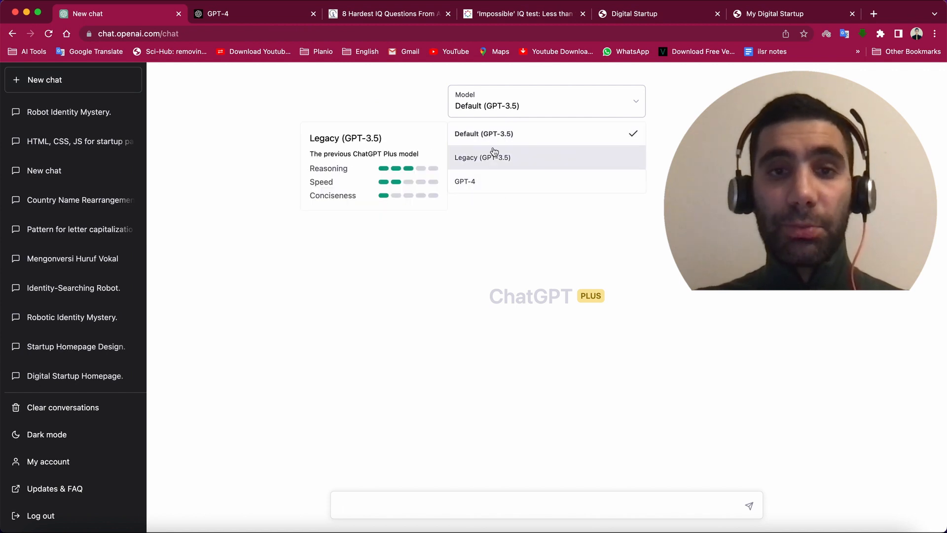
{"action": "mouse_move", "coordinate": [497, 160]}
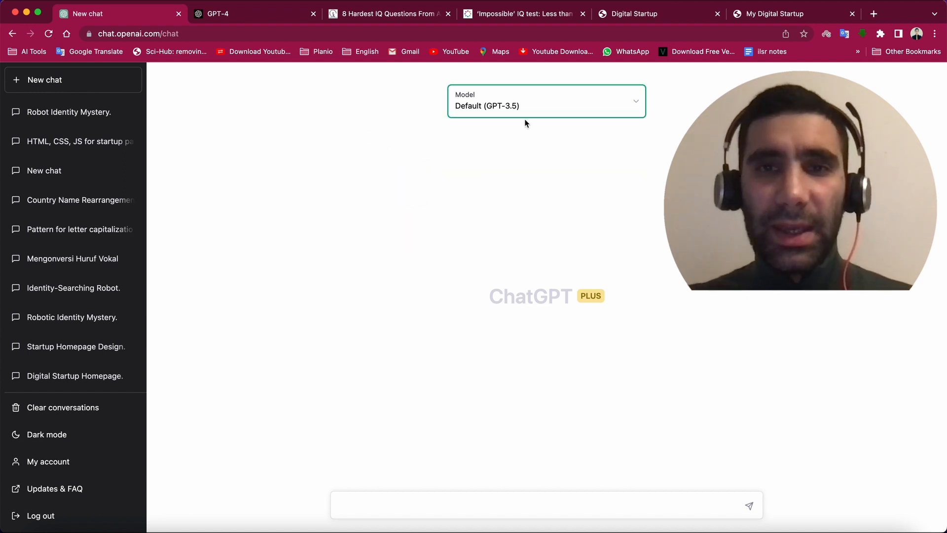
{"action": "mouse_move", "coordinate": [479, 119]}
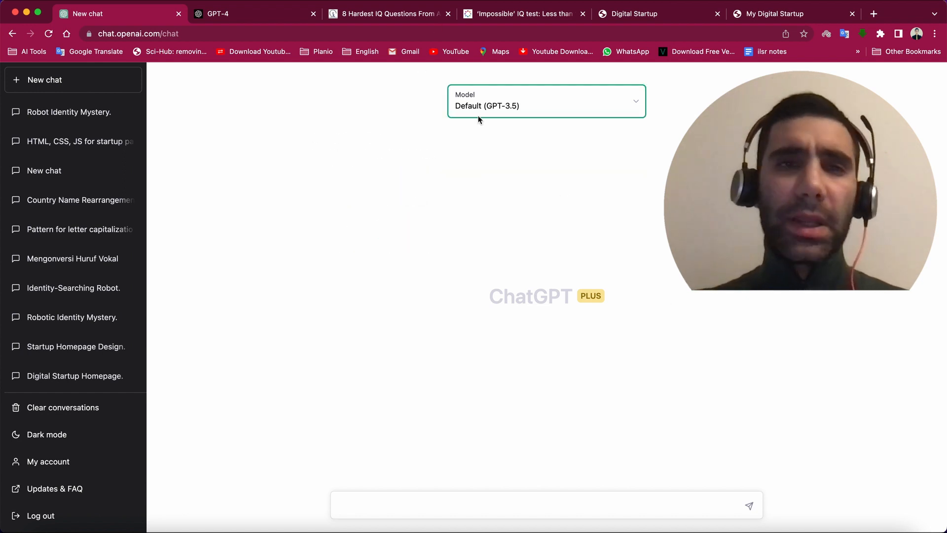
{"action": "mouse_move", "coordinate": [390, 13]}
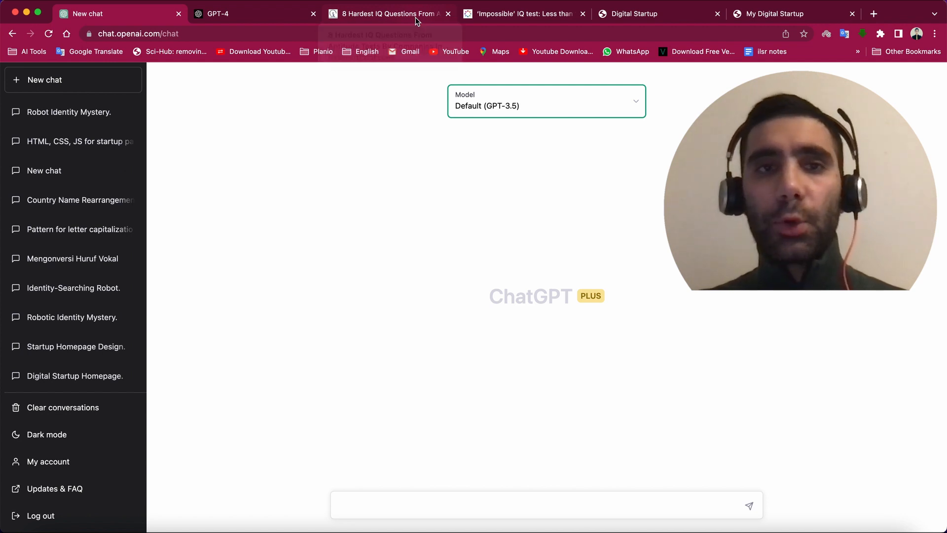
{"action": "left_click", "coordinate": [387, 13]}
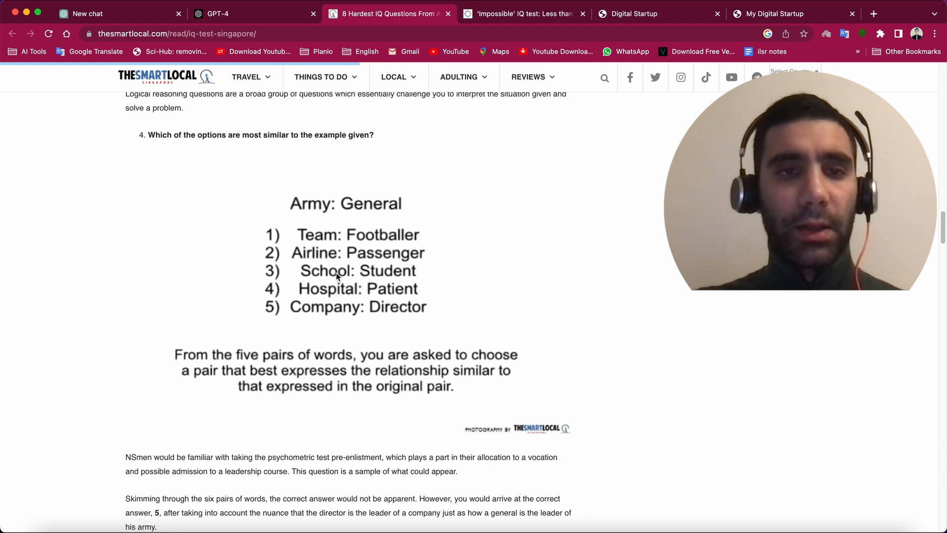
Ask GPT-3.5 'Which of the options are most similar to the example given?' with the Army:General options.
{"action": "left_click", "coordinate": [114, 13]}
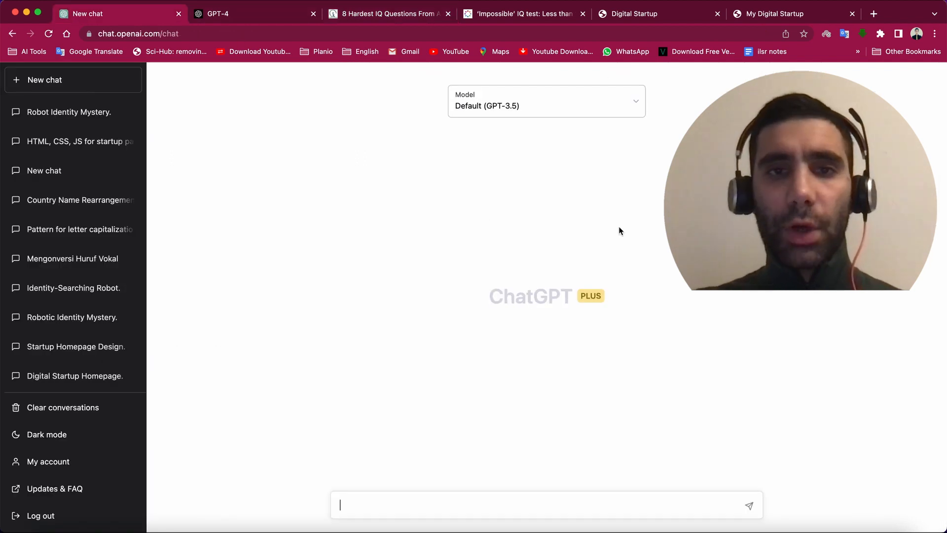
{"action": "mouse_move", "coordinate": [501, 174]}
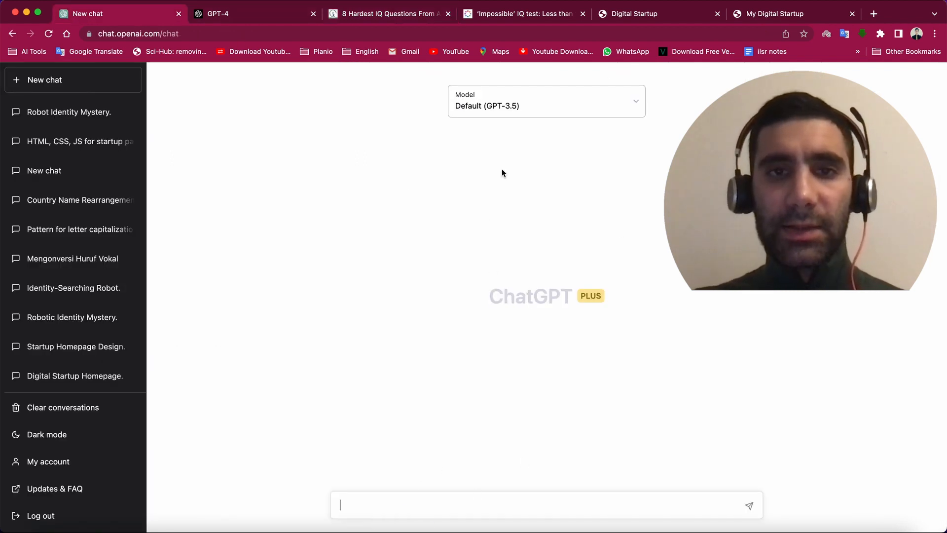
{"action": "type", "text": "Which of the options are most similar to the example given?"}
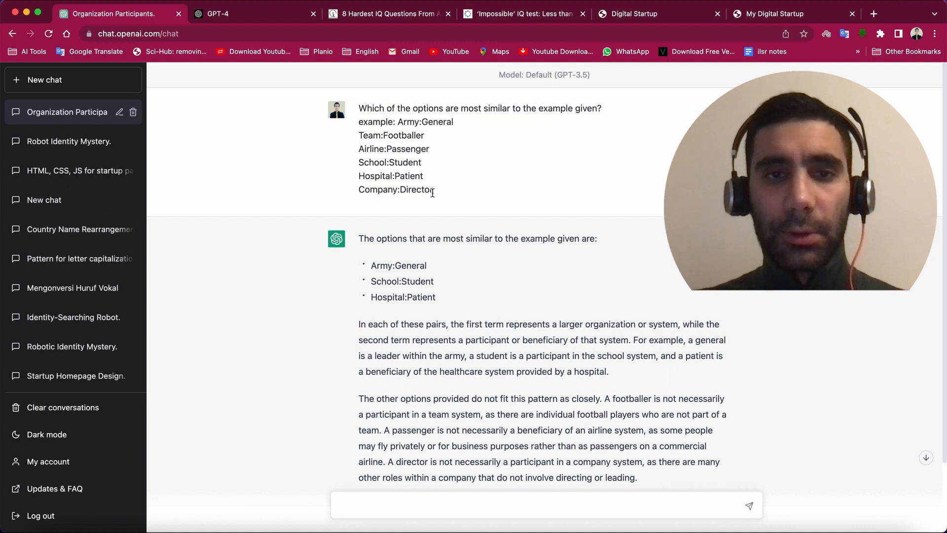
{"action": "scroll", "scroll_direction": "down", "scroll_amount": 3}
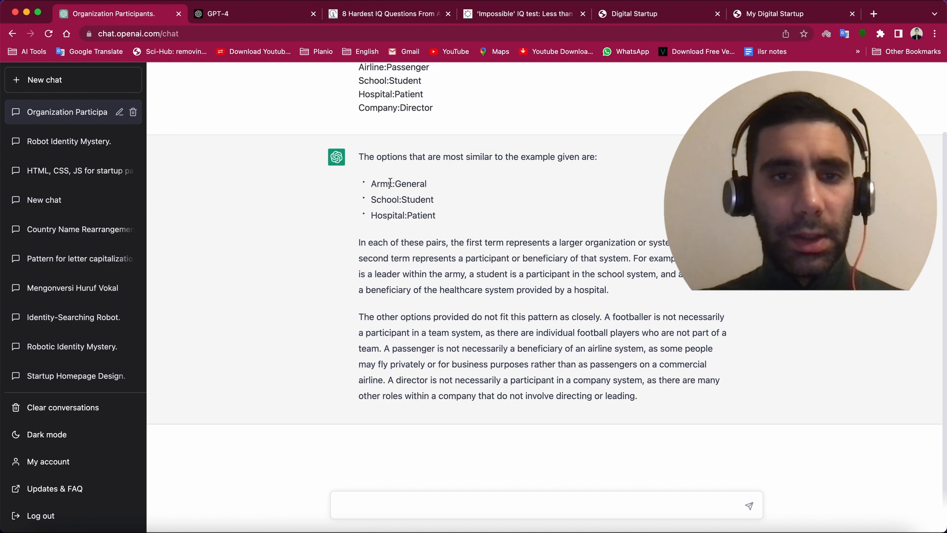
{"action": "mouse_move", "coordinate": [574, 168]}
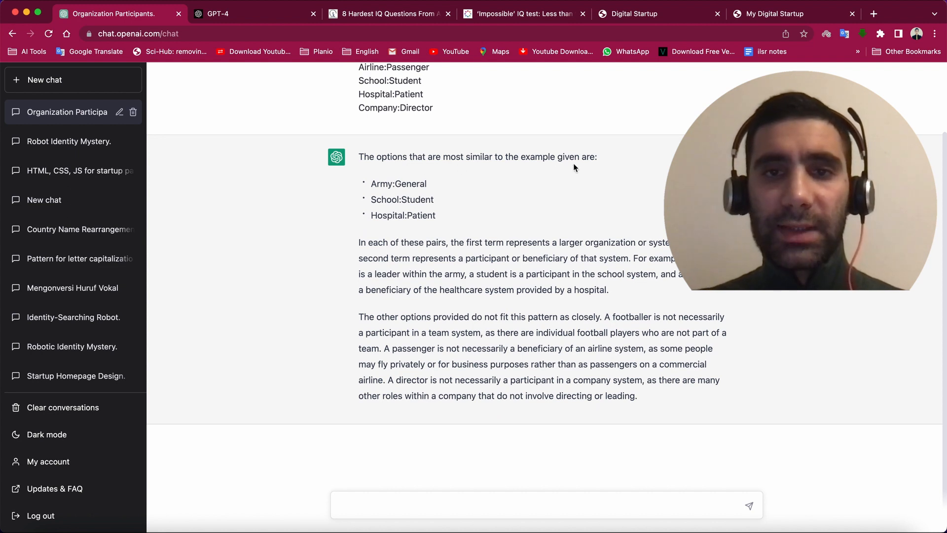
Review GPT-3.5's reply choosing School:Student and Hospital:Patient, highlighting the Army:General pair.
{"action": "double_click", "coordinate": [398, 184]}
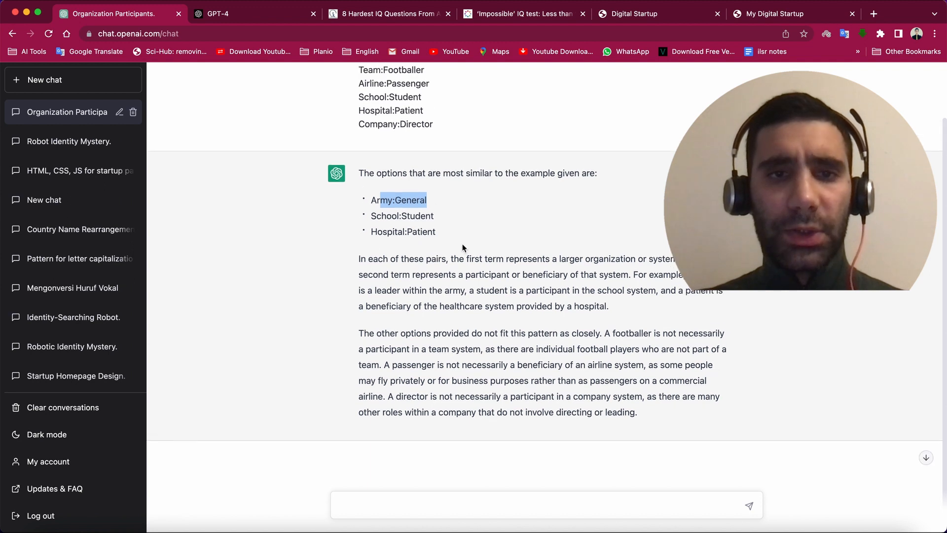
{"action": "scroll", "scroll_direction": "up", "scroll_amount": 3}
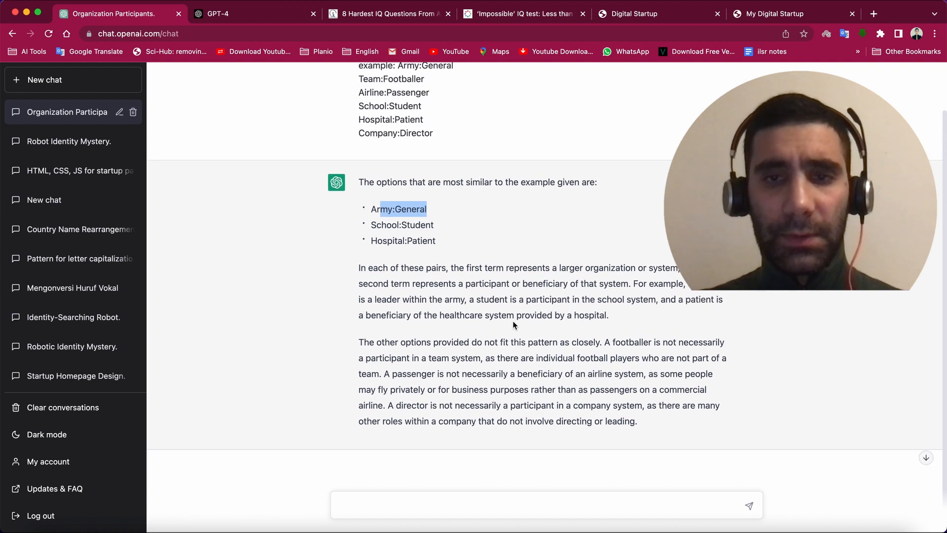
{"action": "scroll", "scroll_direction": "up", "scroll_amount": 3}
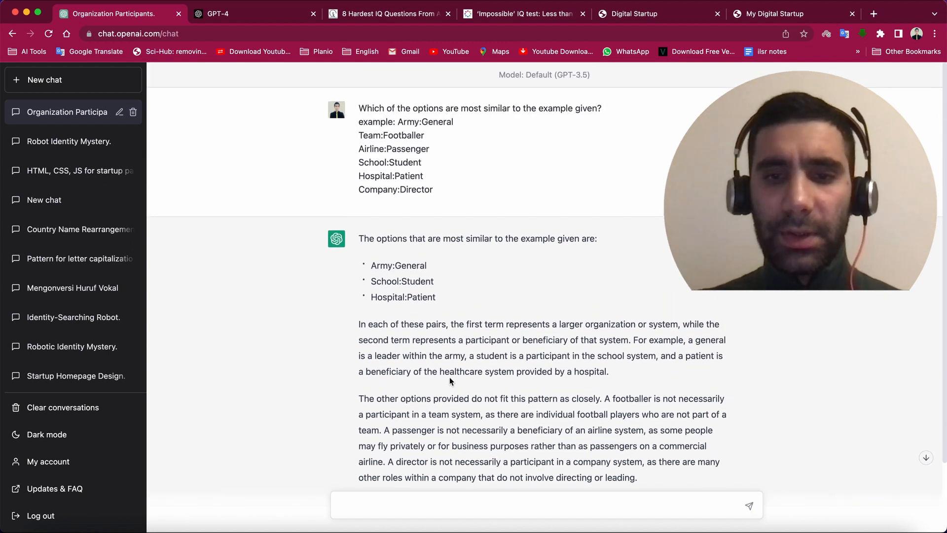
{"action": "scroll", "scroll_direction": "down", "scroll_amount": 3}
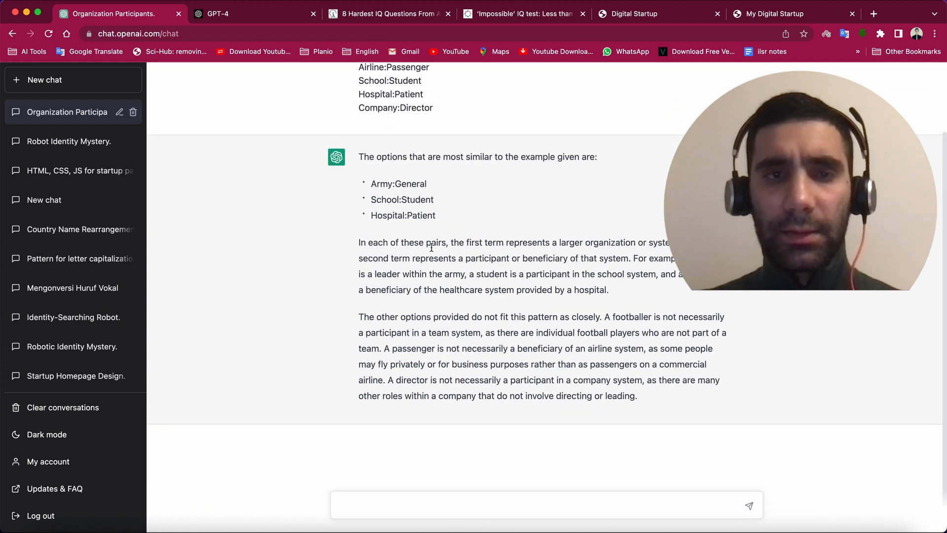
{"action": "scroll", "scroll_direction": "up", "scroll_amount": 3}
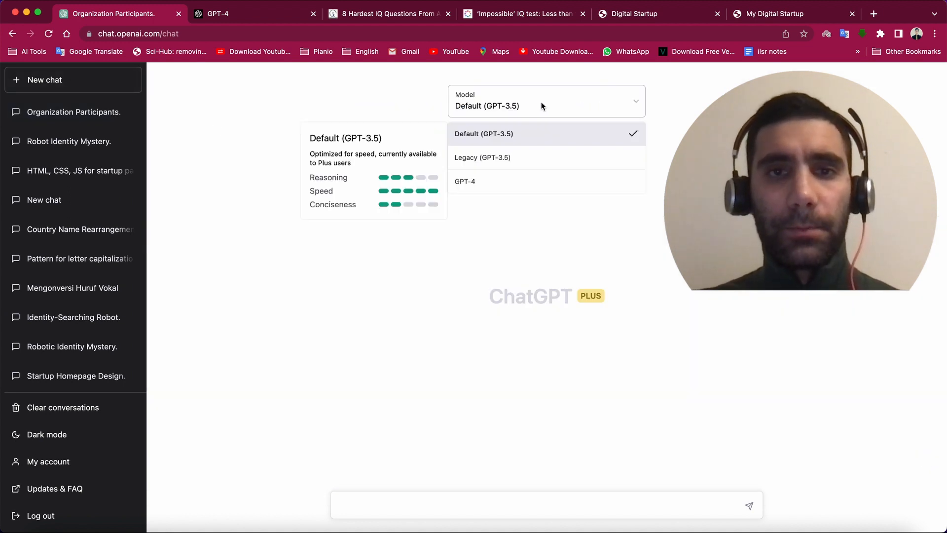
Switch the new chat to GPT-4 and get its answer choosing Team:Footballer and Company:Director.
{"action": "left_click", "coordinate": [464, 182]}
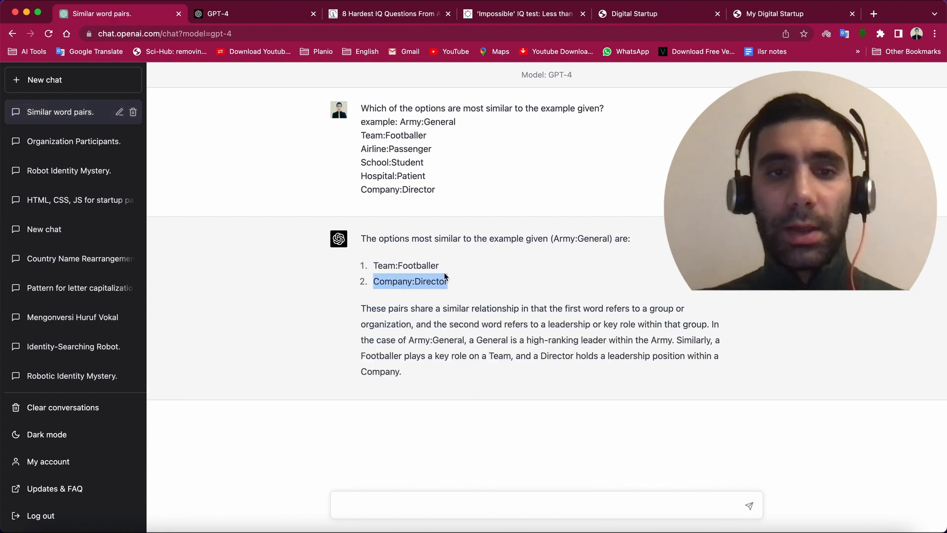
{"action": "mouse_move", "coordinate": [487, 331]}
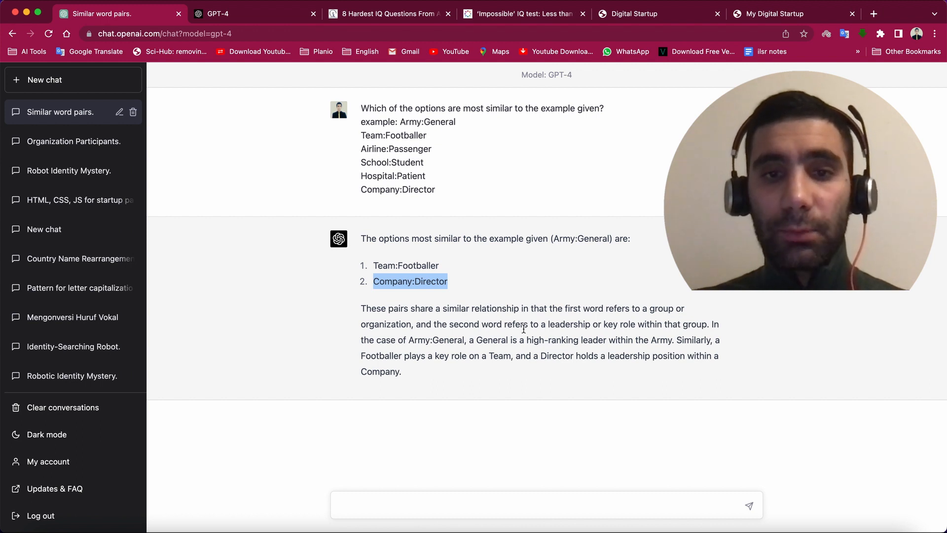
{"action": "mouse_move", "coordinate": [634, 334]}
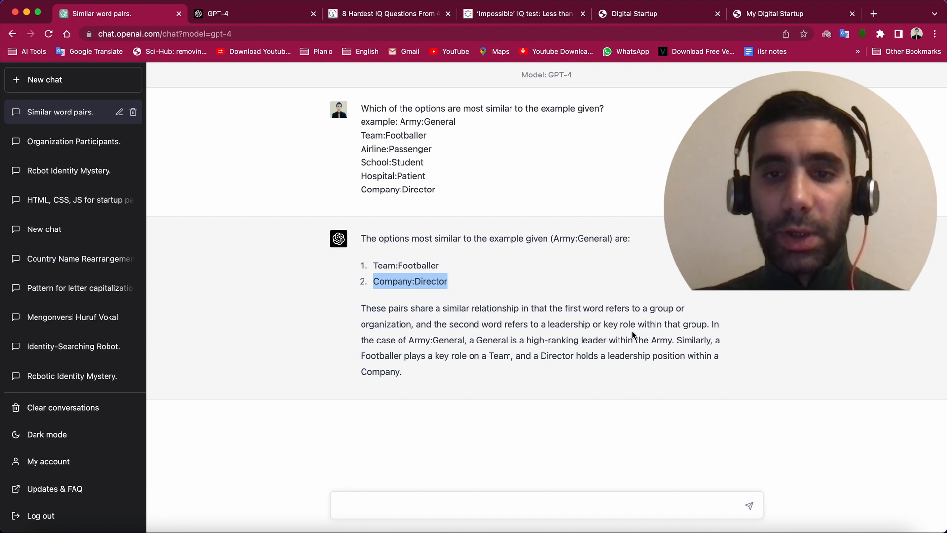
{"action": "mouse_move", "coordinate": [423, 367]}
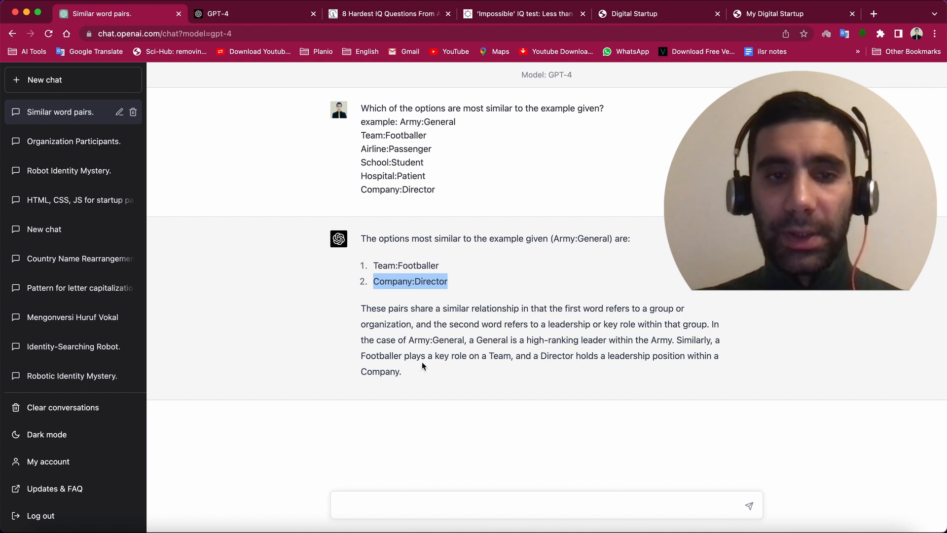
{"action": "mouse_move", "coordinate": [481, 350]}
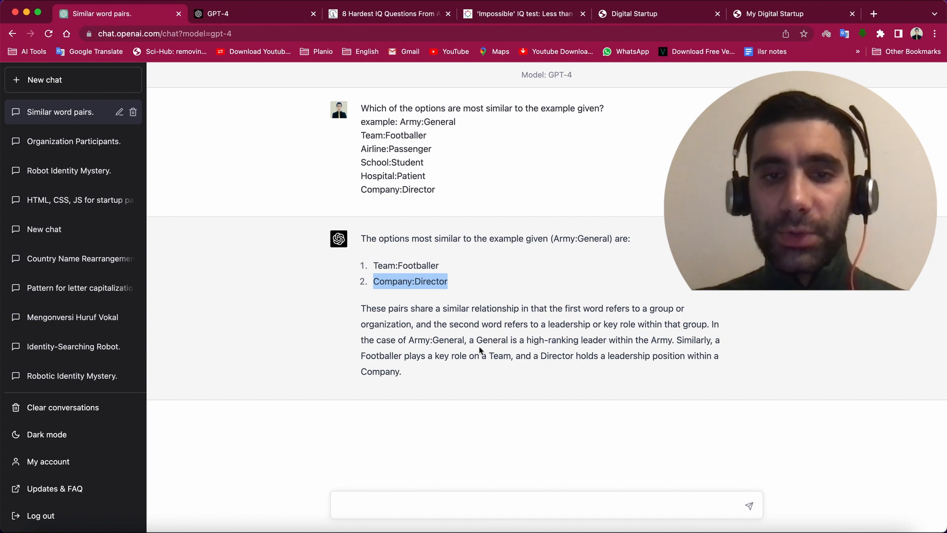
{"action": "mouse_move", "coordinate": [633, 350]}
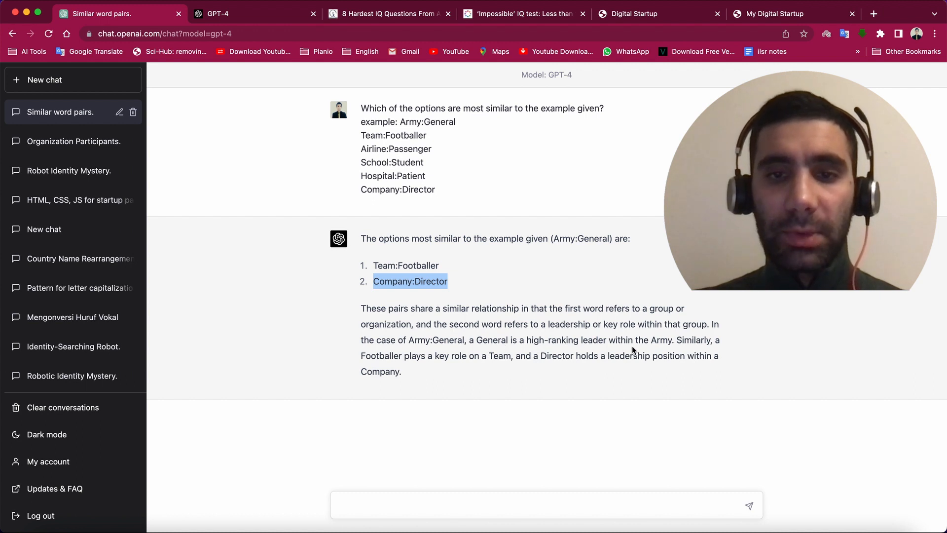
{"action": "mouse_move", "coordinate": [532, 383]}
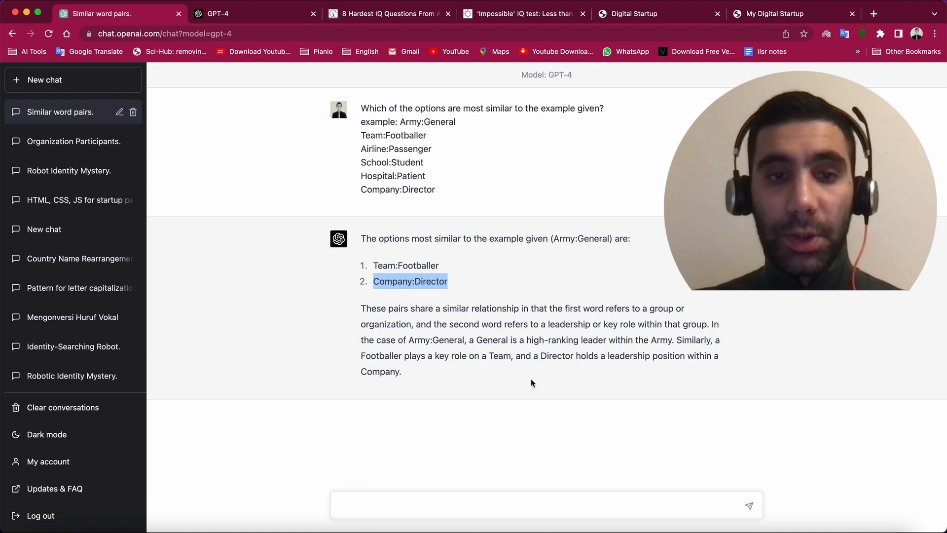
{"action": "mouse_move", "coordinate": [473, 364]}
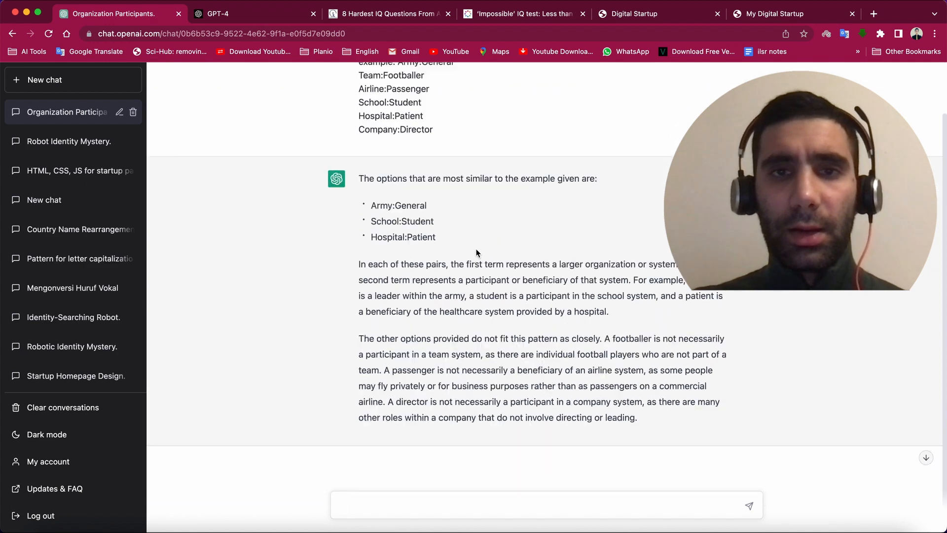
Revisit the 'Similar word pairs.' GPT-4 chat, then return to the GPT-4 page's meeting-scheduling comparison.
{"action": "scroll", "scroll_direction": "up", "scroll_amount": 3}
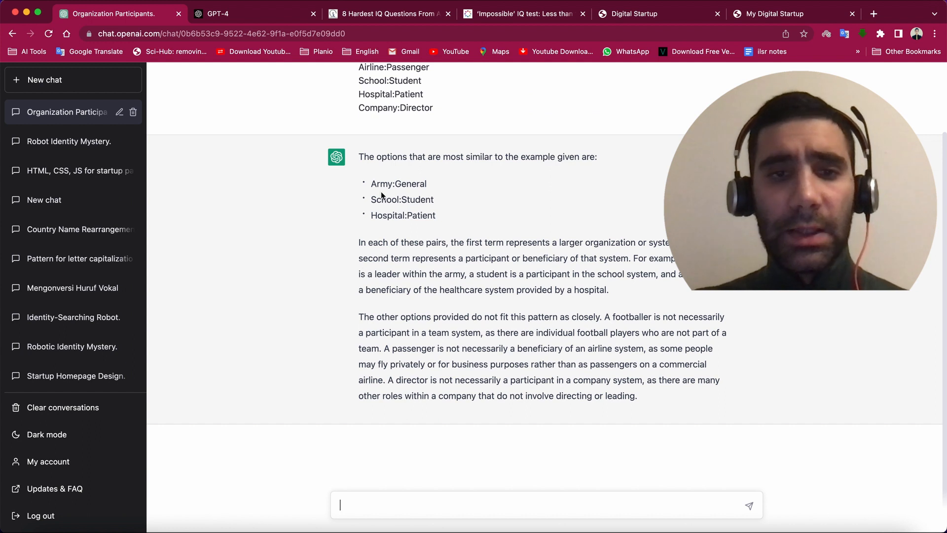
{"action": "mouse_move", "coordinate": [510, 331]}
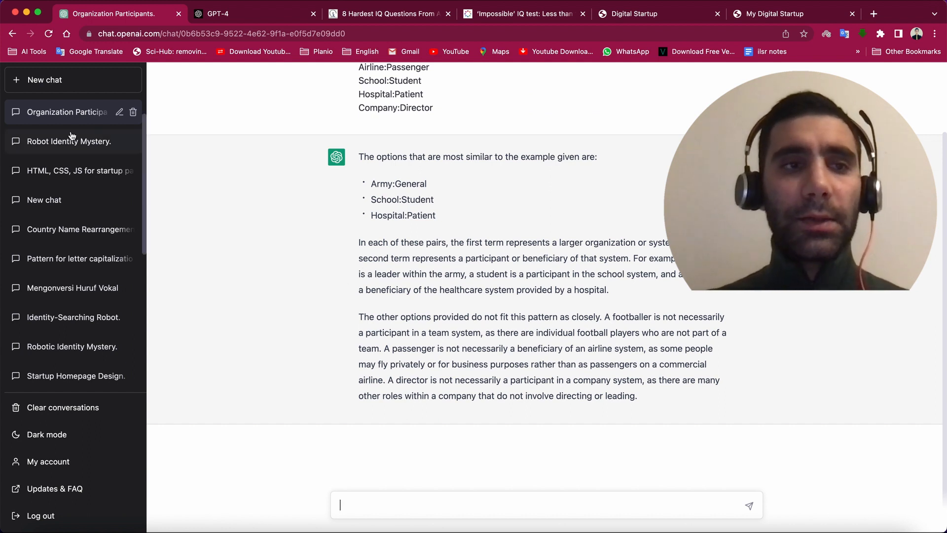
{"action": "left_click", "coordinate": [66, 141]}
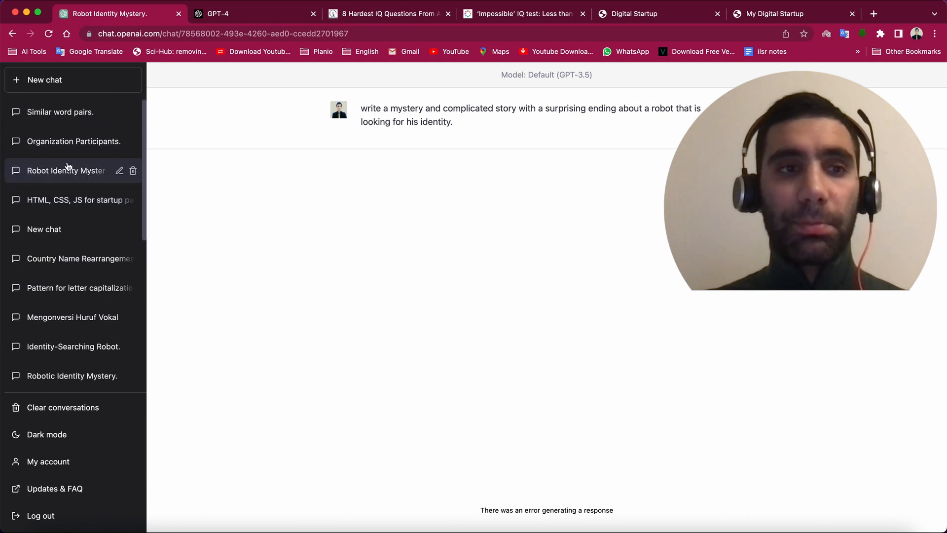
{"action": "left_click", "coordinate": [60, 111]}
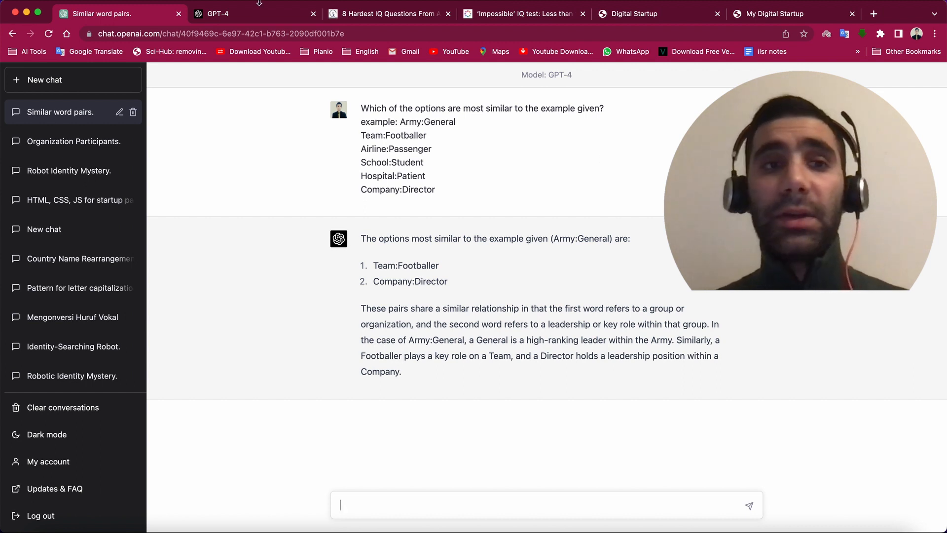
{"action": "left_click", "coordinate": [215, 13]}
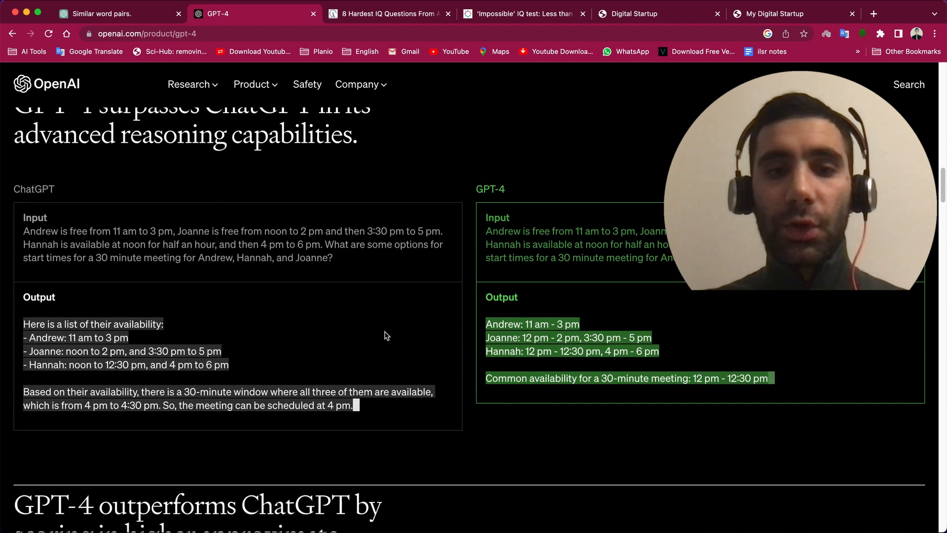